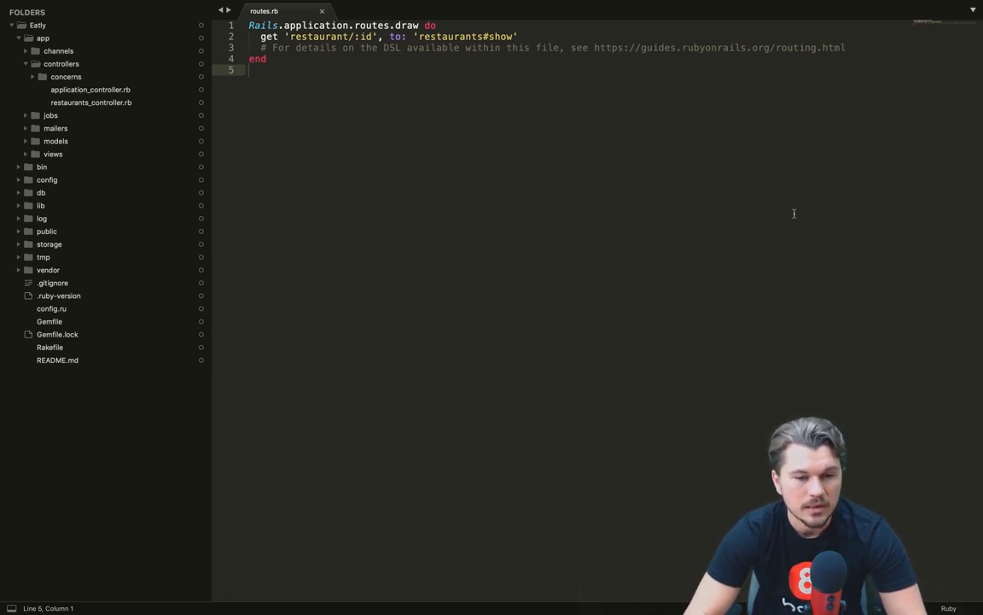
mouse_move(336, 95)
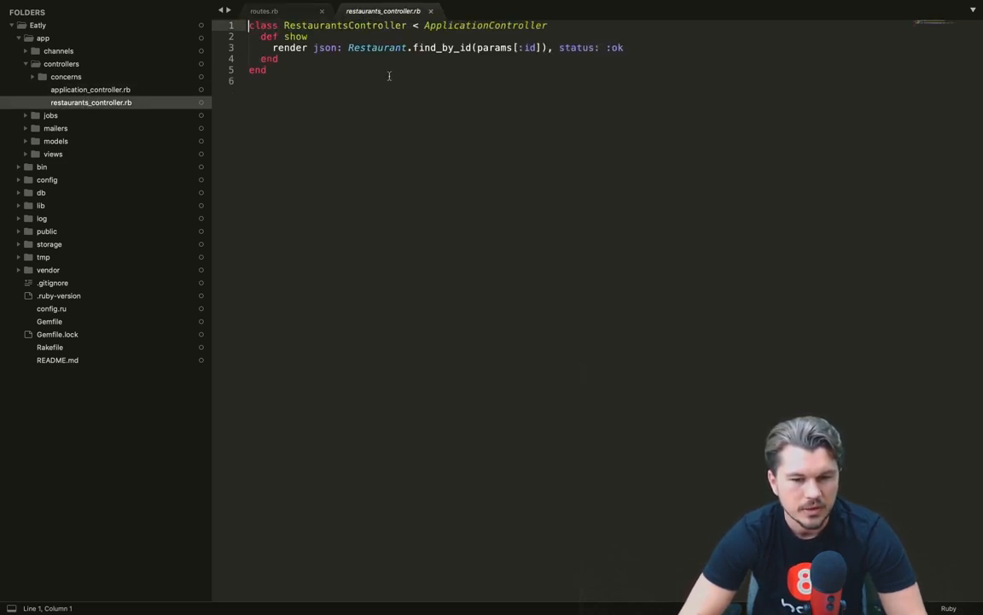
Select the Restaurant.find_by_id(params lookup in restaurants_controller.rb's show action.
left_click_drag(347, 47, 505, 47)
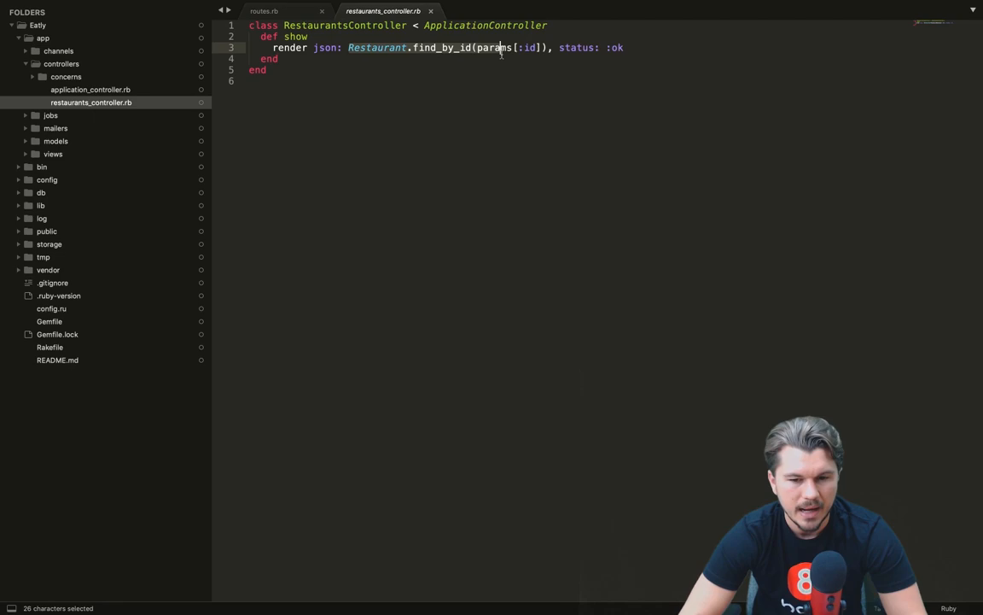
left_click(363, 69)
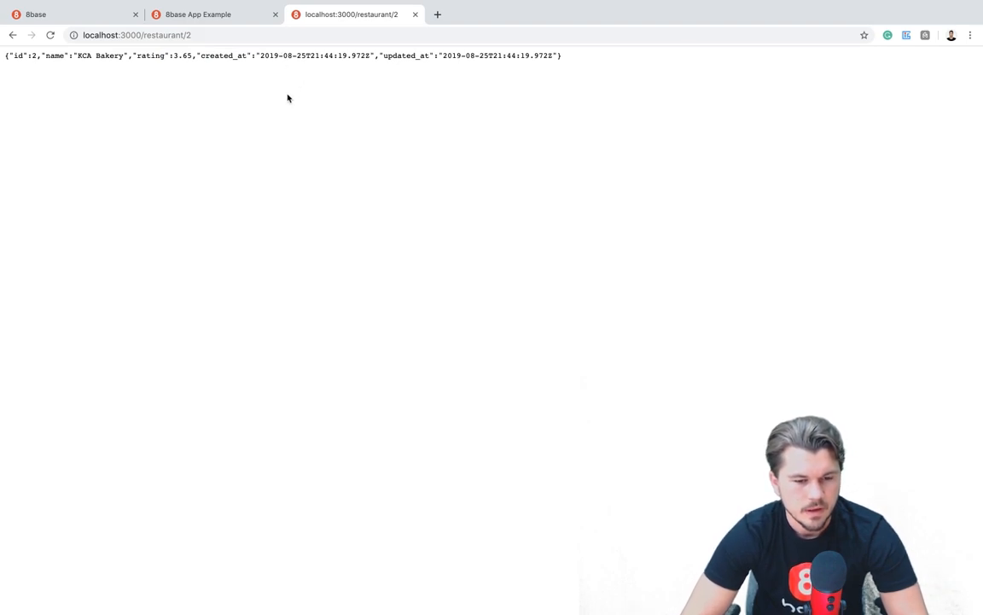
mouse_move(201, 84)
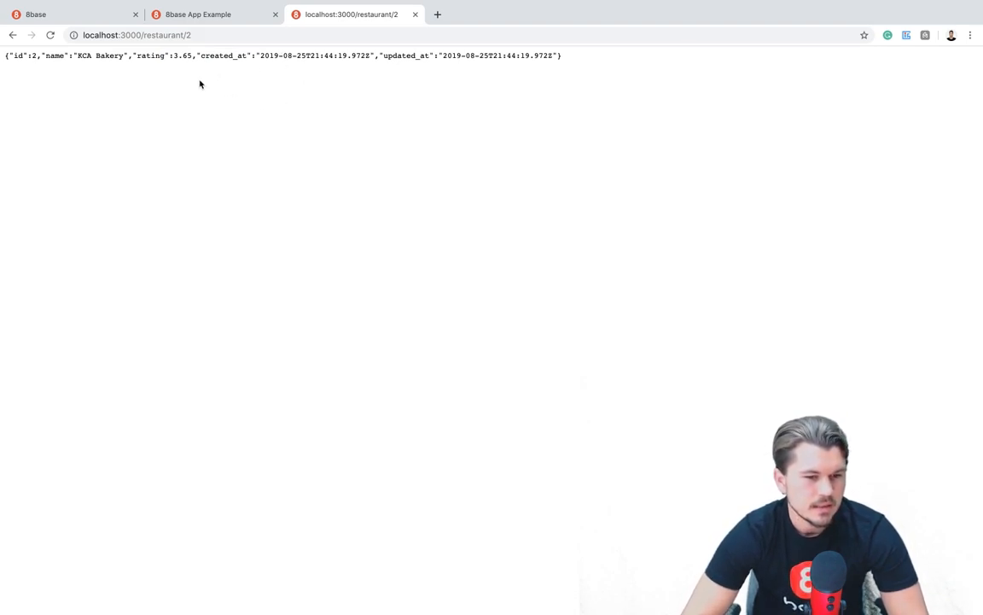
Check KCA Bakery's JSON at localhost:3000/restaurant/2 in Chrome.
left_click(170, 35)
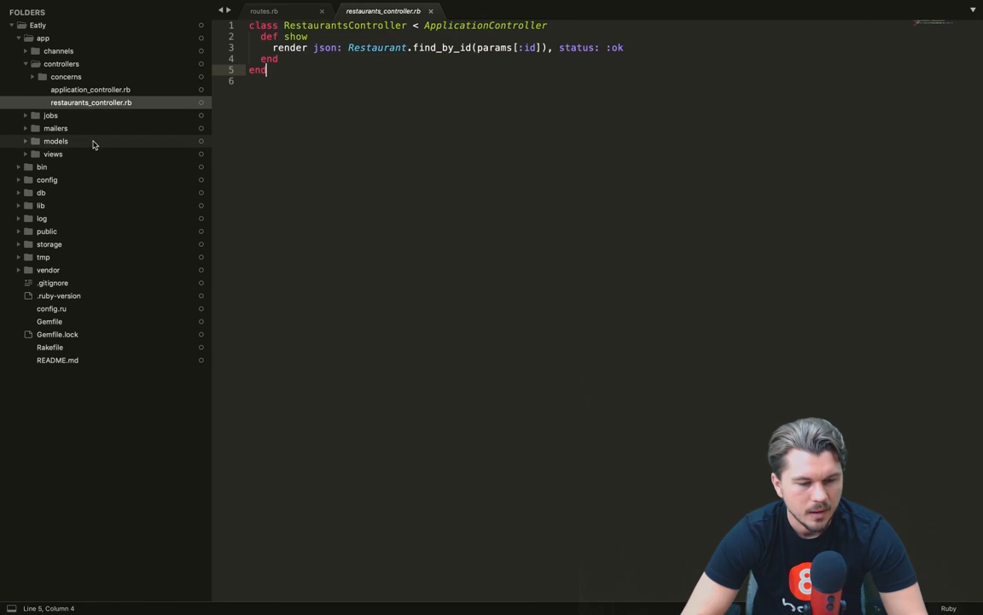
Open restaurant.rb from the models folder, then schema.rb from the db folder.
left_click(56, 141)
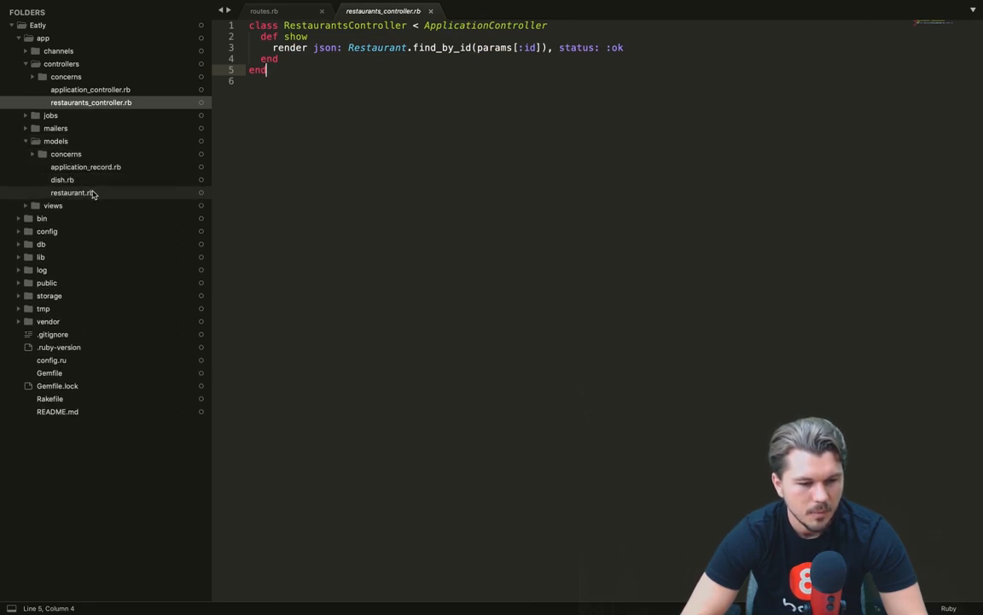
left_click(71, 192)
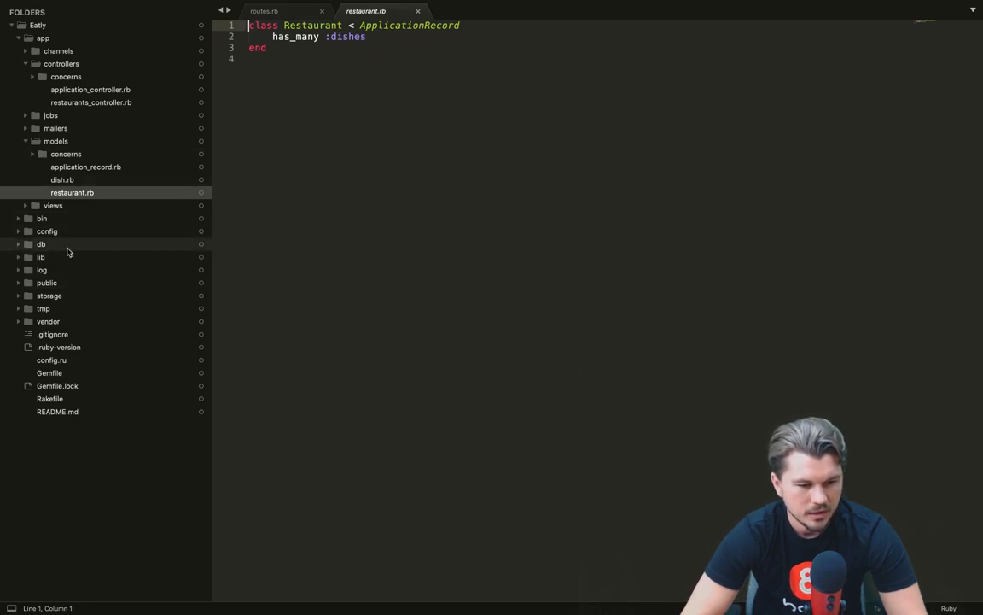
left_click(41, 244)
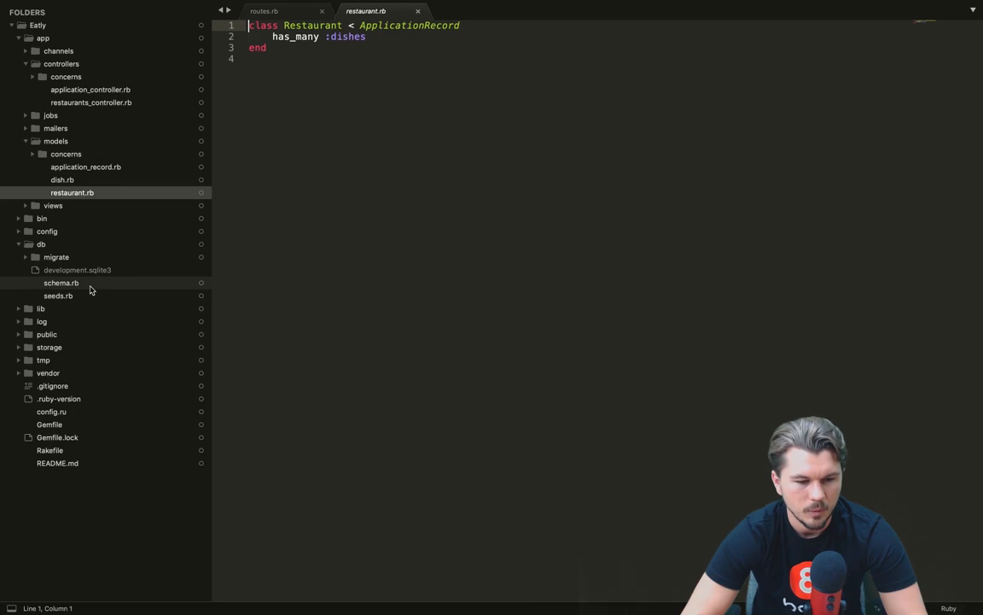
left_click(60, 282)
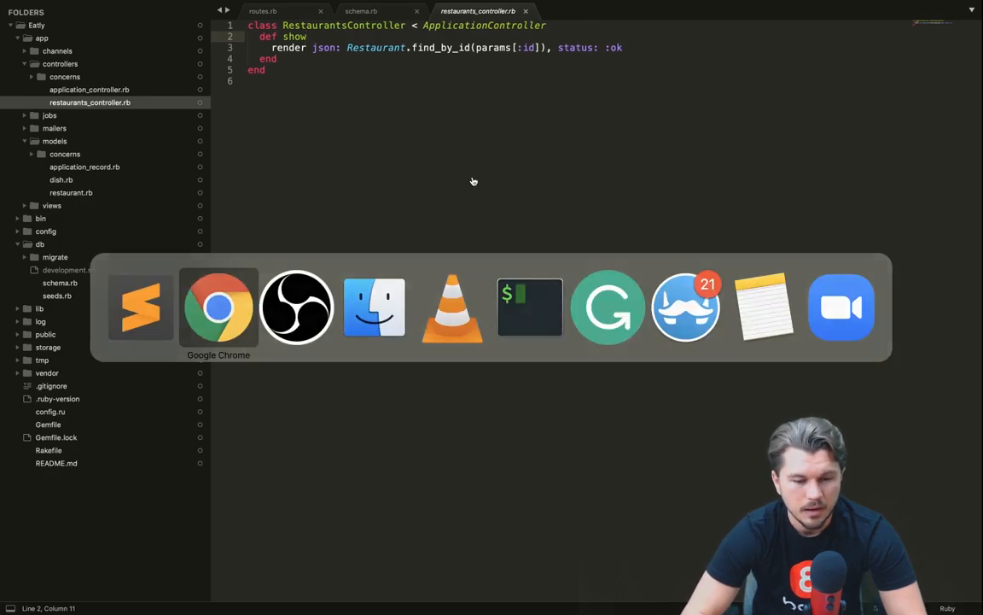
Bring Chrome to the front to view the Vue app at localhost:8080/?id=3.
left_click(218, 307)
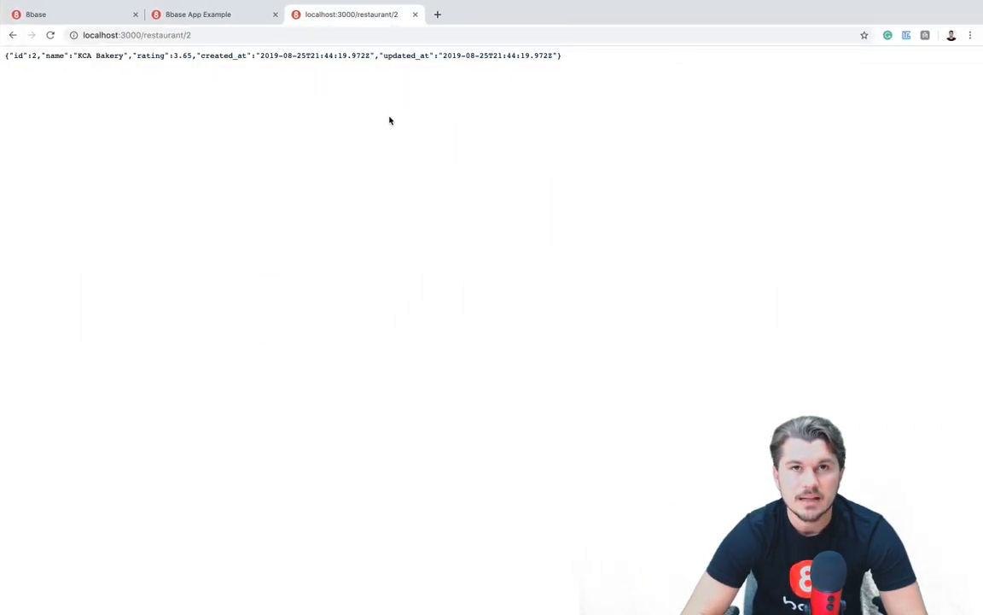
mouse_move(404, 163)
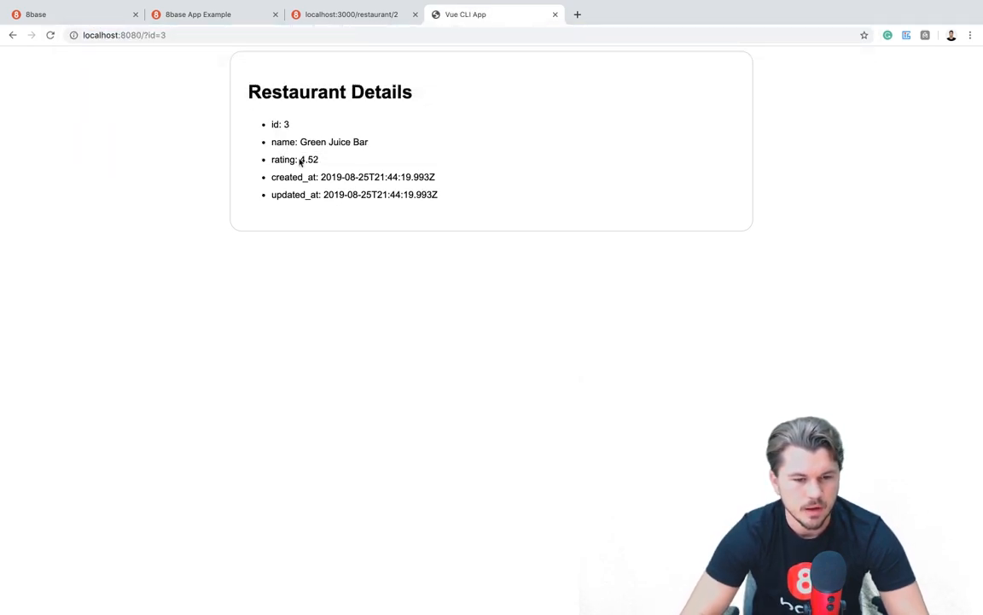
mouse_move(332, 239)
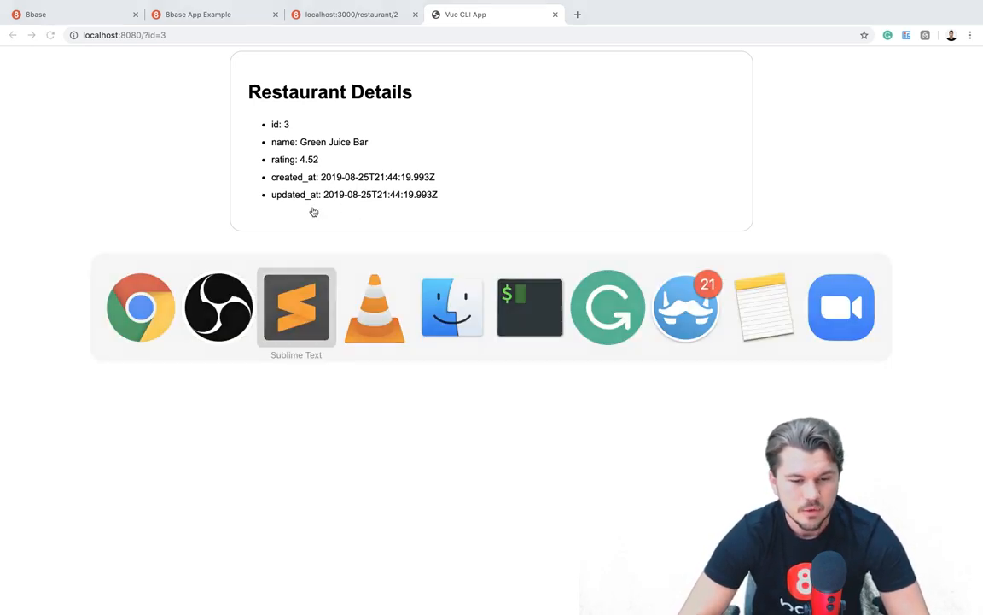
Open RestaurantDetails.vue and scroll down to its axios fetch script.
left_click(297, 306)
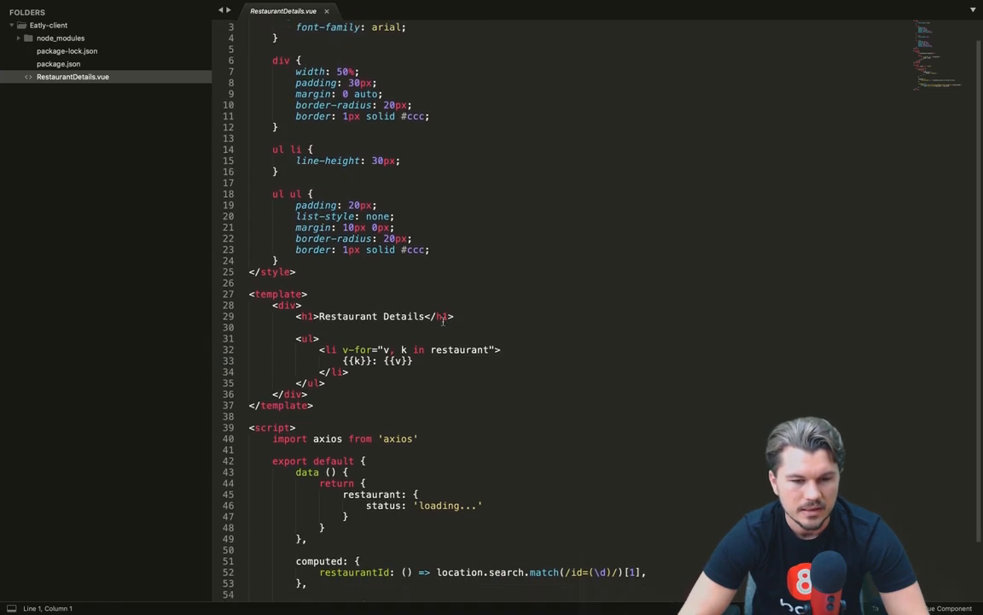
scroll("down", 3)
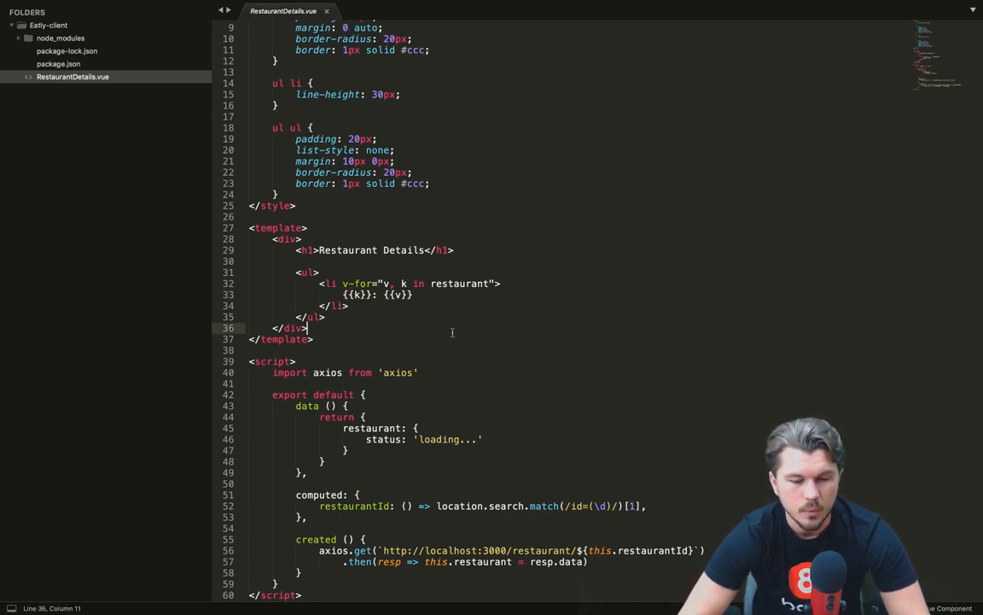
mouse_move(443, 324)
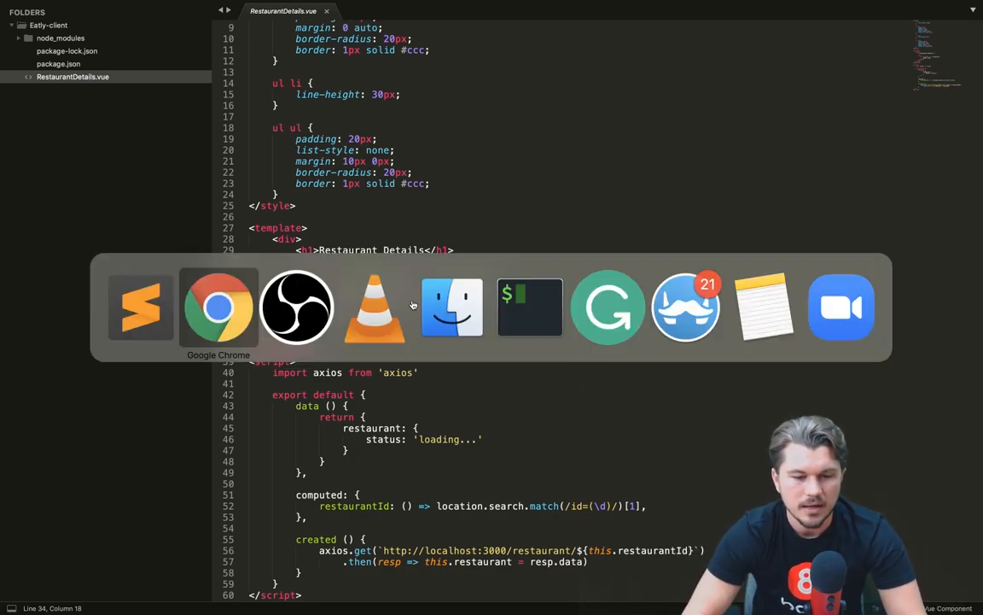
Switch to Chrome showing Green Juice Bar's Restaurant Details page, id 3.
left_click(218, 306)
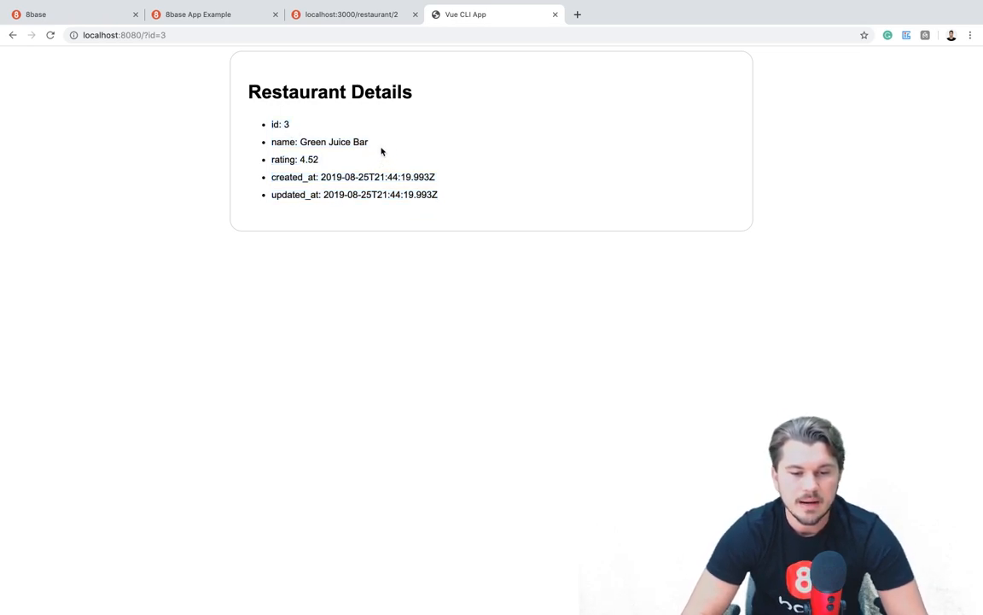
mouse_move(359, 171)
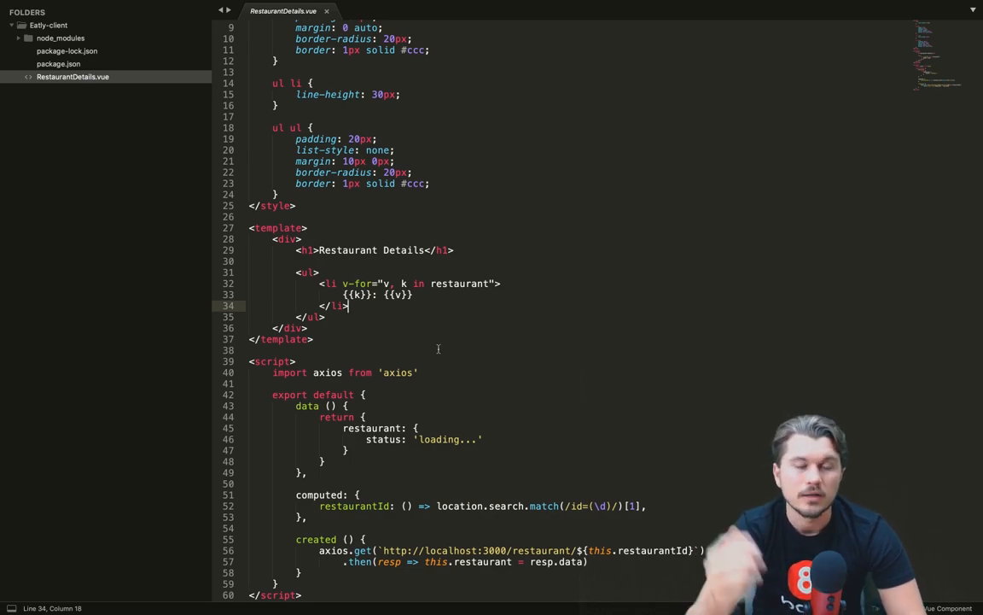
Add the graphql gem and a development group with graphiql-rails to the Gemfile.
left_click(549, 11)
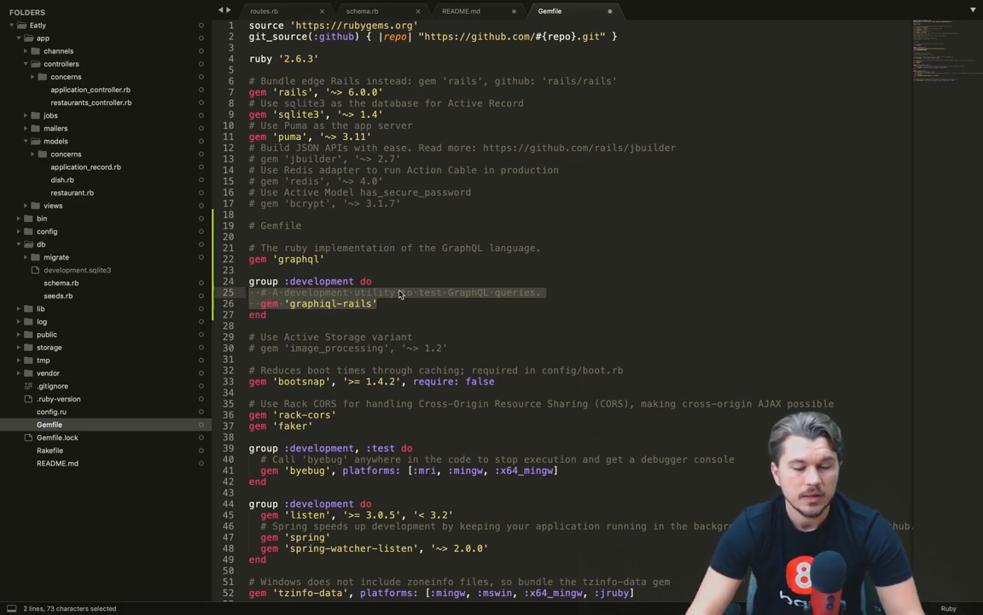
left_click(324, 259)
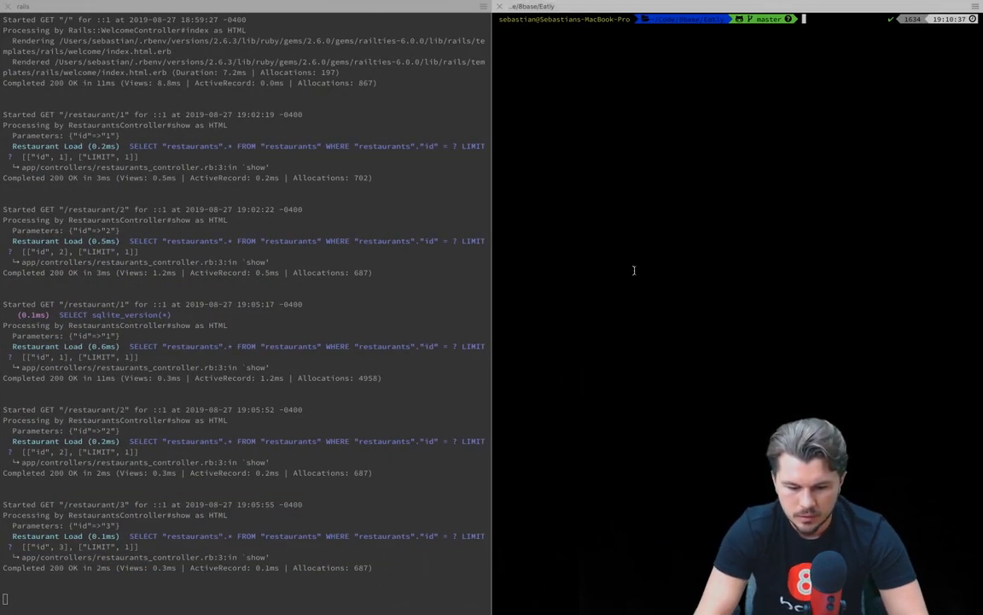
Run bundle install in the right terminal pane and save the Gemfile.
type("bundle install")
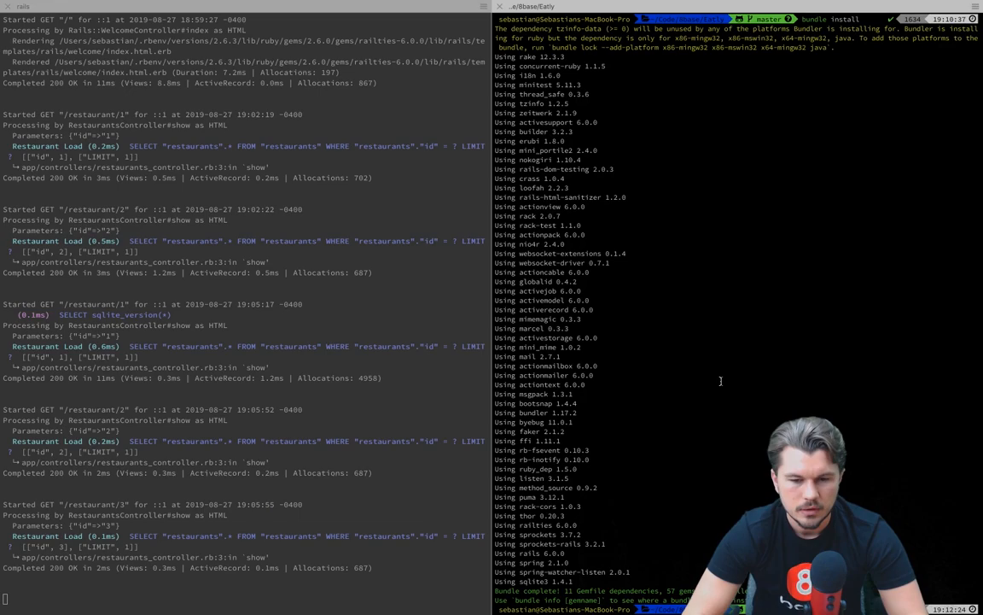
key("cmd+tab")
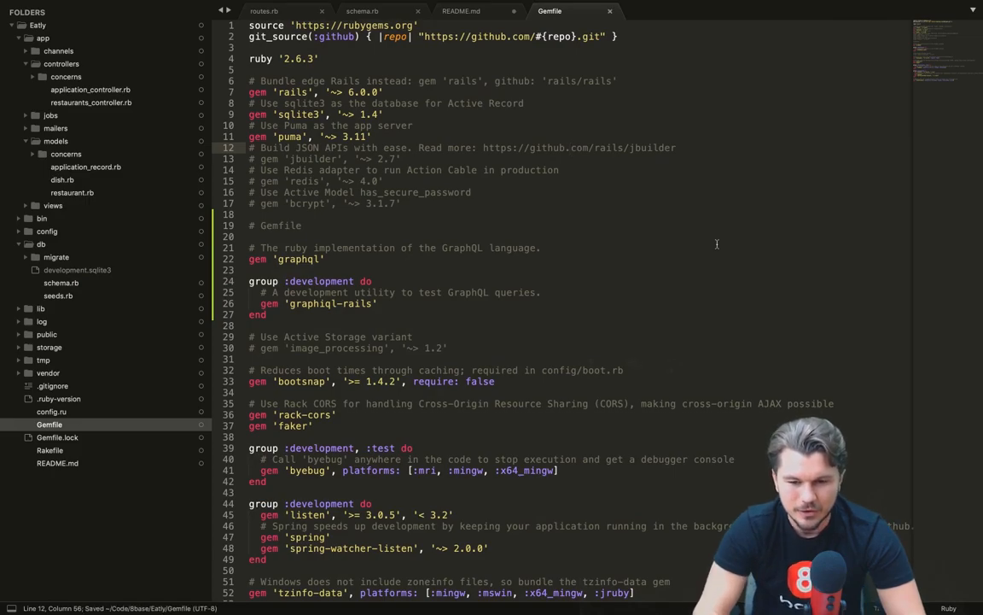
key("cmd+tab")
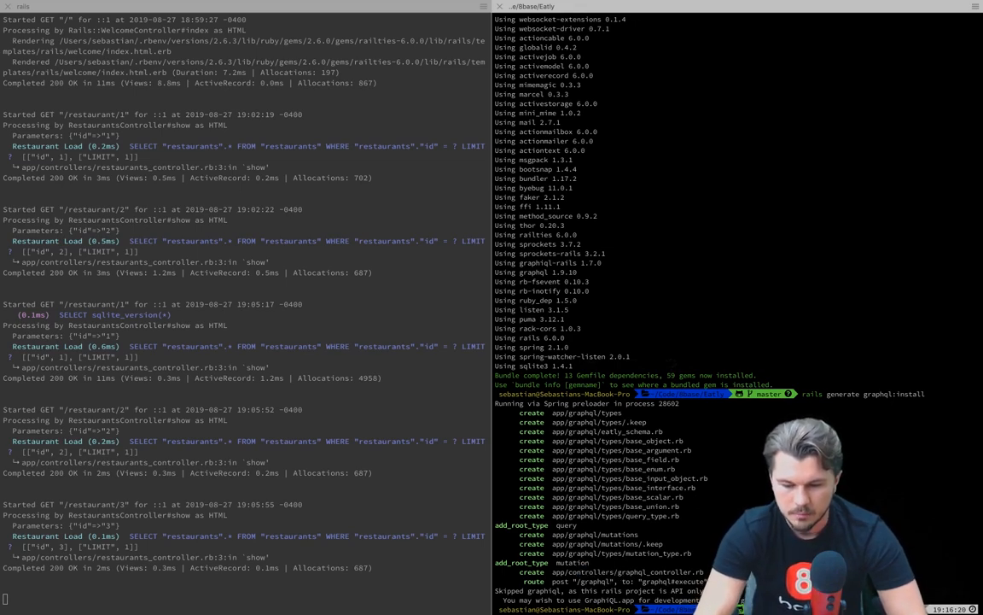
Scroll through the terminal output of the GraphQL install and restaurant/dish generators.
scroll("down", 3)
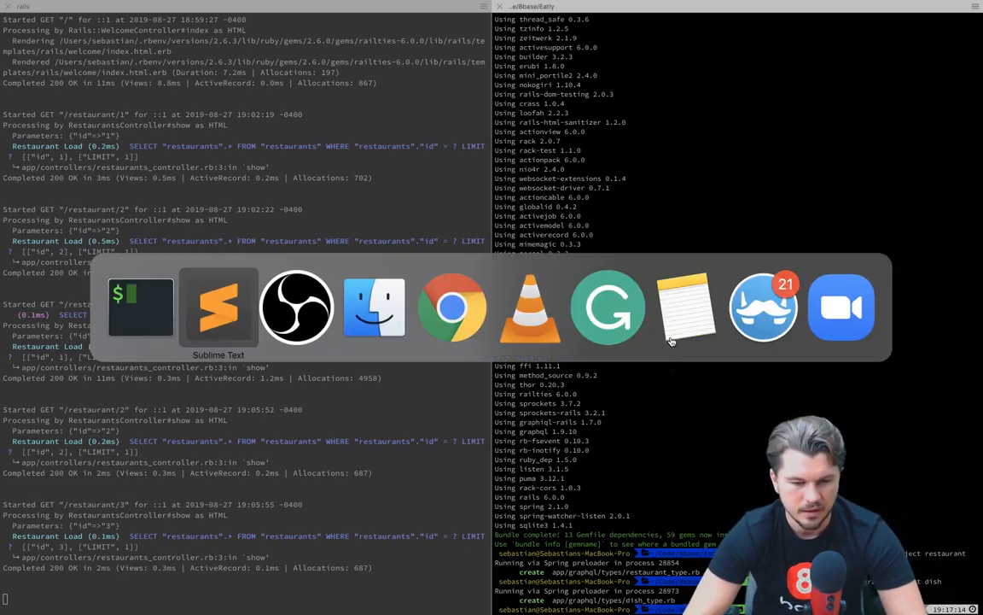
Back in Sublime Text, note the new query_type.rb and switch to routes.rb.
left_click(219, 308)
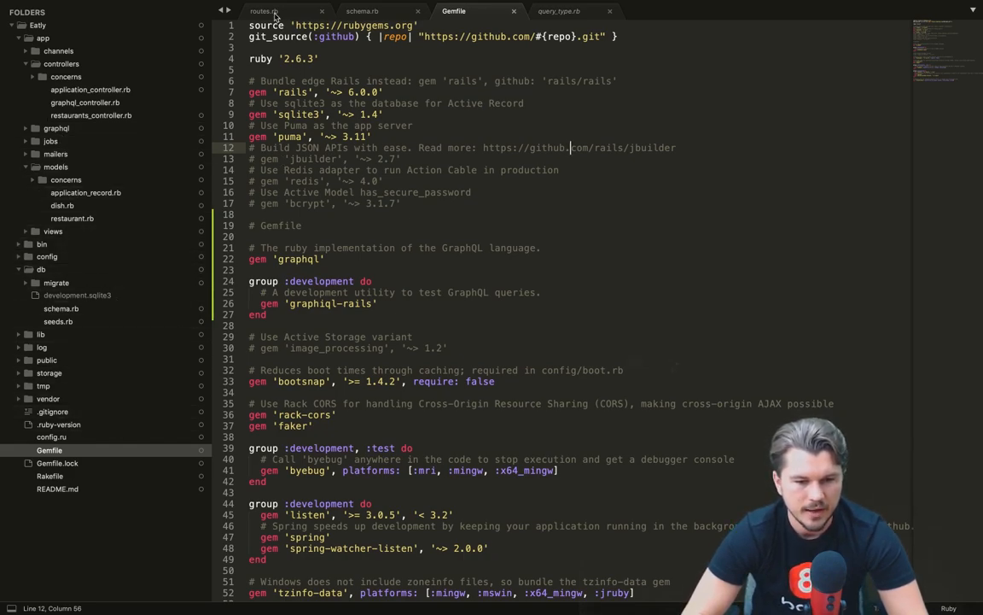
left_click(263, 11)
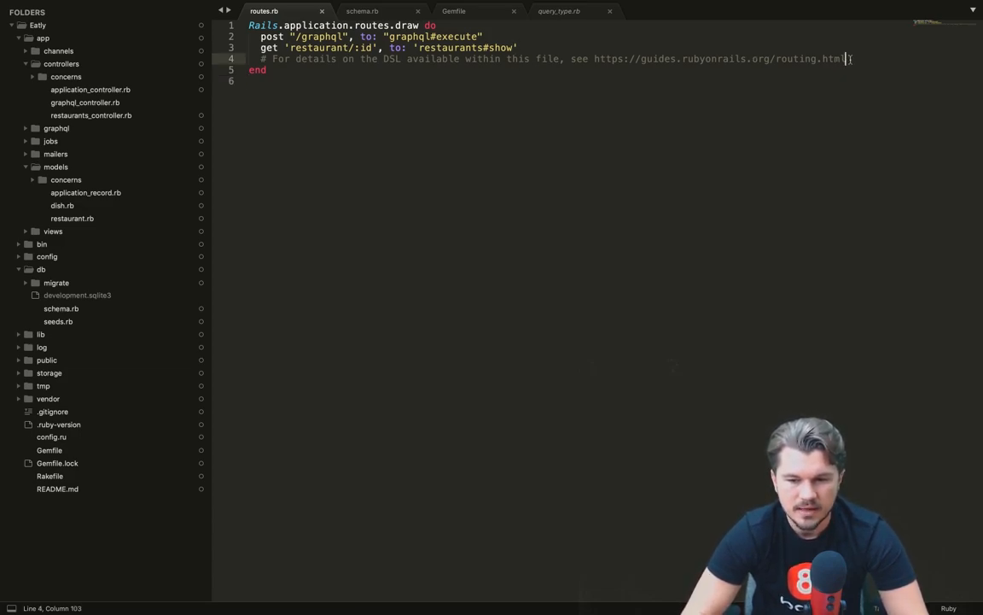
Paste an if Rails.env.development? block mounting GraphiQL::Rails::Engine at /graphiql into routes.rb.
key("enter")
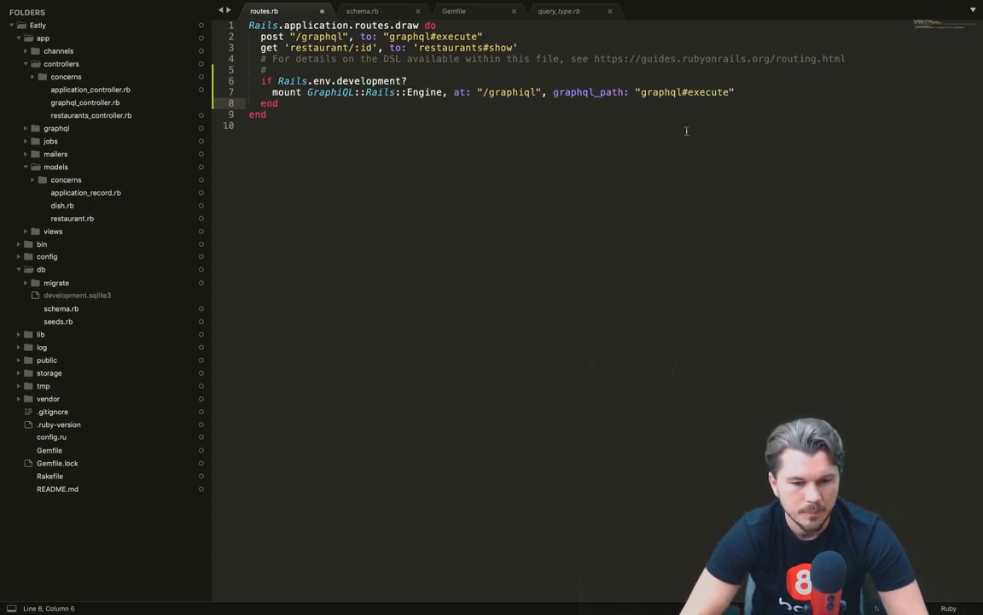
double_click(329, 92)
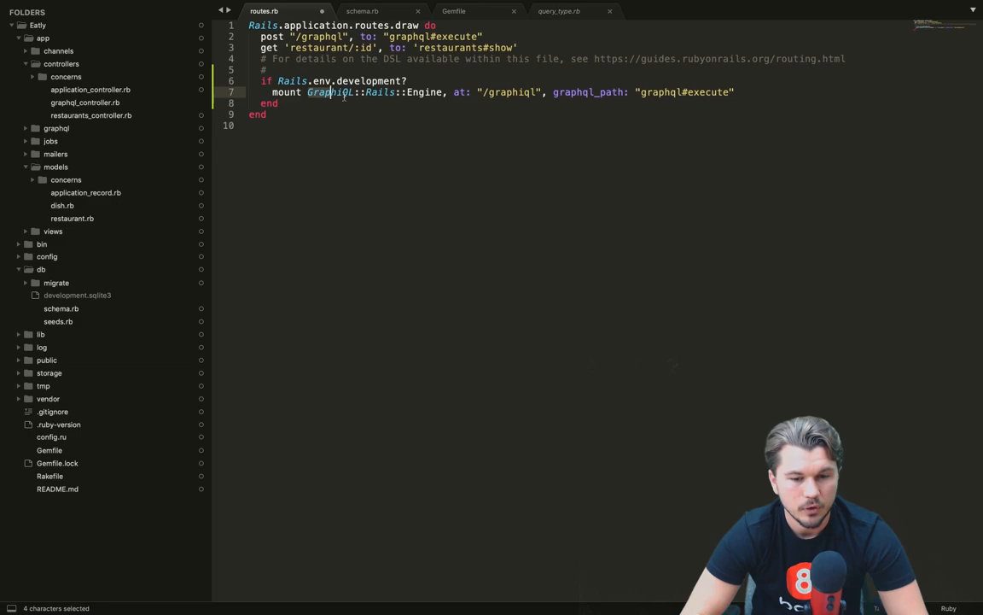
left_click(443, 118)
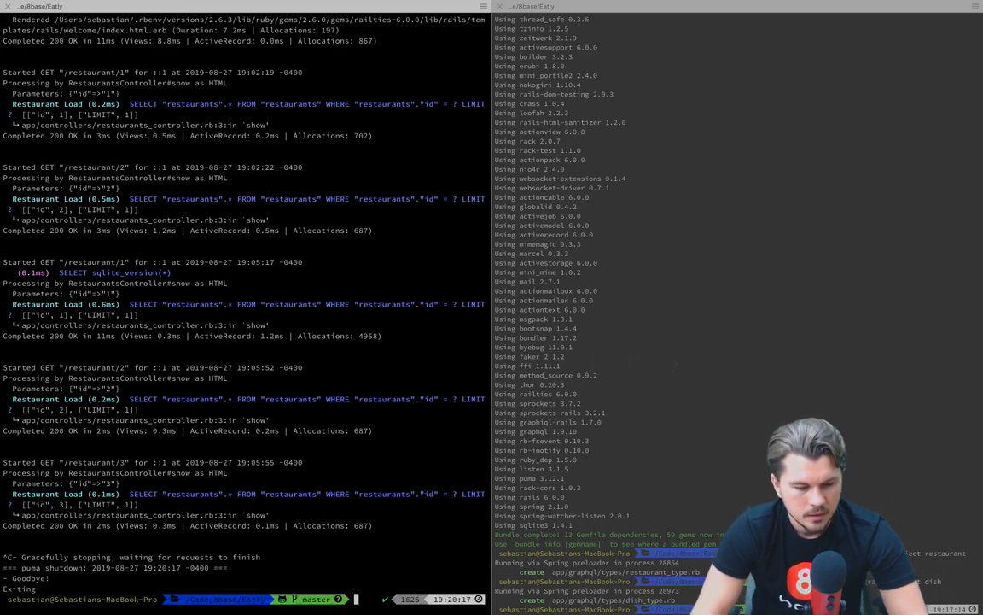
Run `rails s` to restart the Puma server on localhost:3000.
type("rails s")
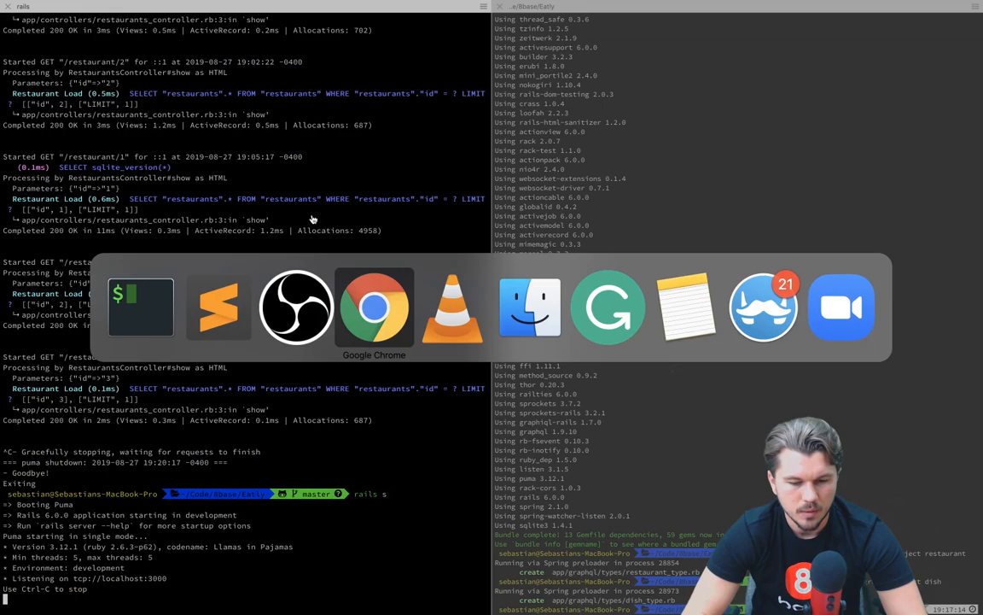
Load localhost:3000/graphiql in the restaurant tab of Chrome.
left_click(374, 307)
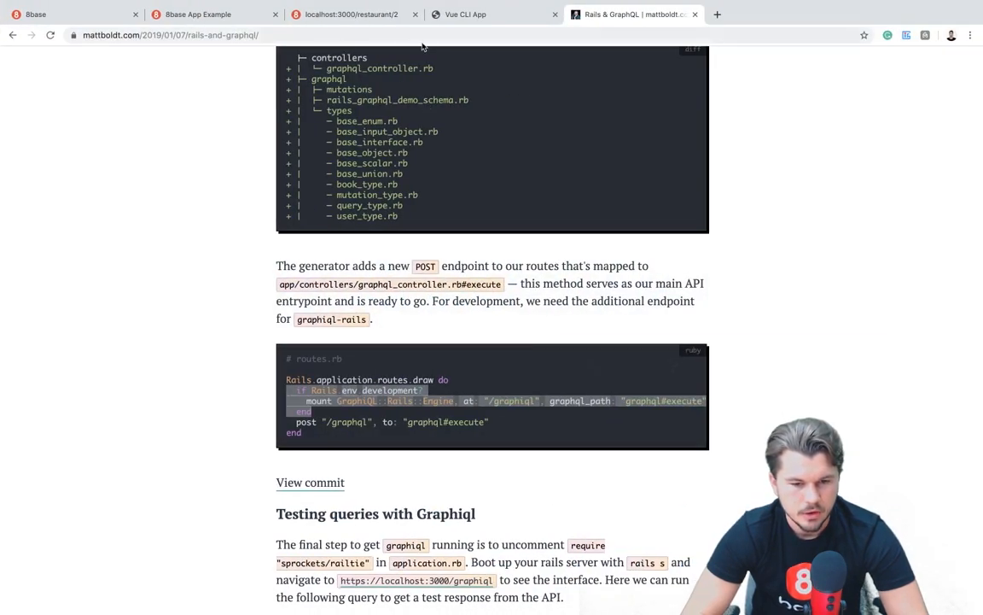
left_click(494, 14)
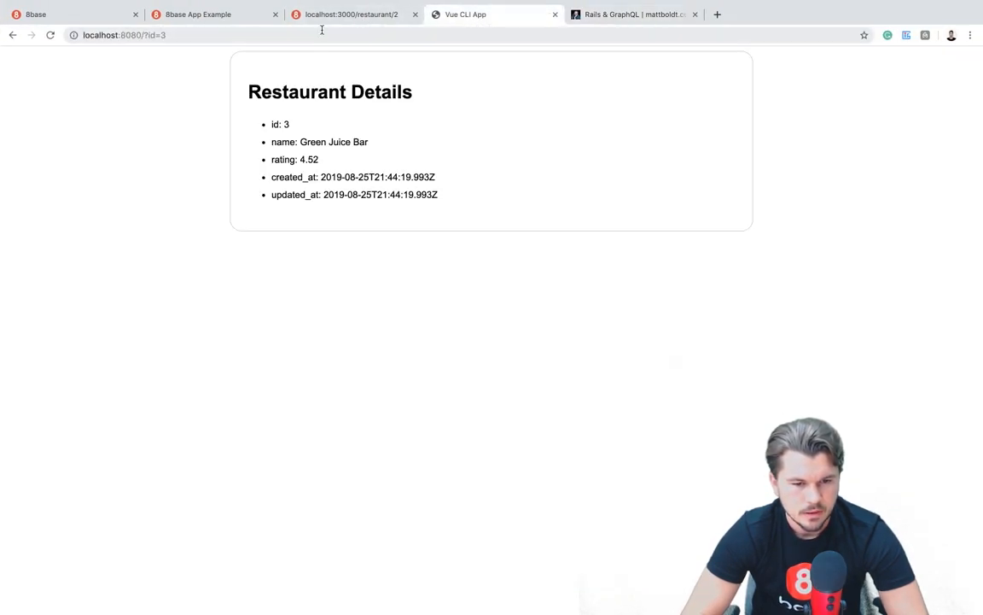
left_click(350, 15)
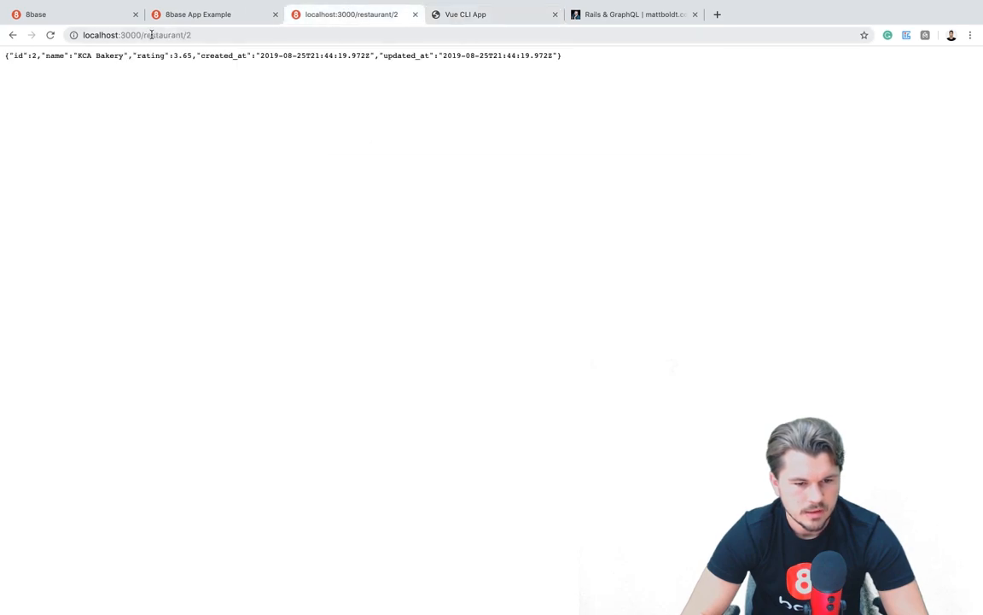
type("localhost:3000/graphiql")
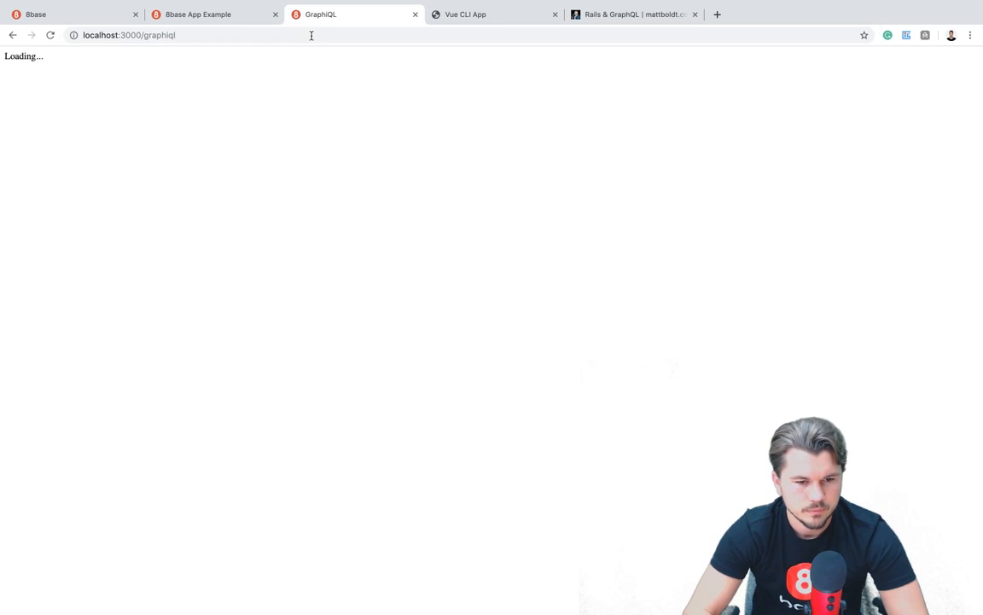
mouse_move(367, 232)
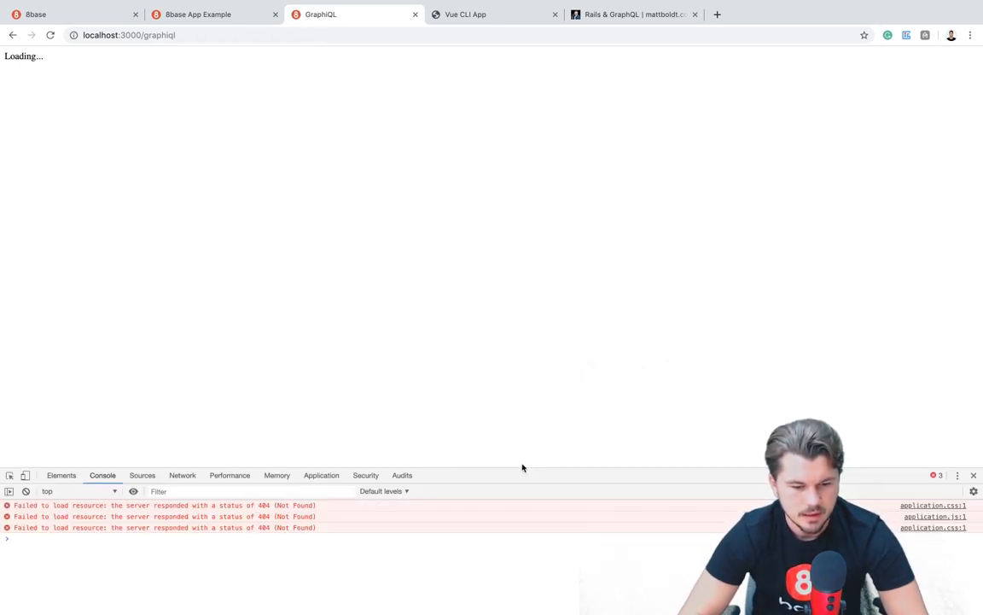
Read the GraphiQL CSS/JS routing errors in the log, then stop and restart the Rails server.
left_click_drag(520, 466, 520, 439)
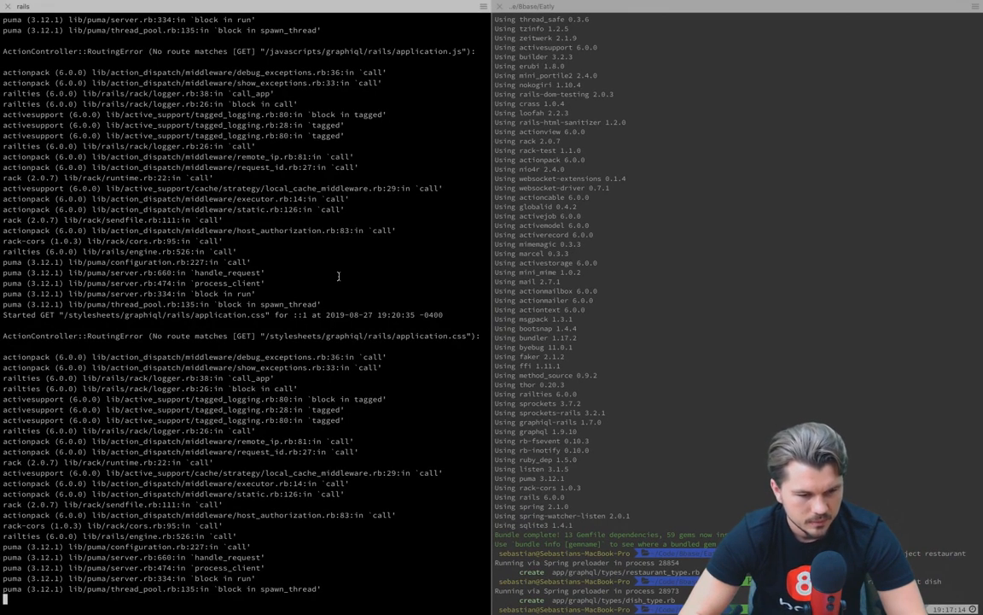
scroll("down", 3)
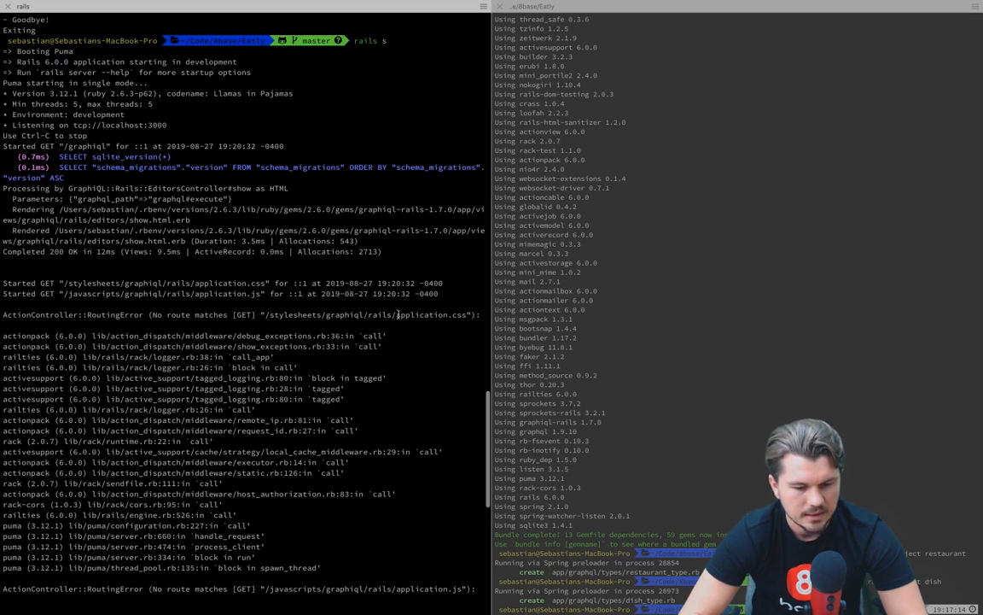
key("cmd+tab")
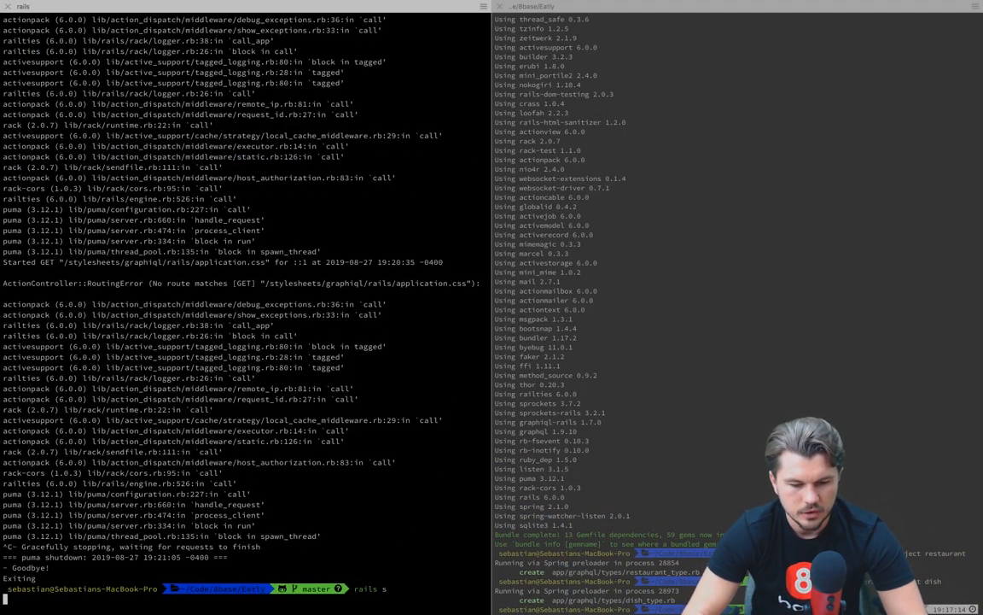
key("cmd+tab")
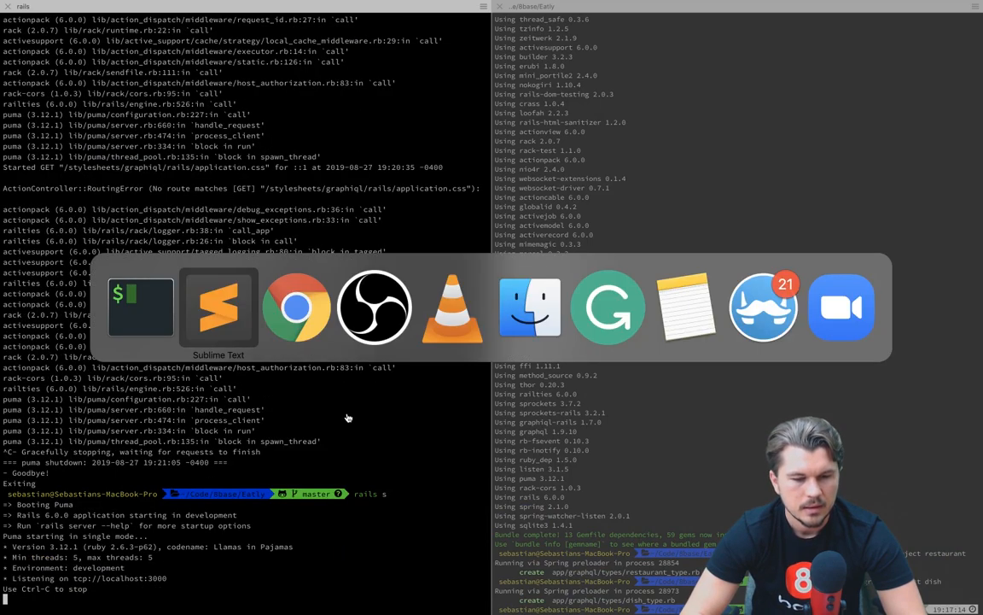
Reload GraphiQL and run `query { testField }`, getting "Hello World!" back.
left_click(296, 307)
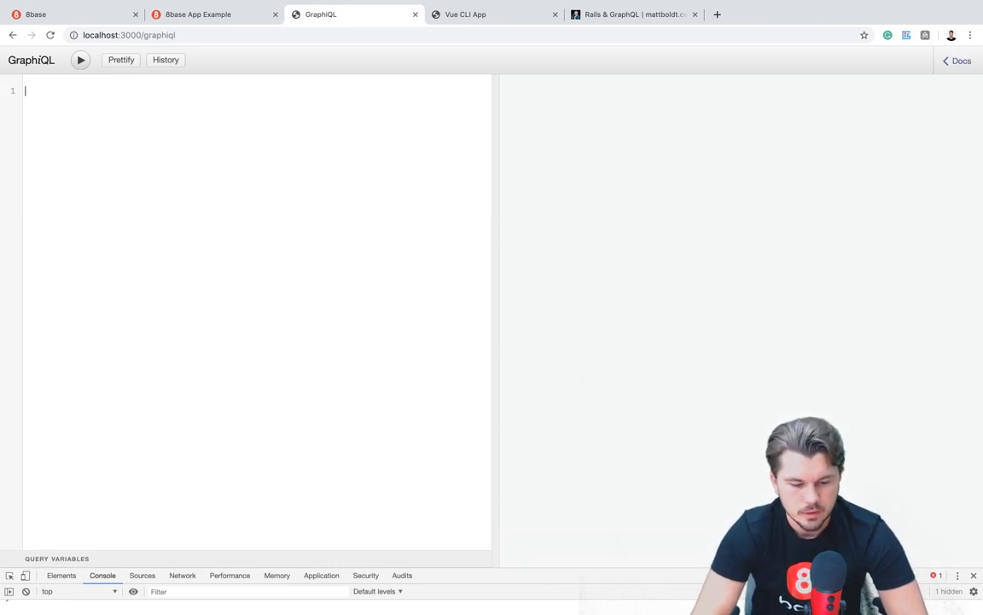
type("query {}")
type("testField")
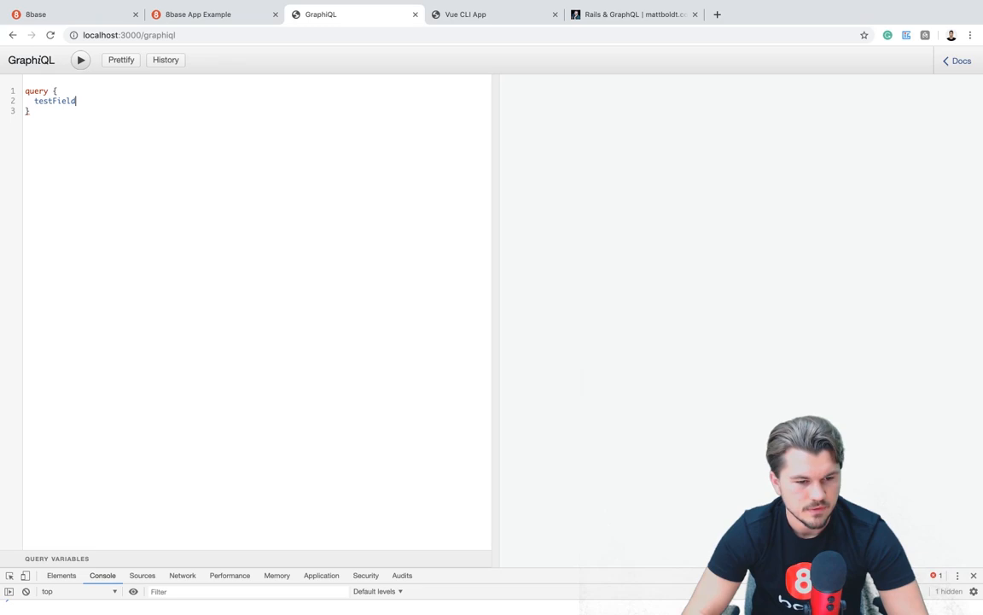
left_click(80, 60)
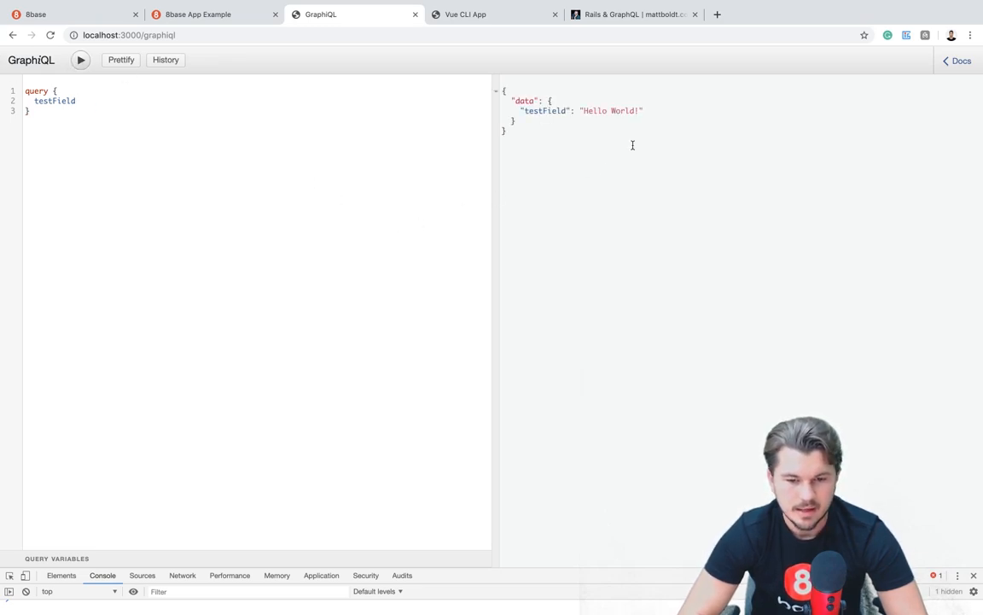
mouse_move(514, 235)
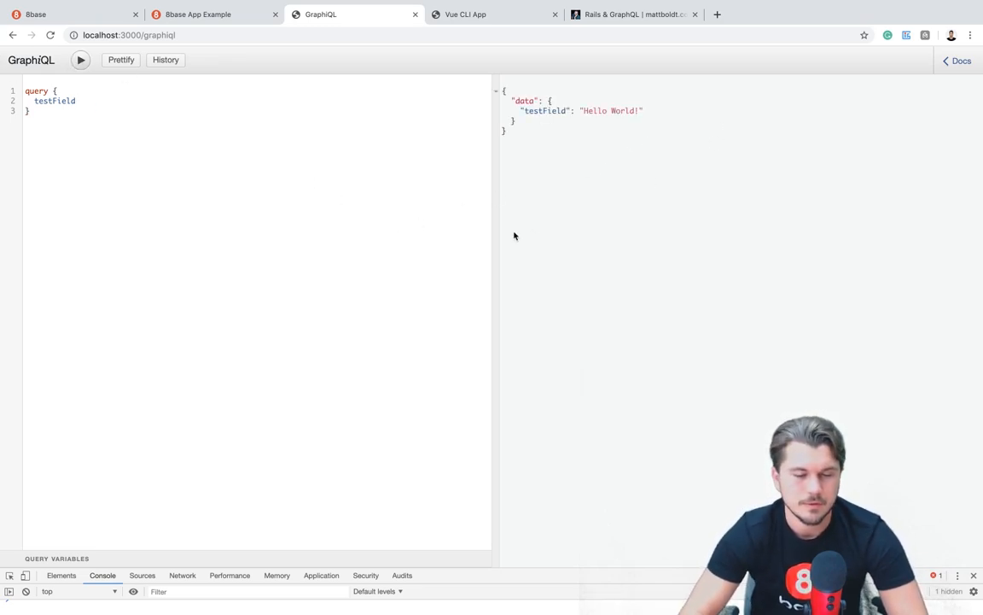
key("cmd+tab")
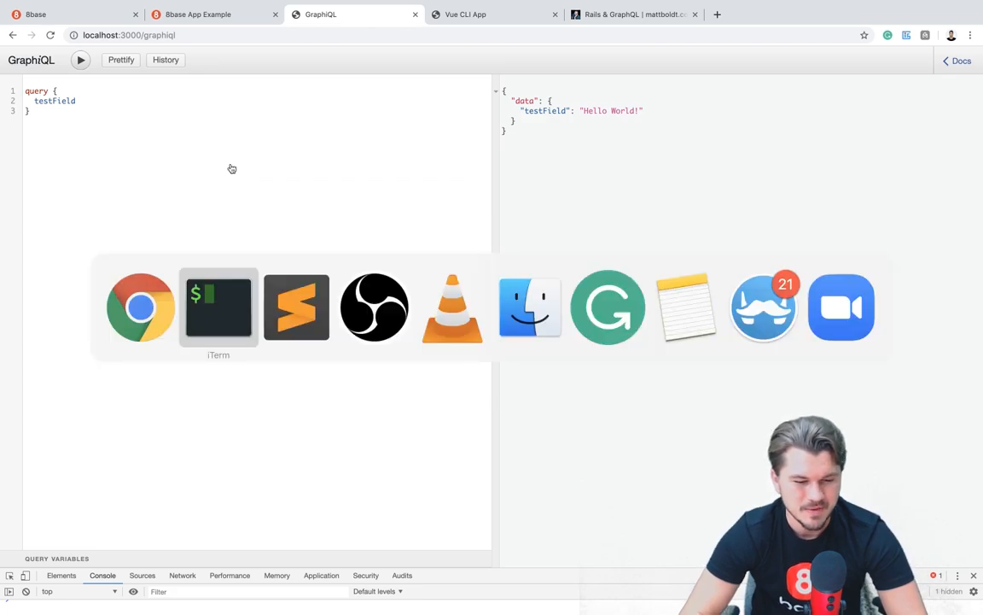
Open eatly_schema.rb, expand app/graphql/types, and open query_type.rb.
left_click(296, 306)
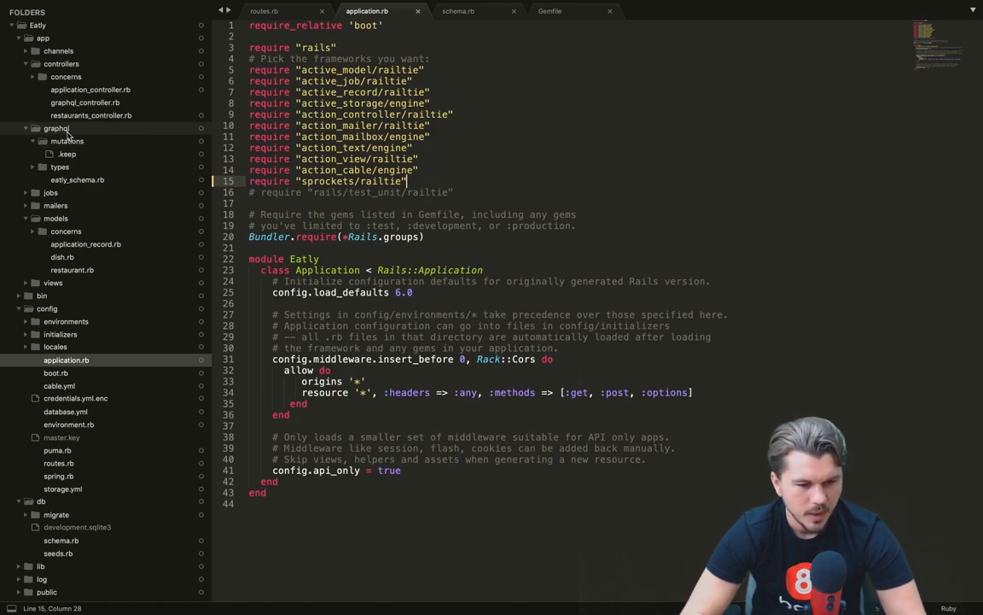
left_click(77, 179)
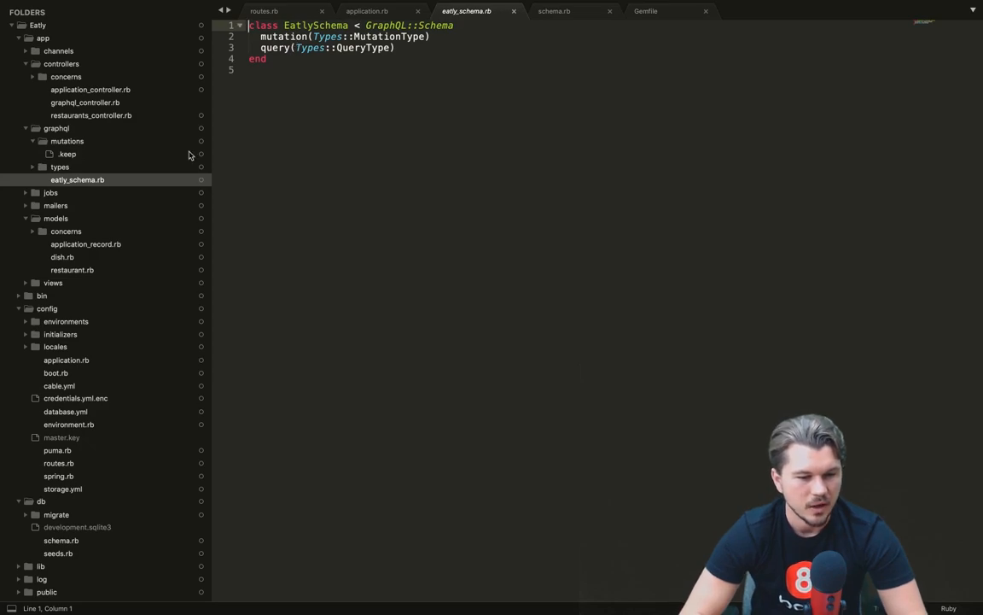
left_click(60, 167)
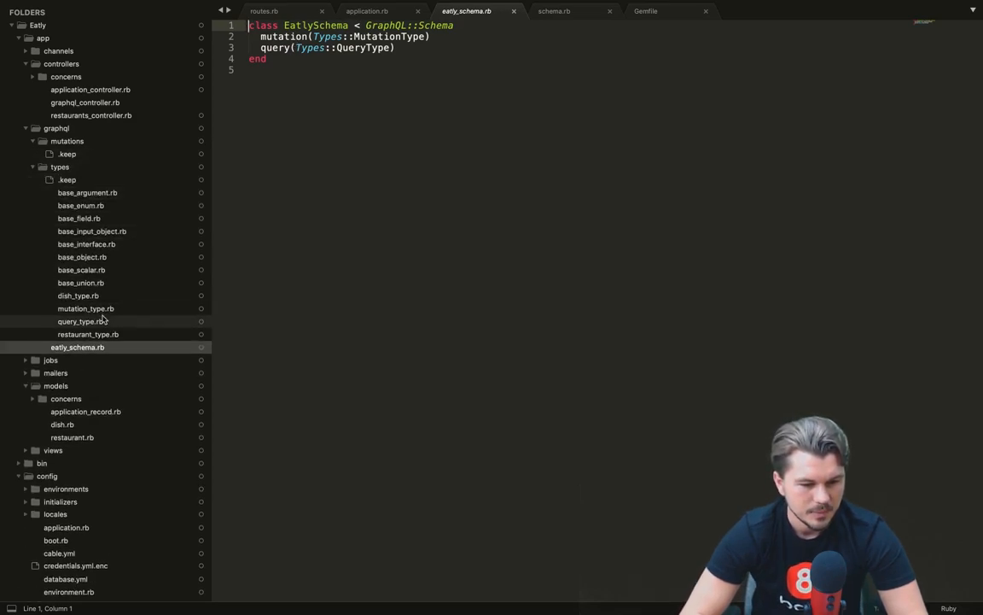
left_click(80, 321)
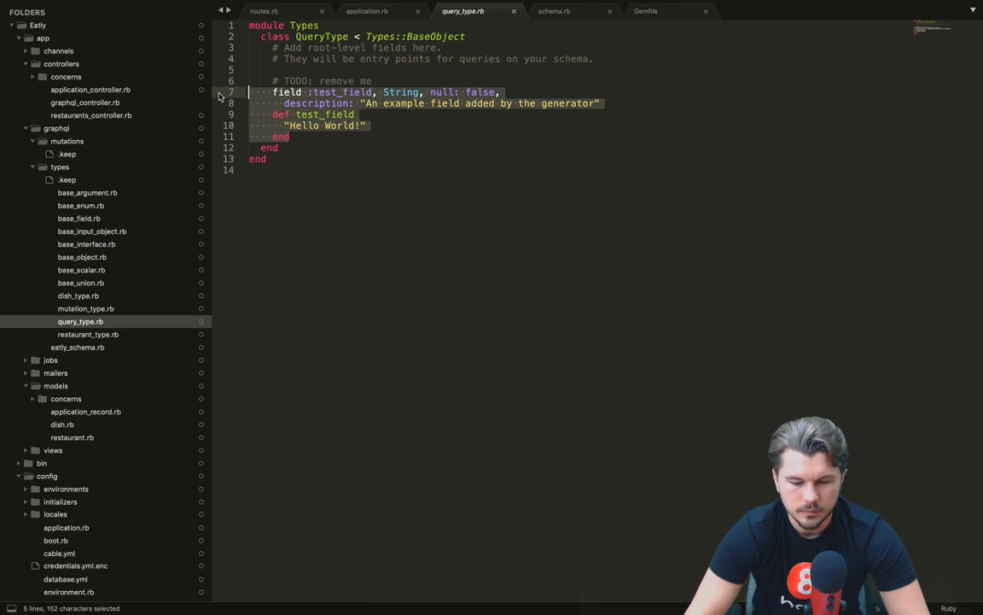
Swap test_field for `field :restaurant` with required id, resolved by Restaurant.find(id), and save.
key("Delete")
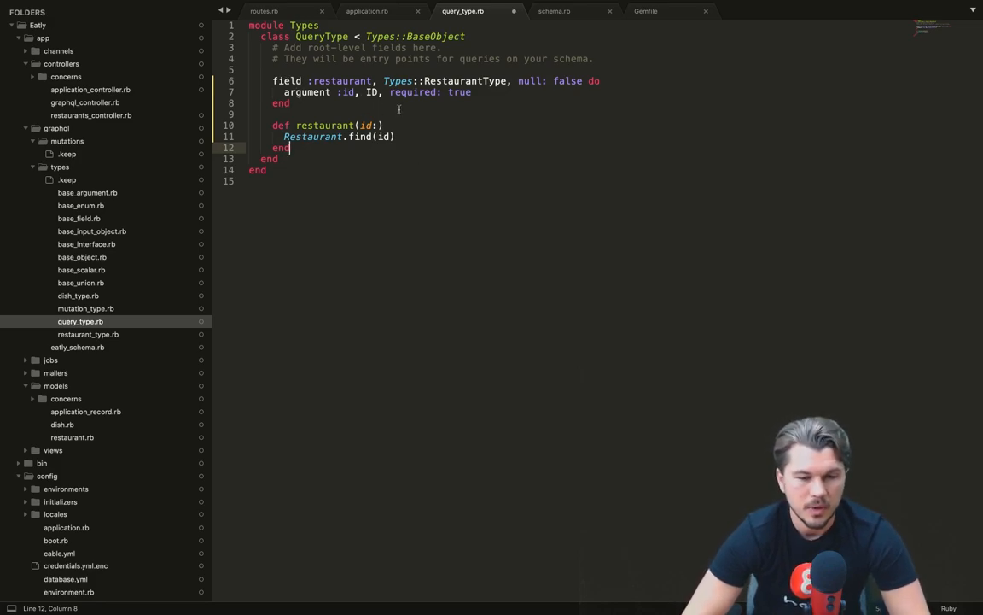
double_click(469, 80)
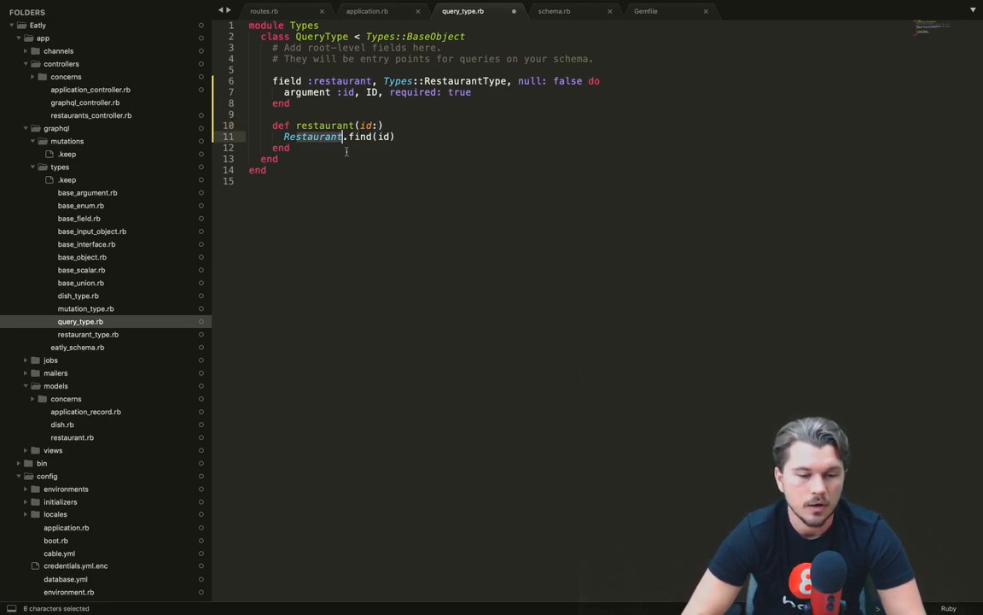
left_click(359, 136)
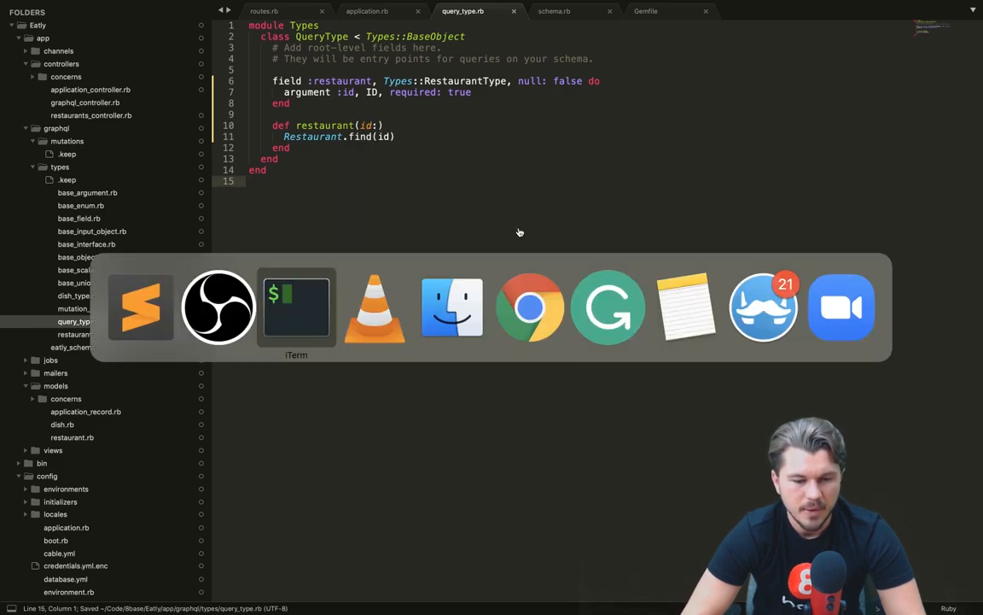
Run `query { restaurant(id: 1) { } }` in GraphiQL, yielding a parse error.
left_click(530, 307)
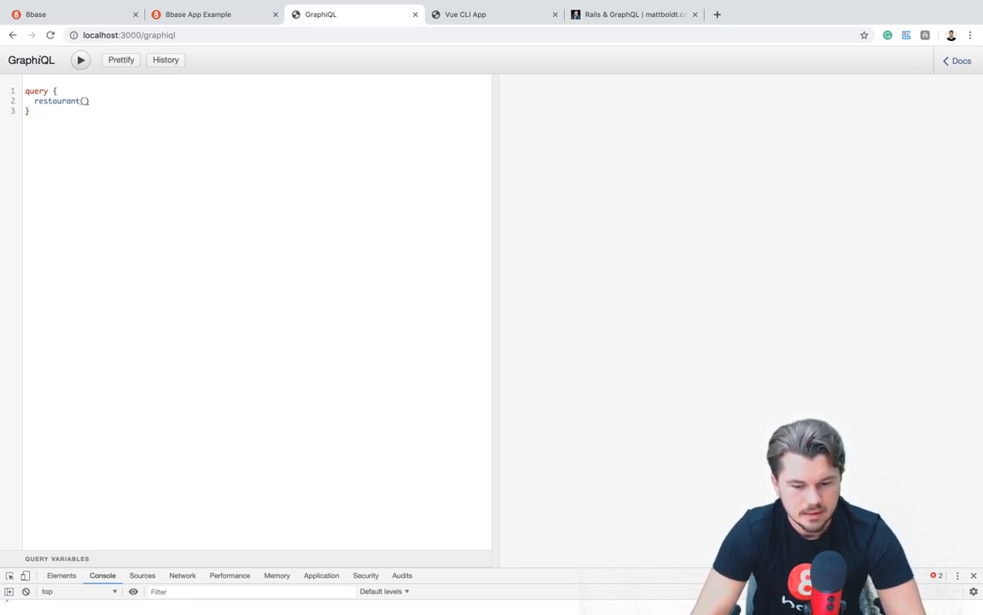
type("id:")
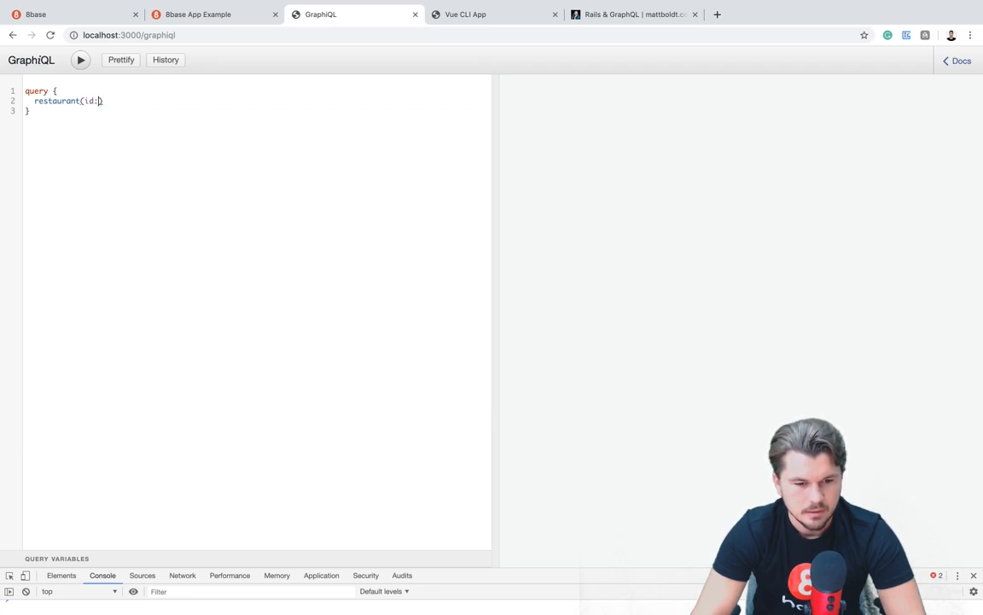
type("1")
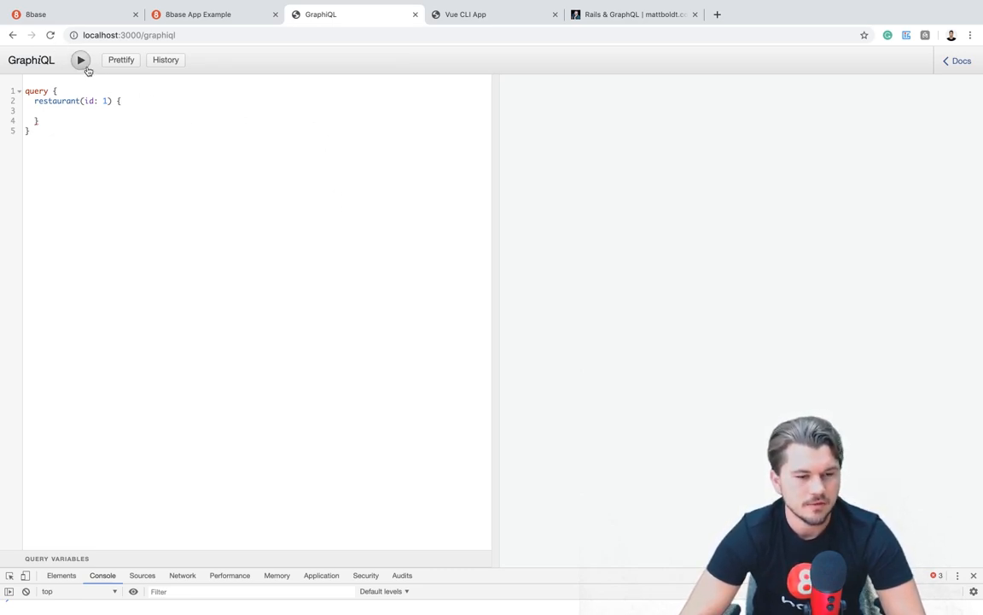
left_click(80, 59)
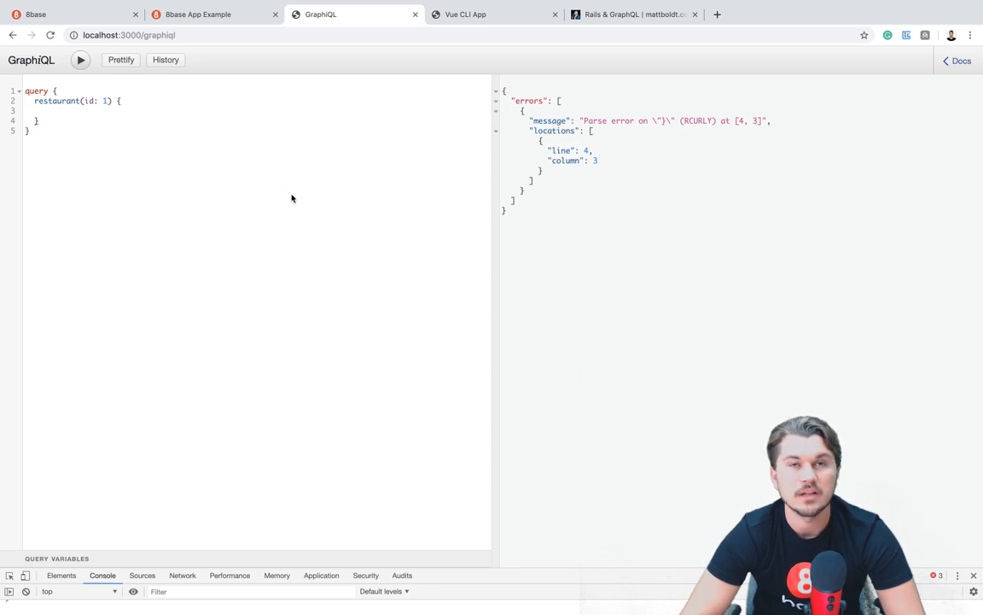
mouse_move(277, 162)
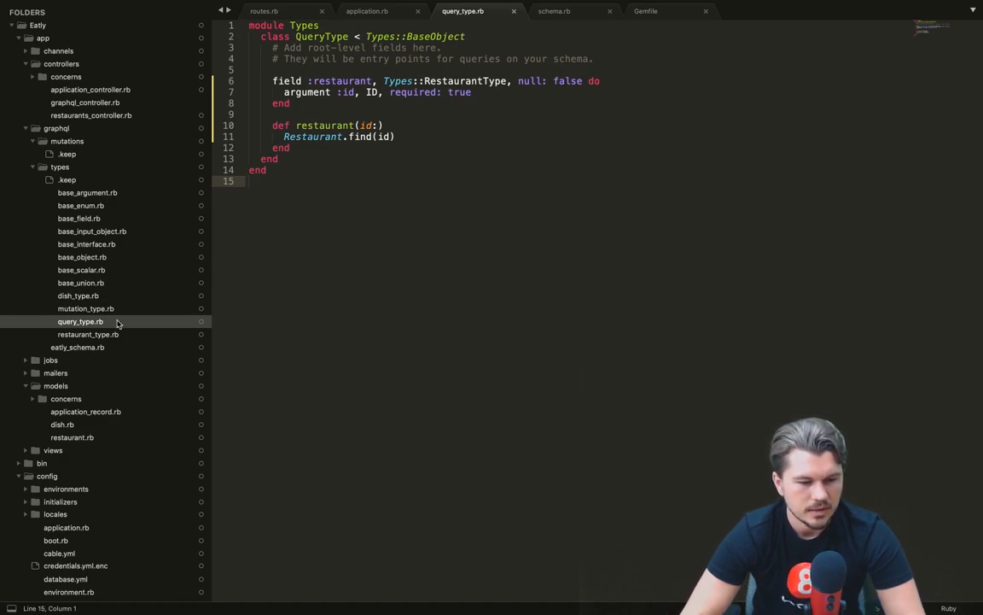
Open restaurant_type.rb and add `field :id, ID, null: false`.
left_click(88, 334)
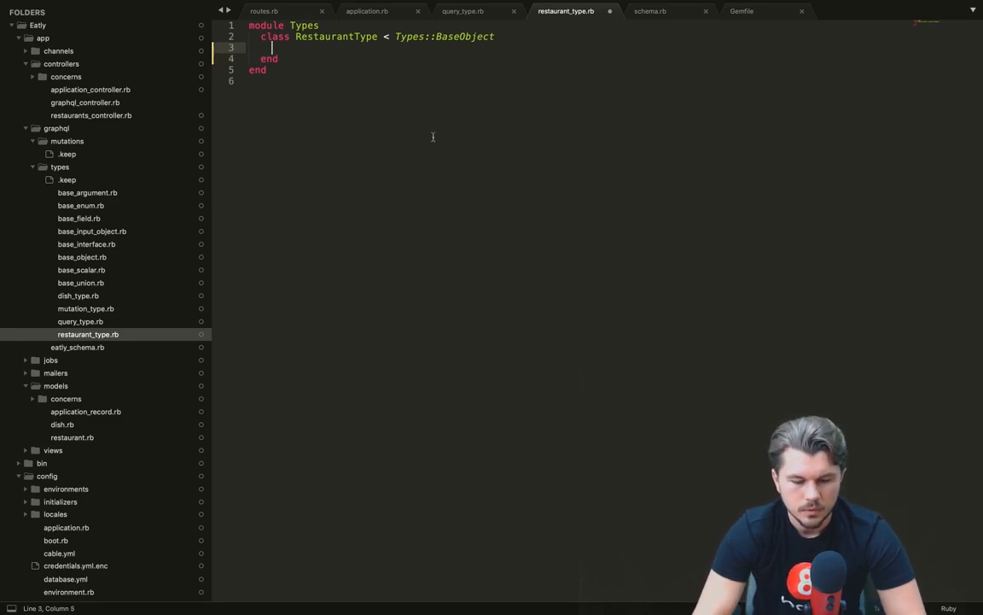
type("field :")
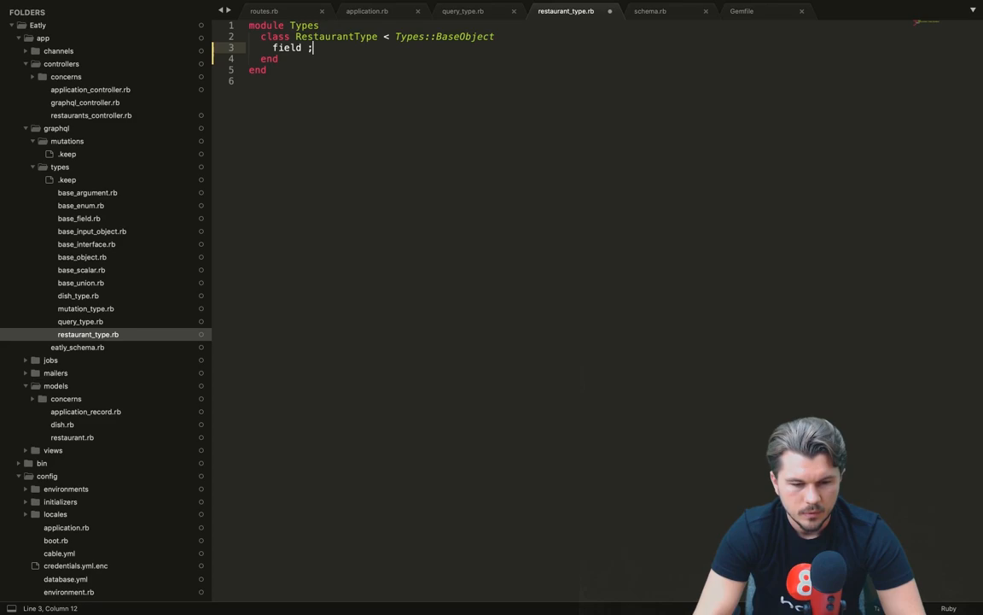
type("id,")
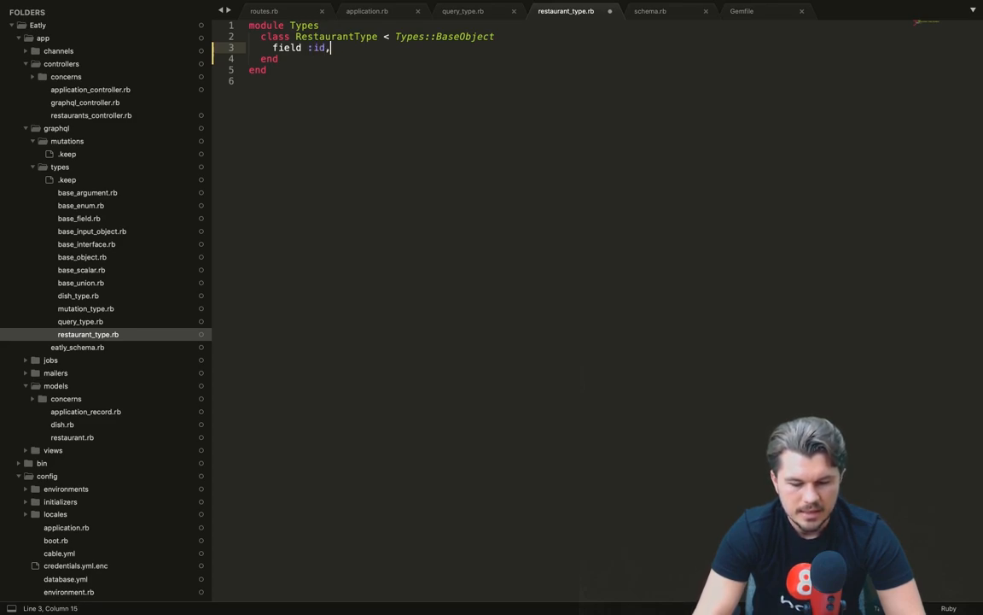
type("ID, null:")
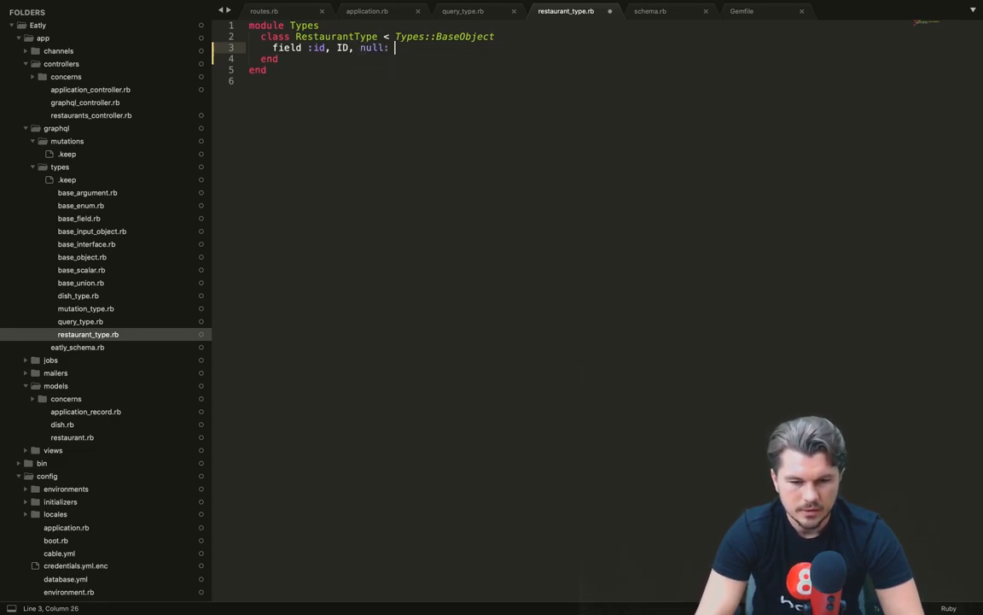
type("false")
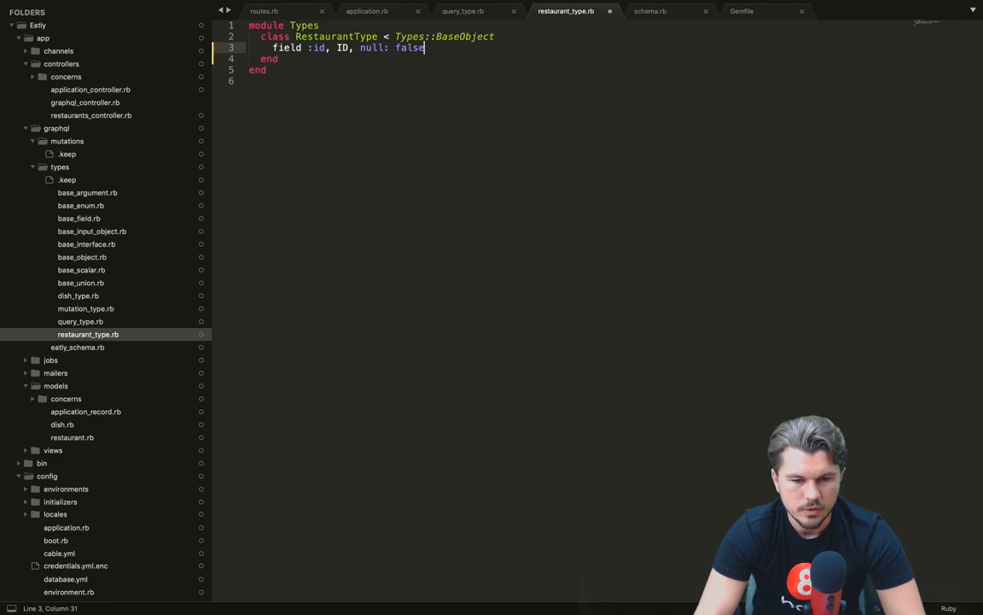
key("Enter")
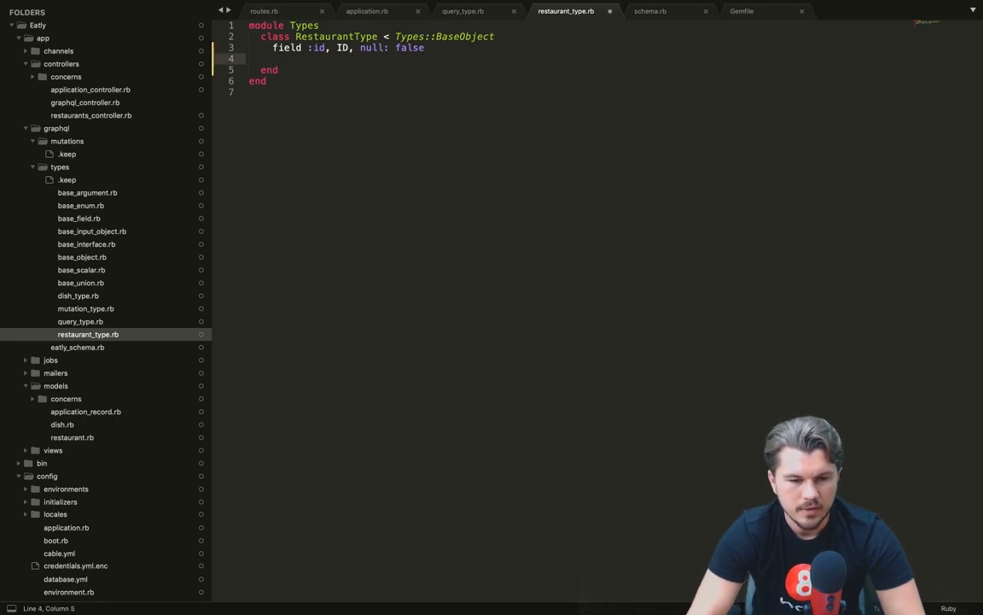
Add nullable name (String) and rating (Float) fields to RestaurantType.
type("field")
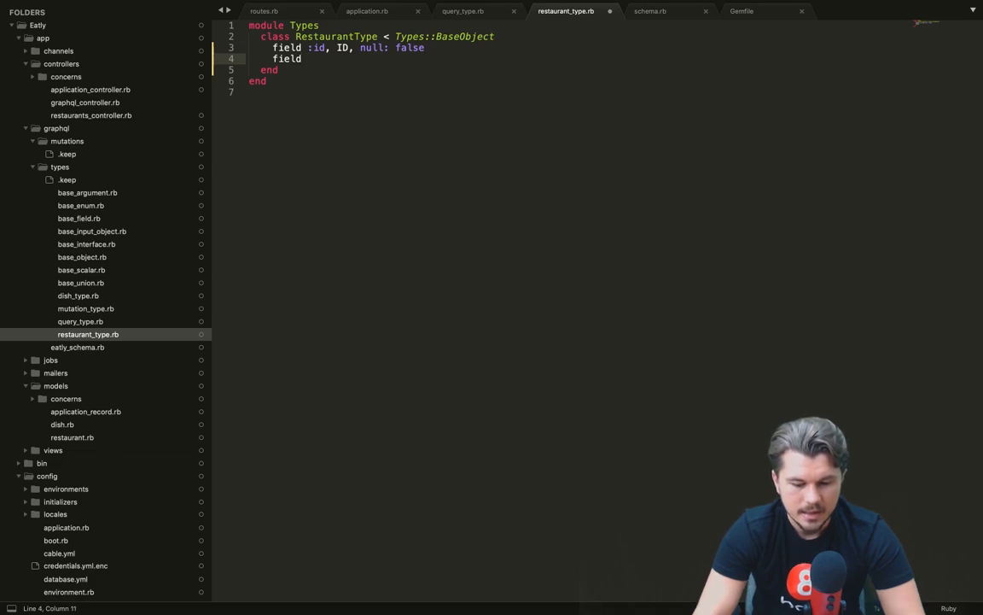
type("name,")
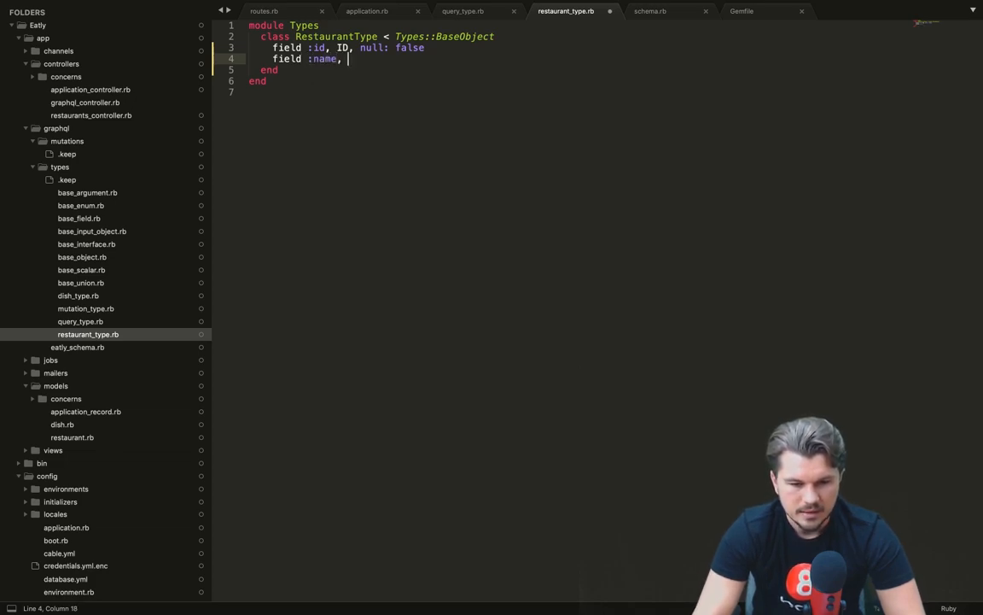
type("Strin")
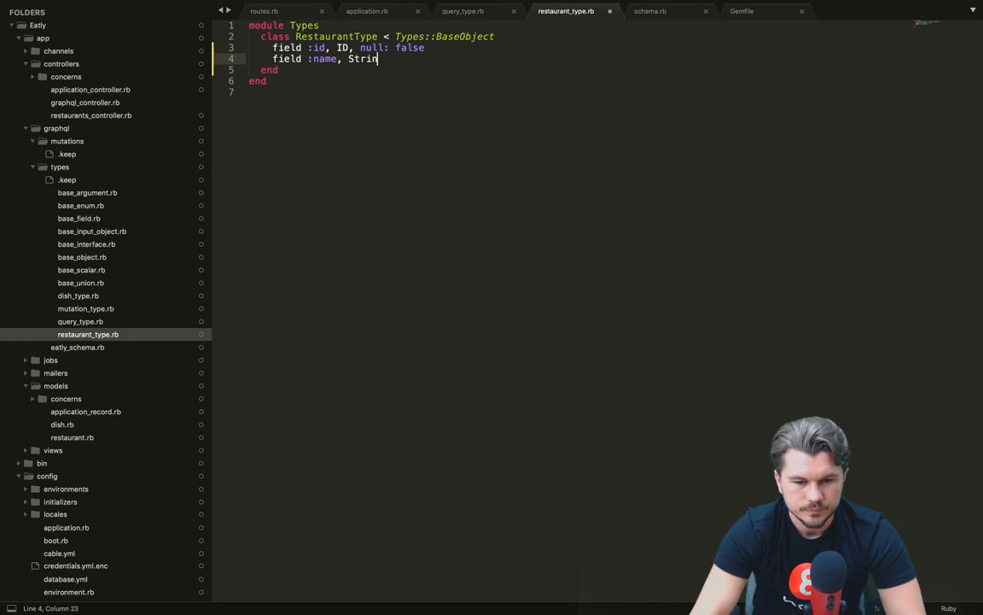
type("g, null")
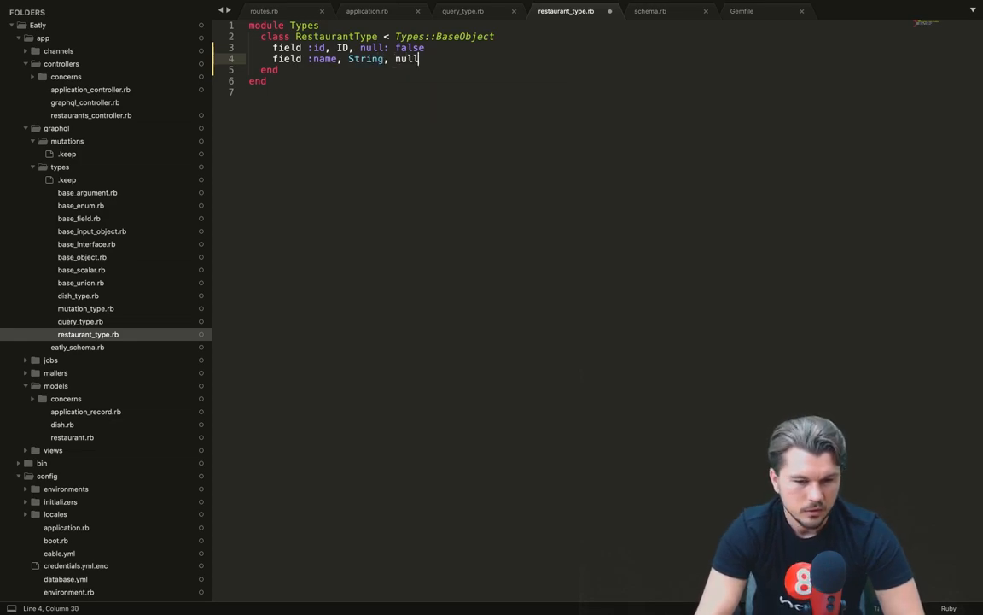
type(": true")
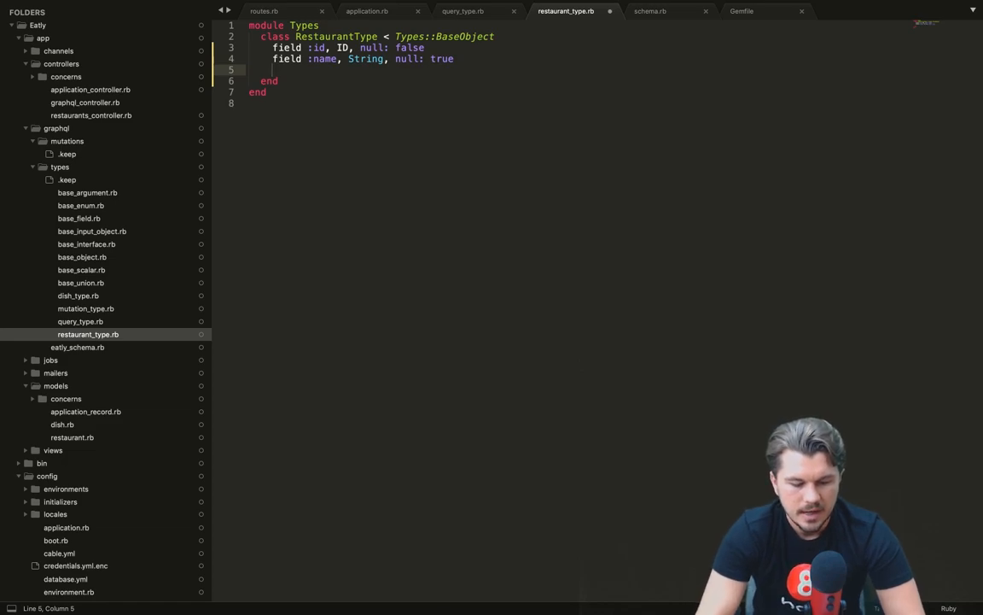
type("field :")
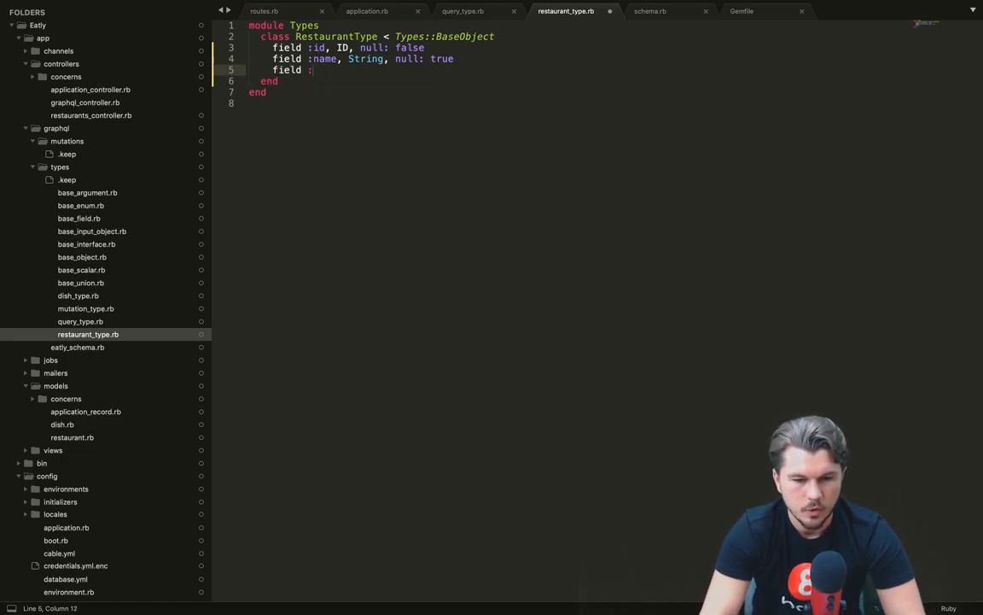
type(":rating, Fl")
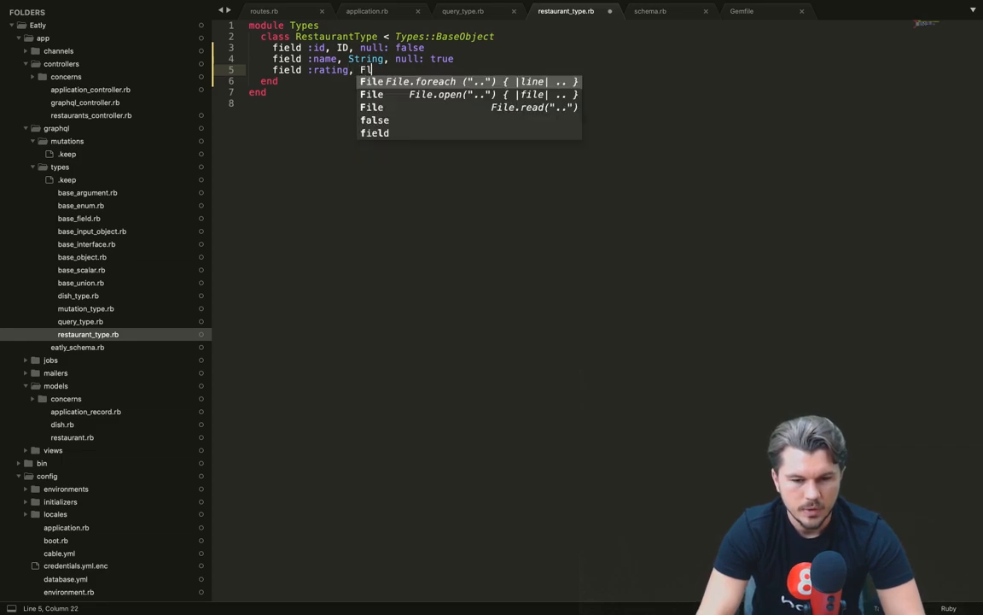
type("oat")
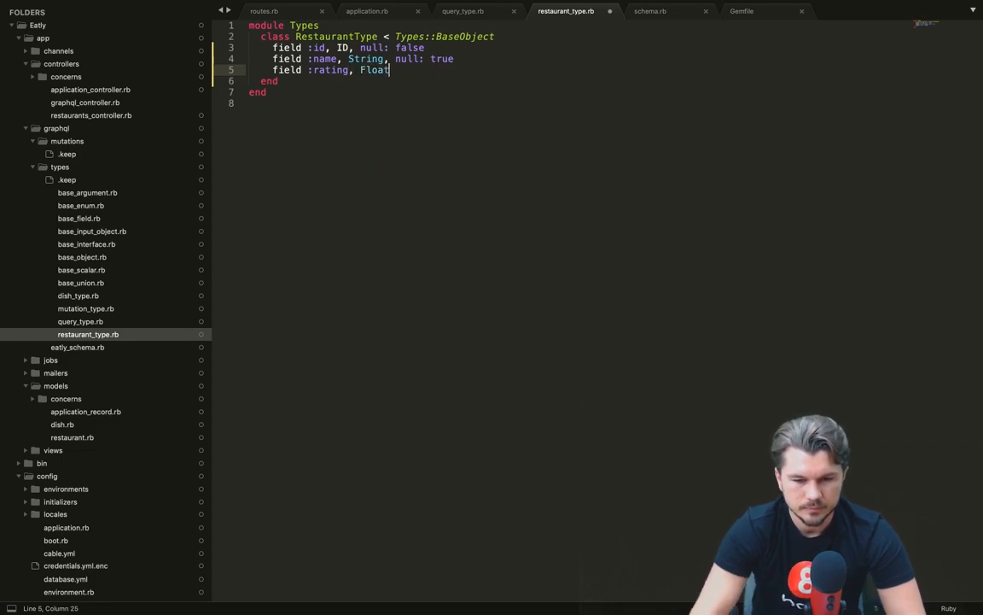
type(", null")
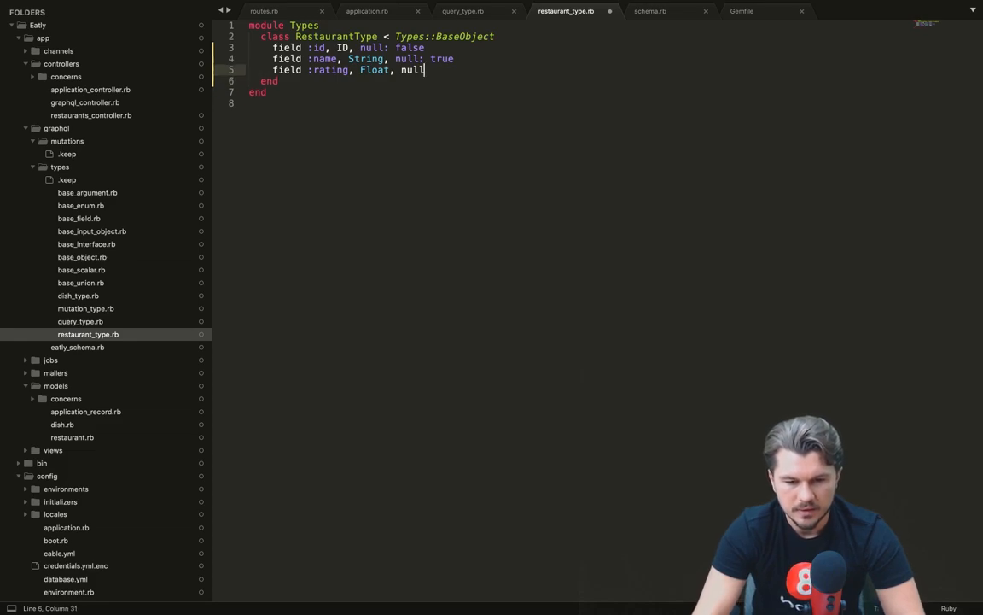
type(": true")
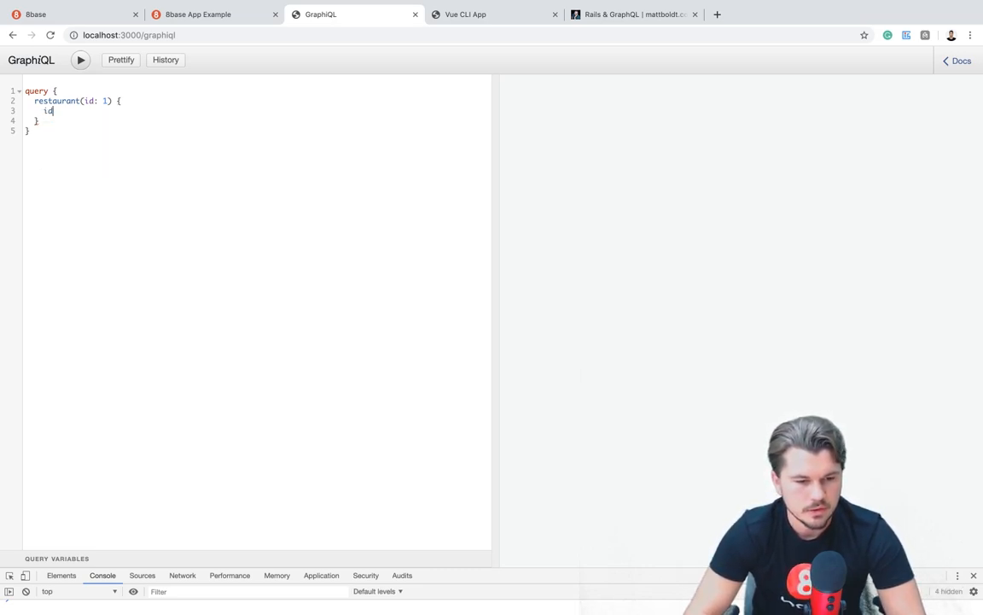
Query restaurant 1 for name ("Fast Spoon"), then replace name with rating to get 3.53.
type("name")
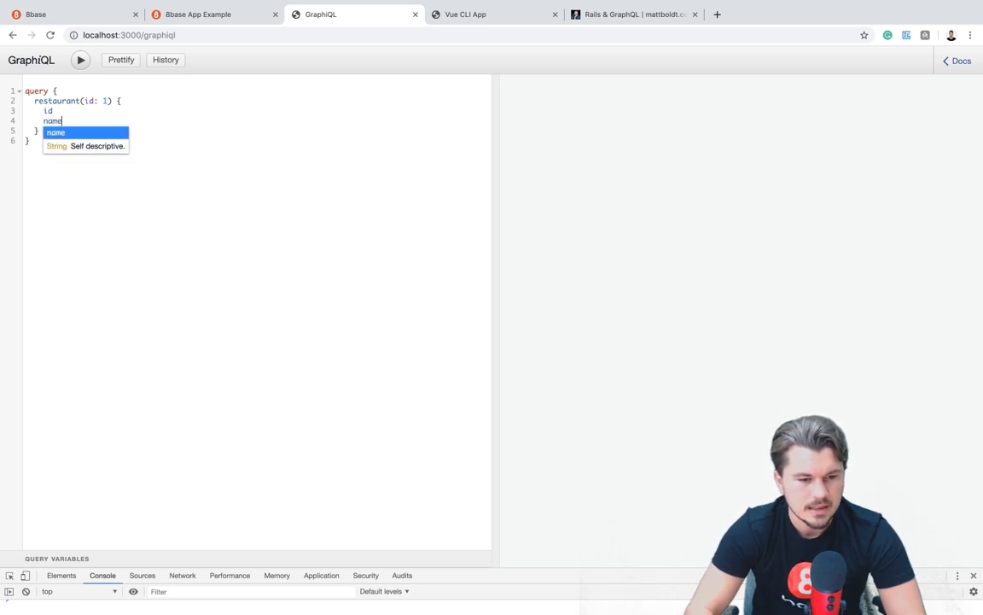
left_click(79, 60)
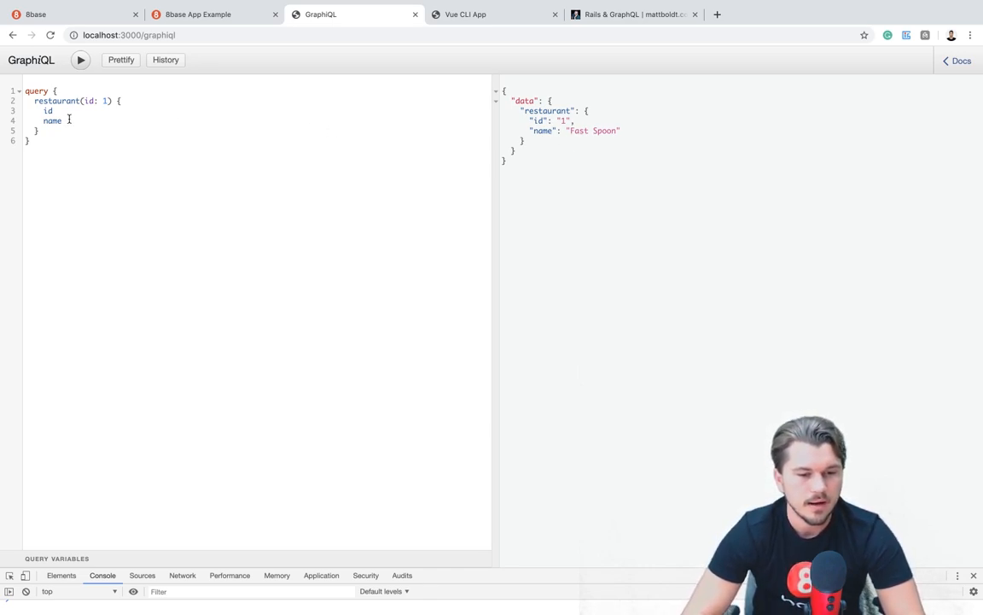
key("Backspace")
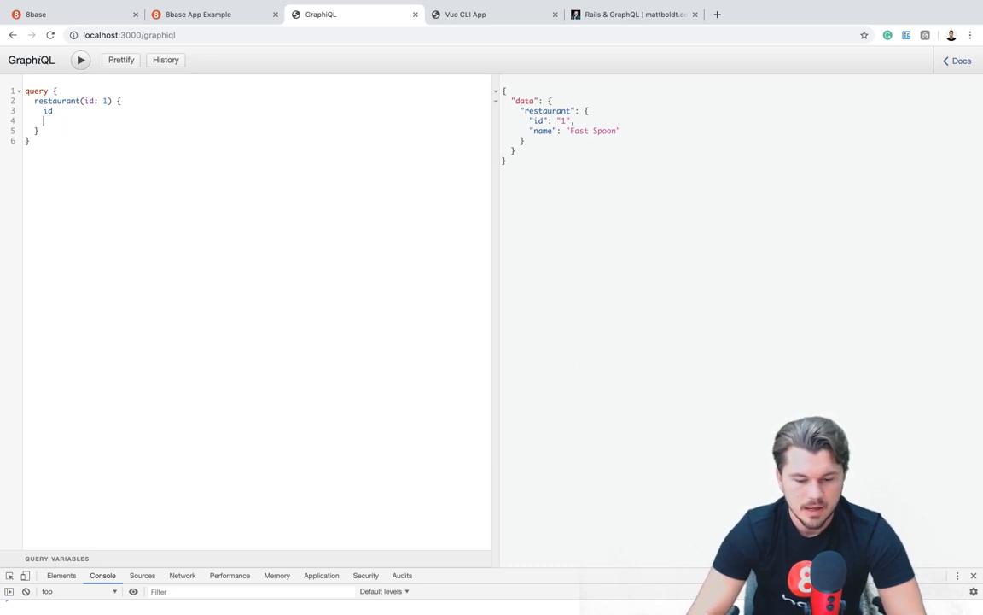
type("rating")
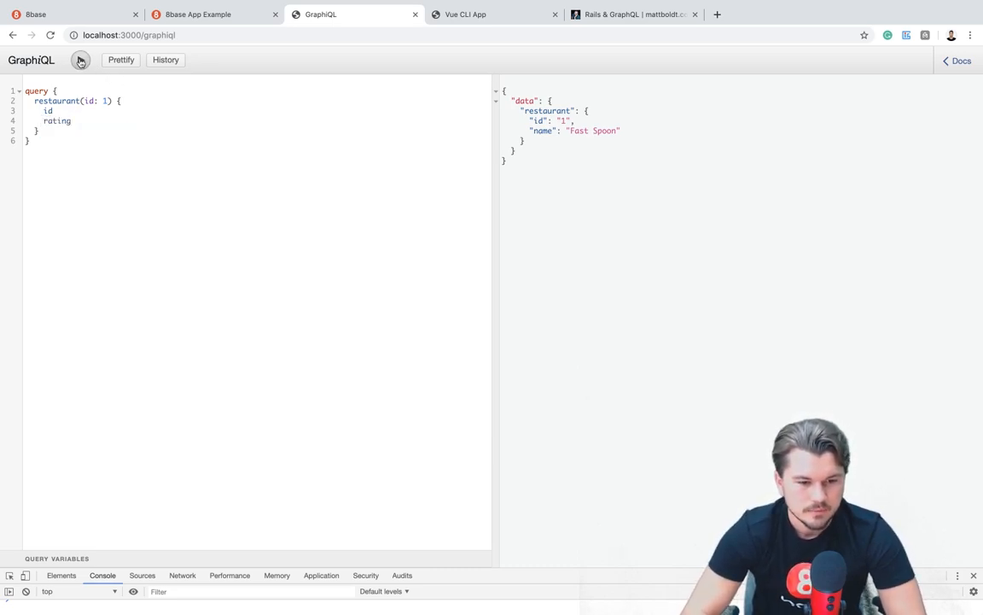
left_click(80, 60)
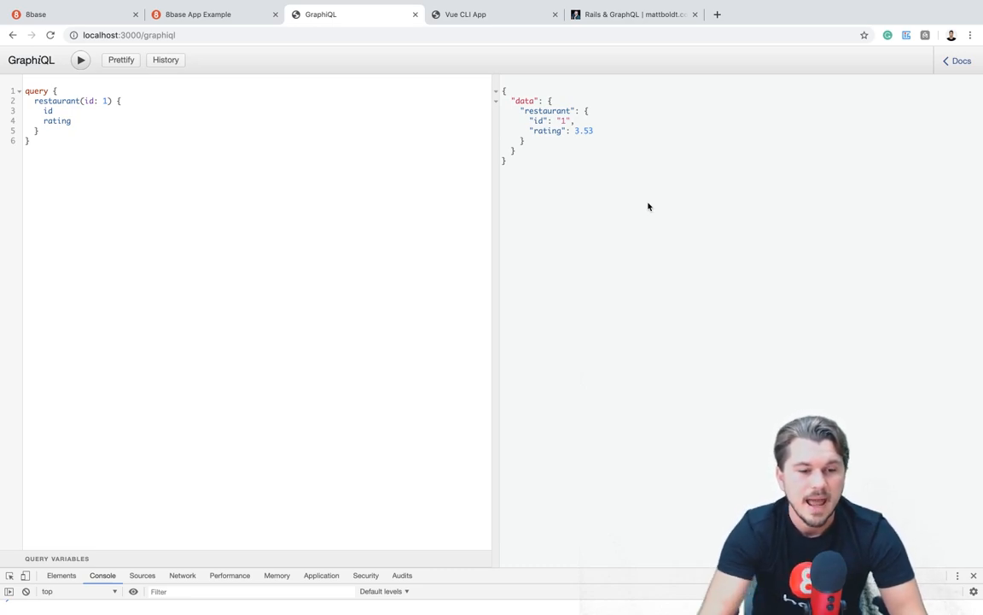
mouse_move(354, 186)
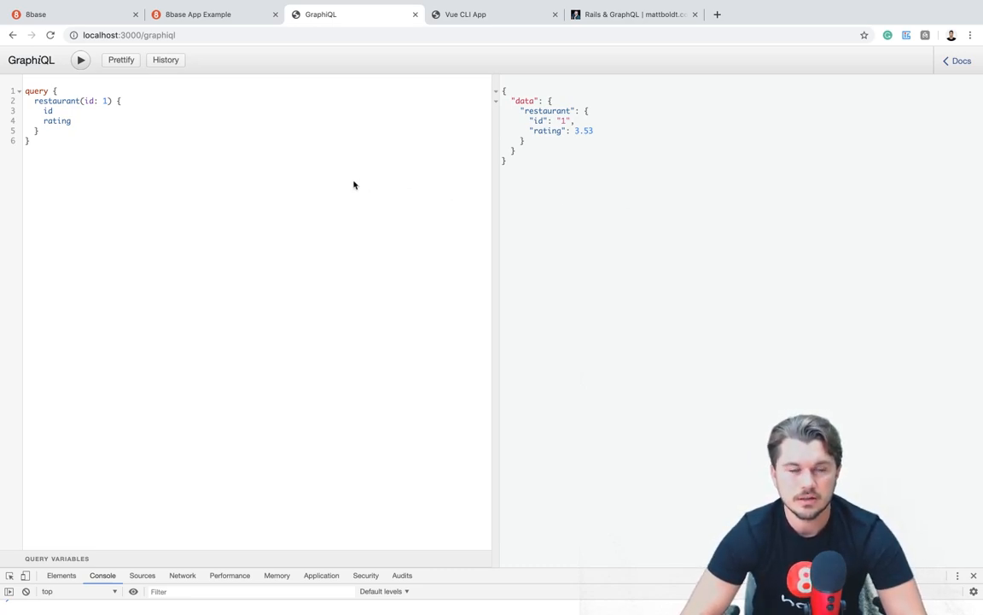
key("cmd+tab")
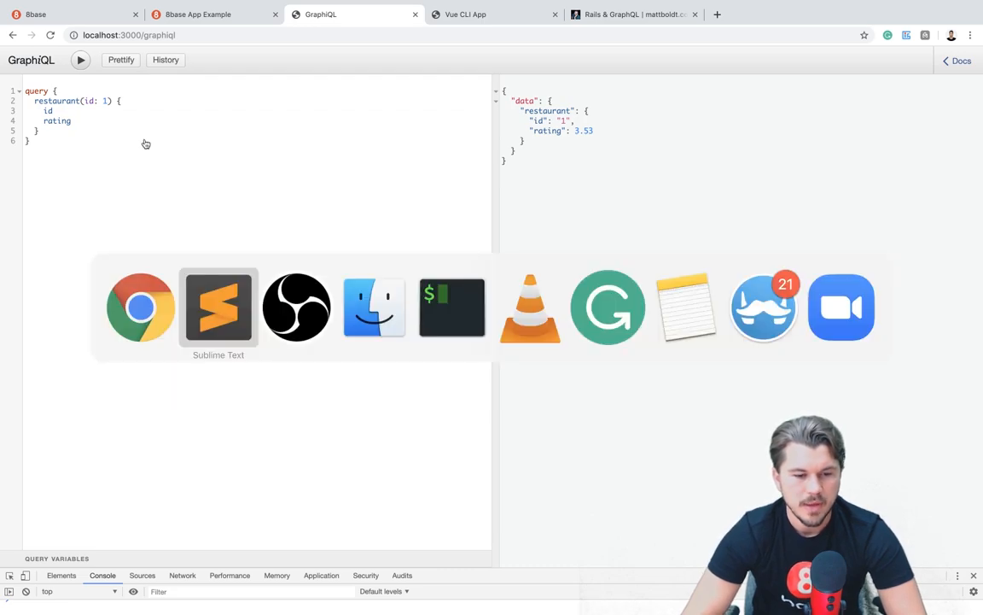
Add 'field :dishes, [Types::DishType], null: true' below RestaurantType's rating field.
left_click(218, 307)
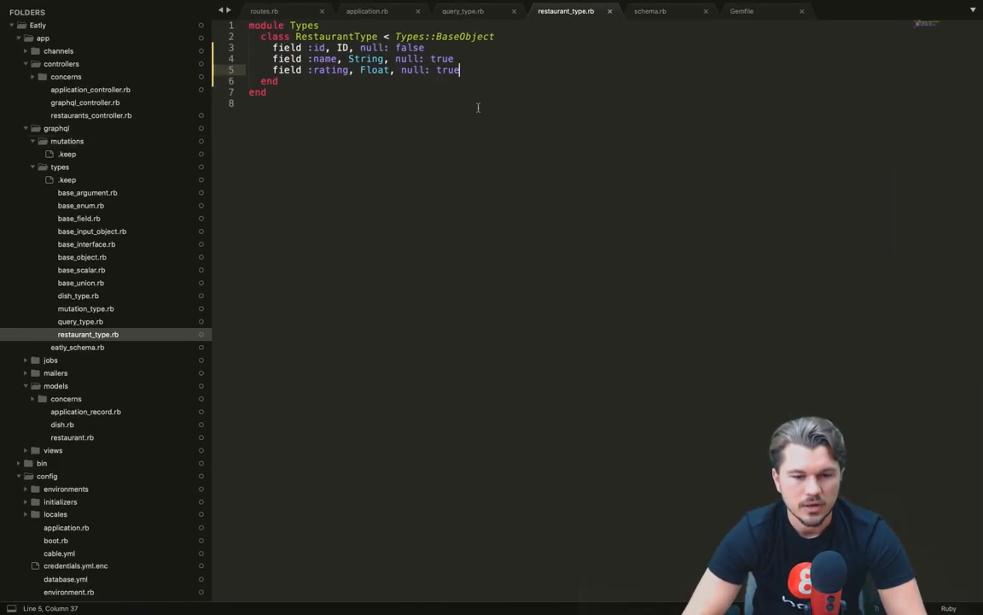
key("enter")
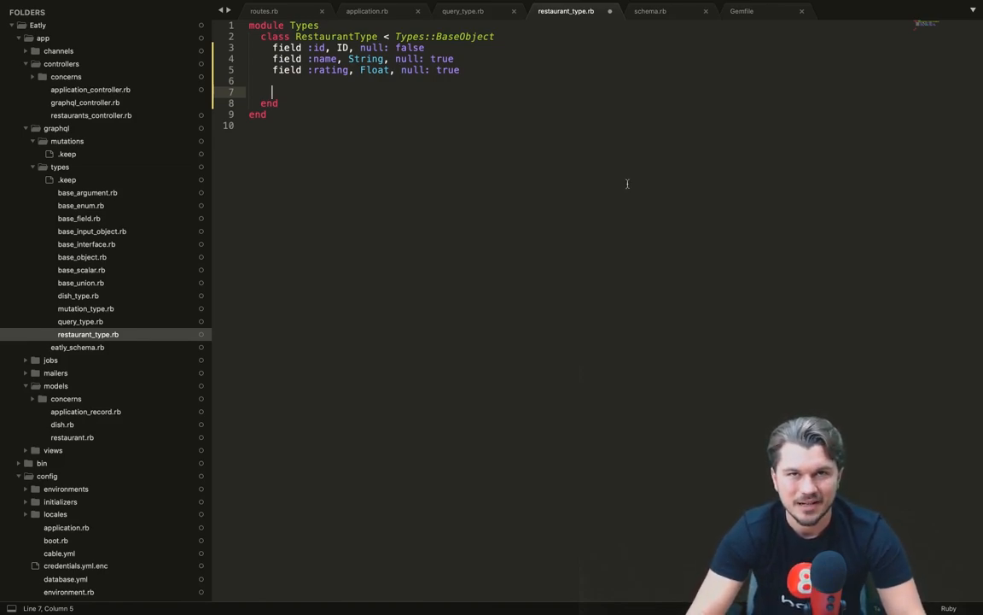
type("field")
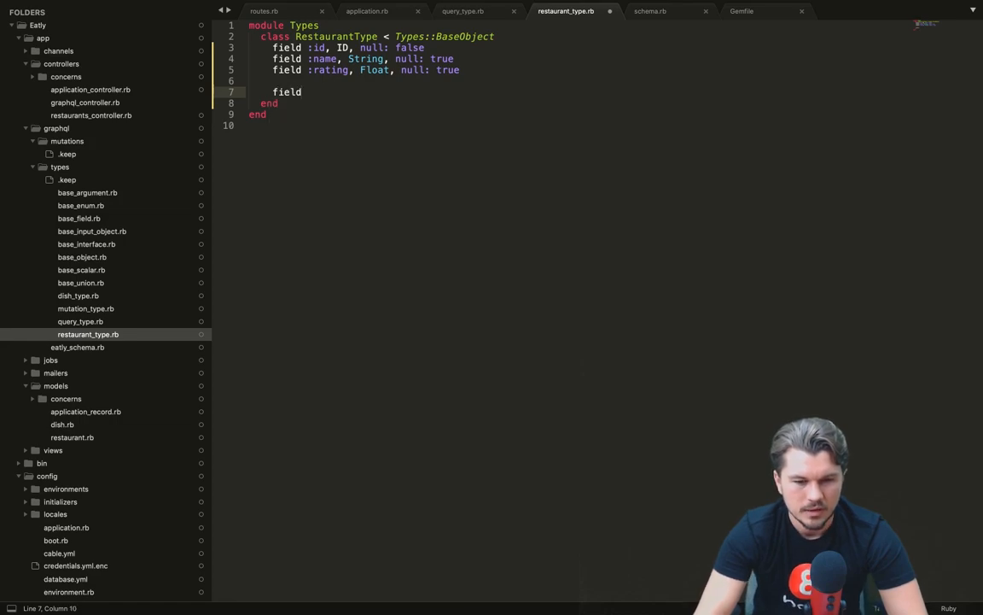
type(":dishes,")
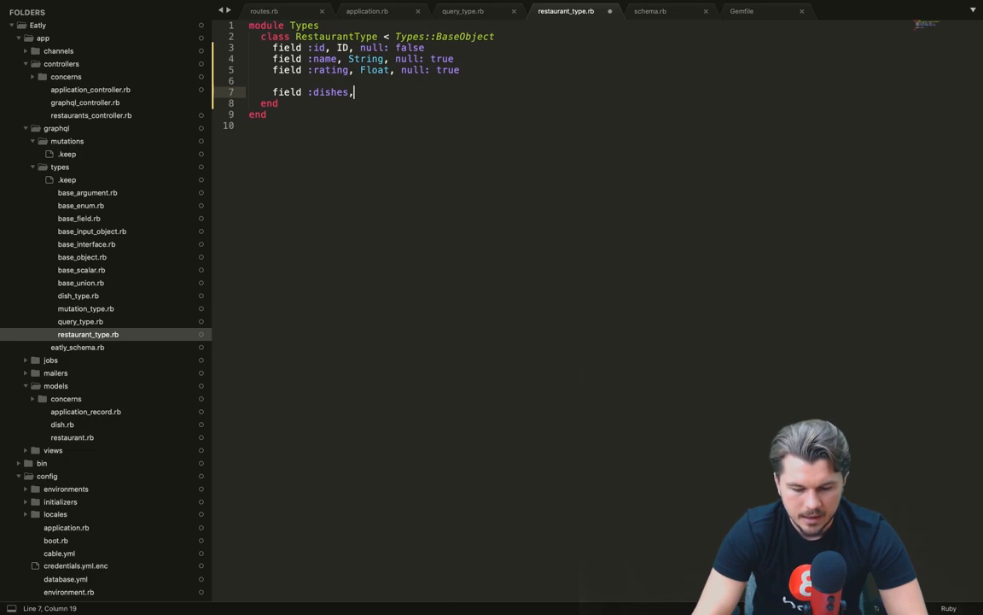
type("[]")
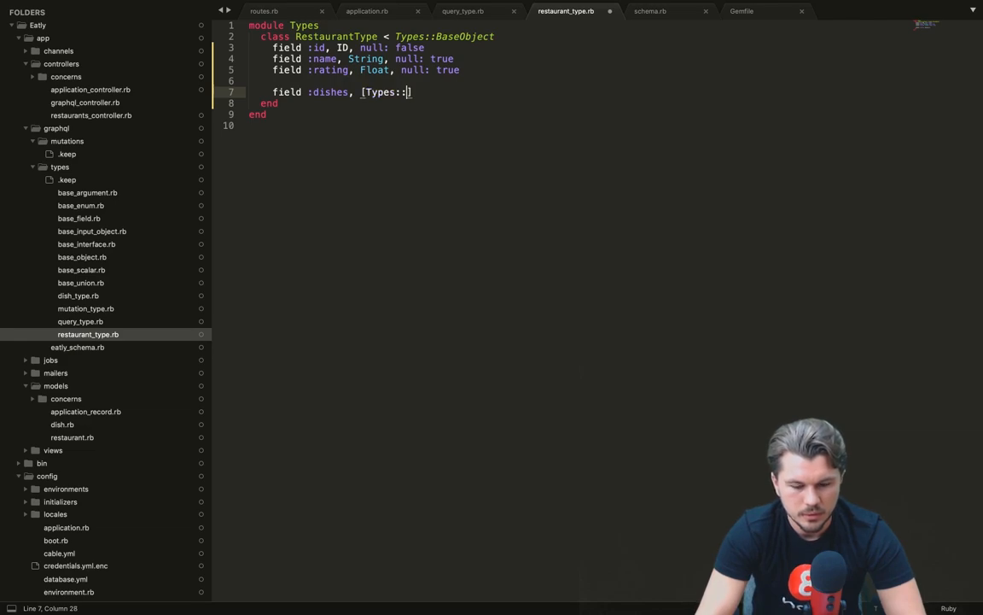
type("DishType")
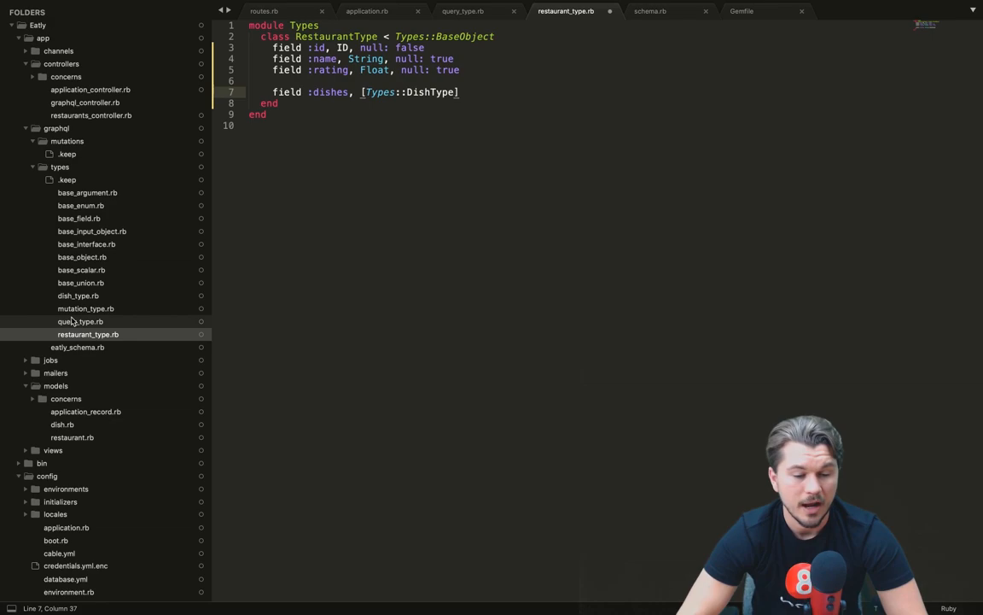
type(",")
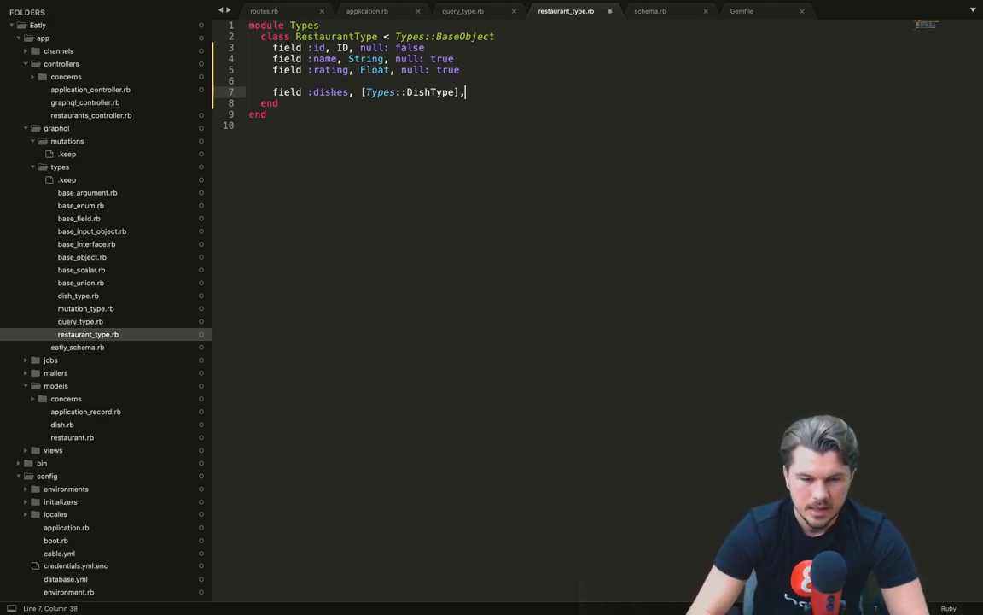
type("null")
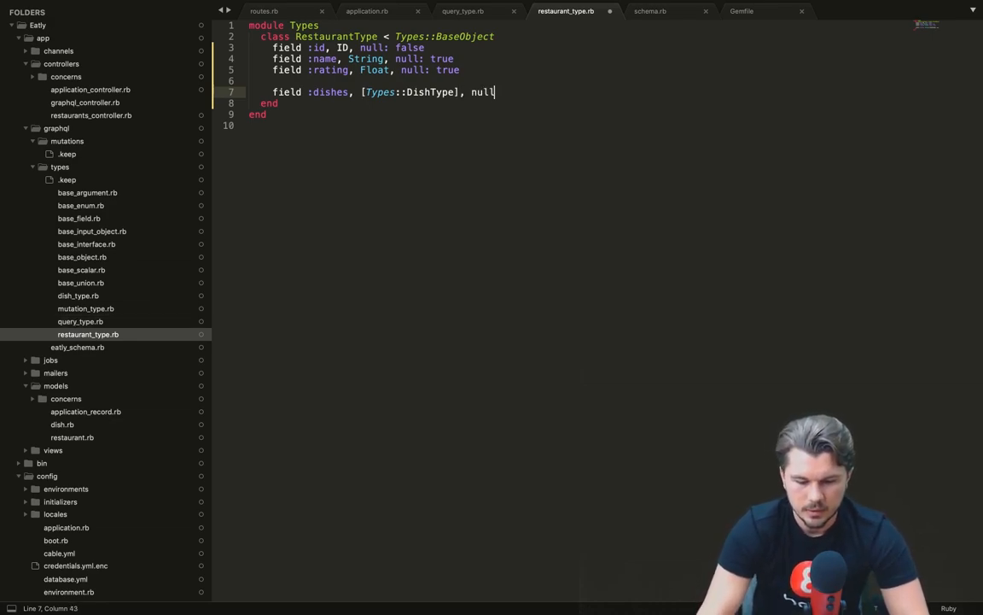
type(": true")
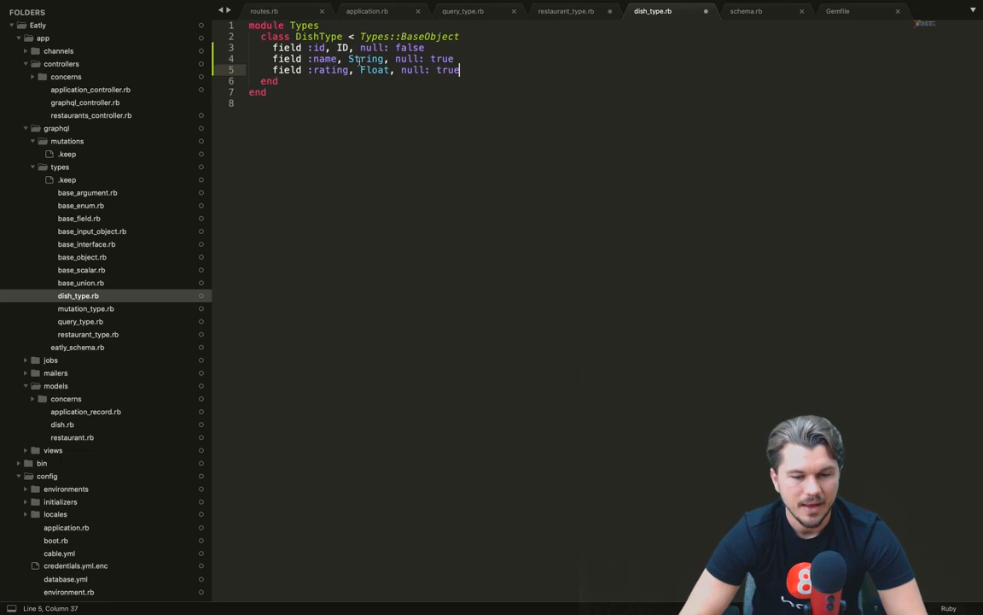
Rename DishType's rating field to price and add a String description field, then save.
double_click(331, 70)
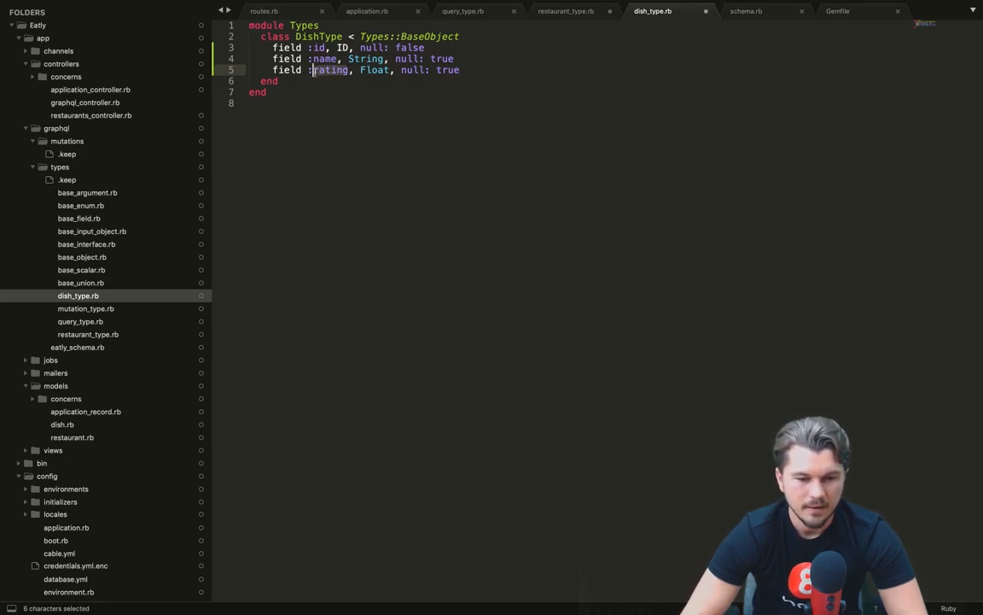
type("price")
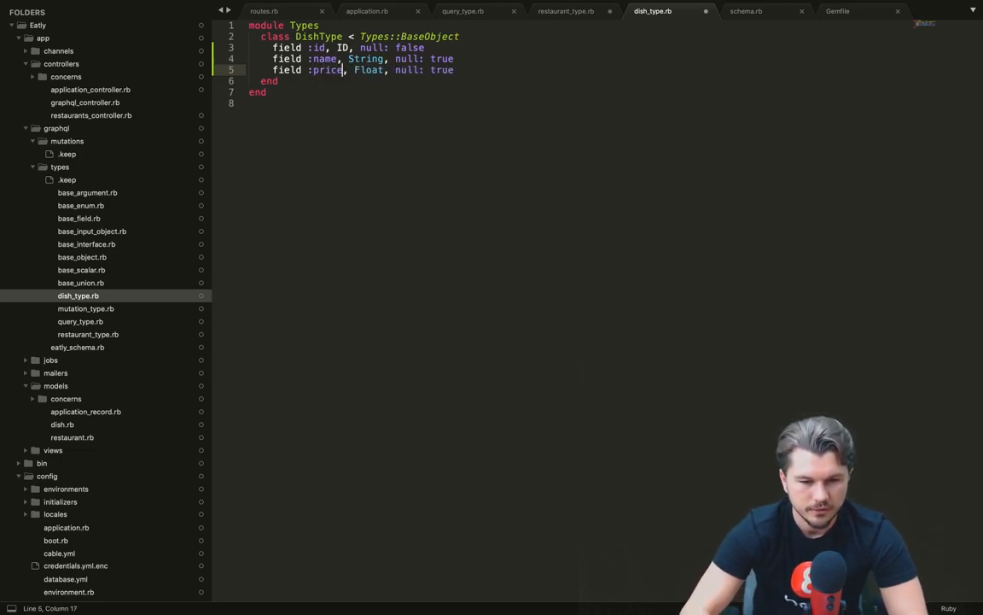
key("enter")
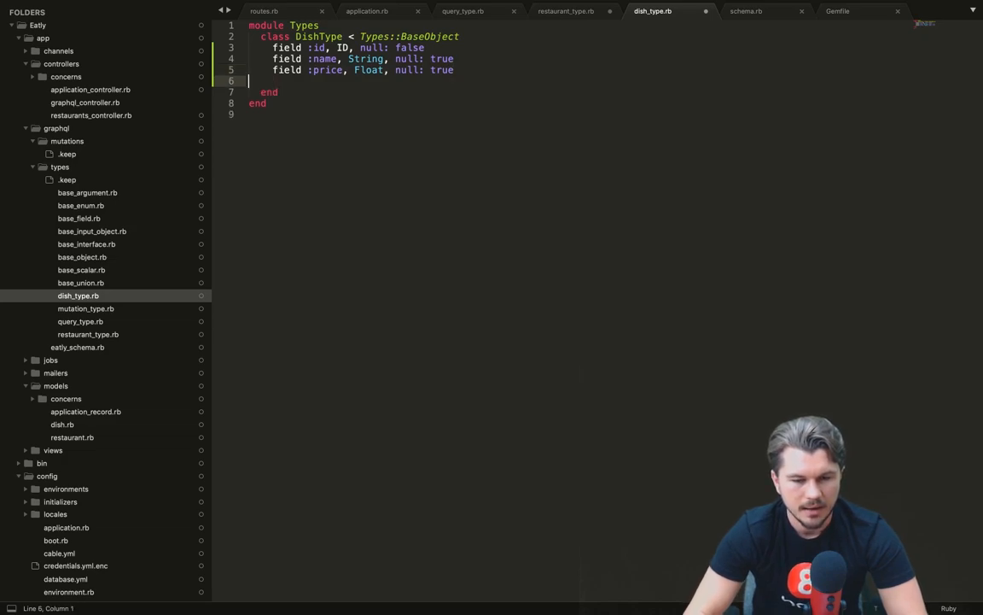
type("field :id, ID, null: false")
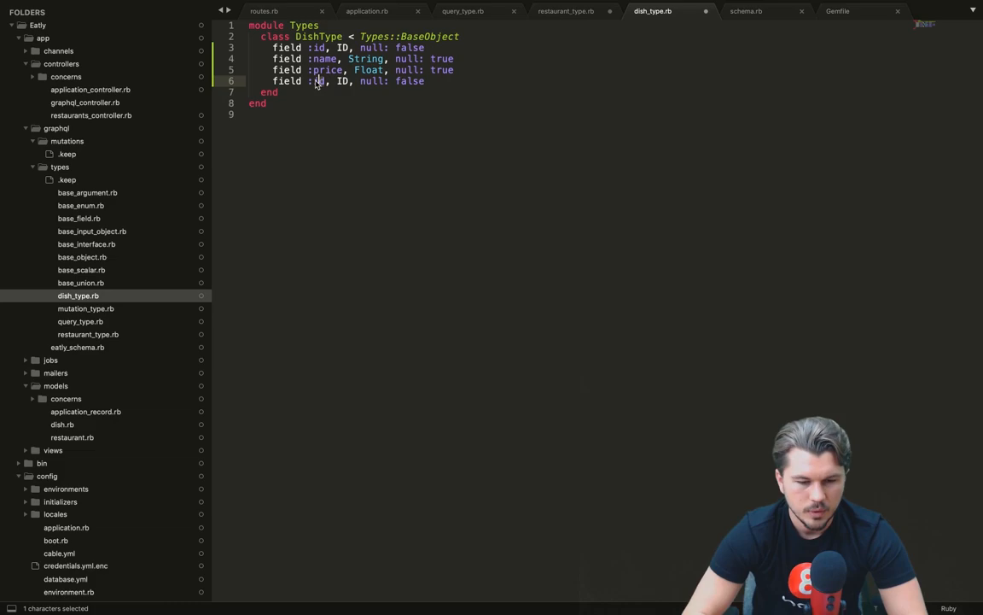
type("description")
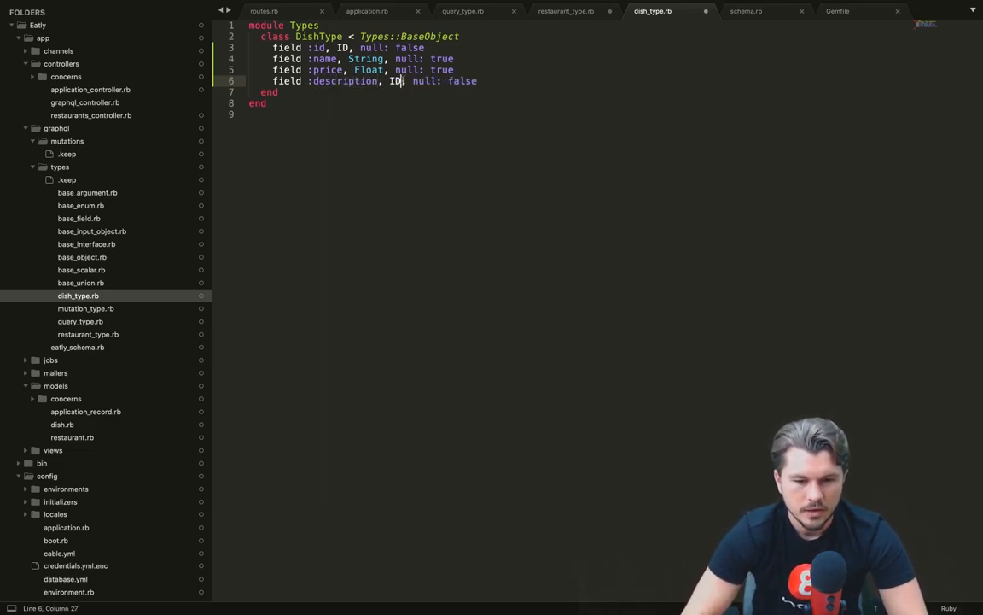
type("String")
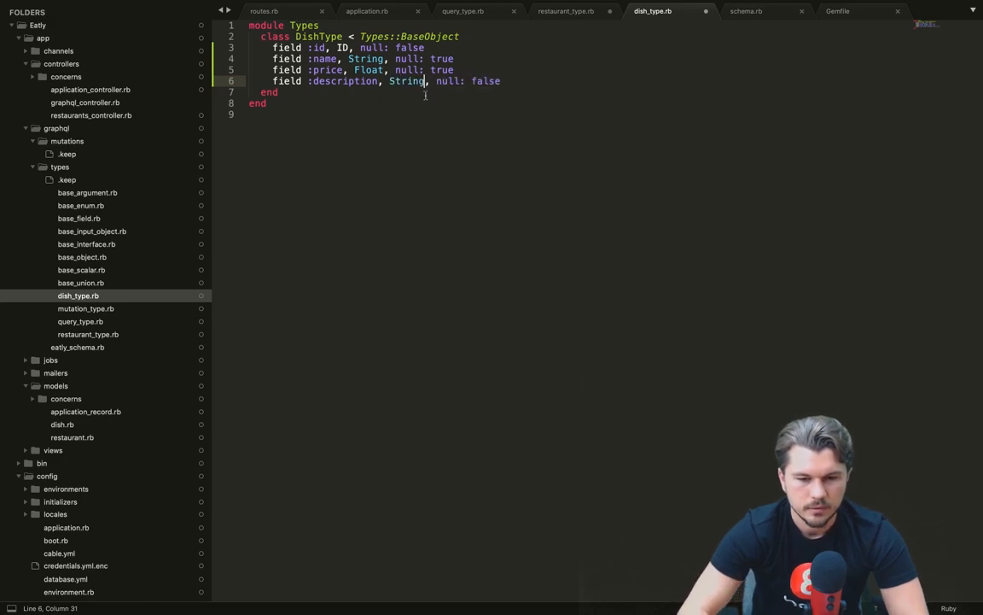
key("cmd+tab")
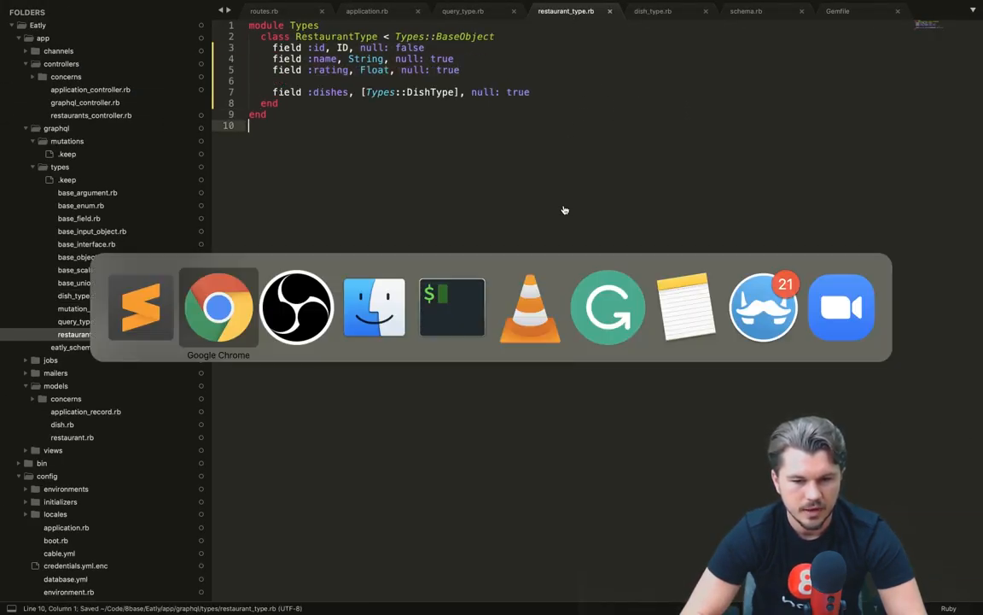
Run a GraphiQL query for restaurant 1's id, name and dishes { name price }, then rerun for id 4.
left_click(218, 307)
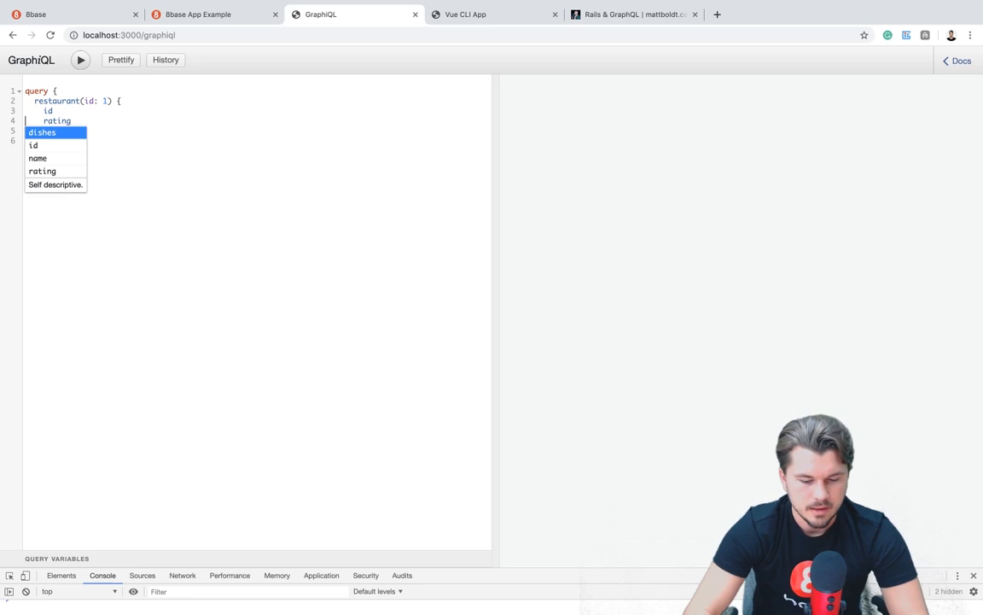
type("di")
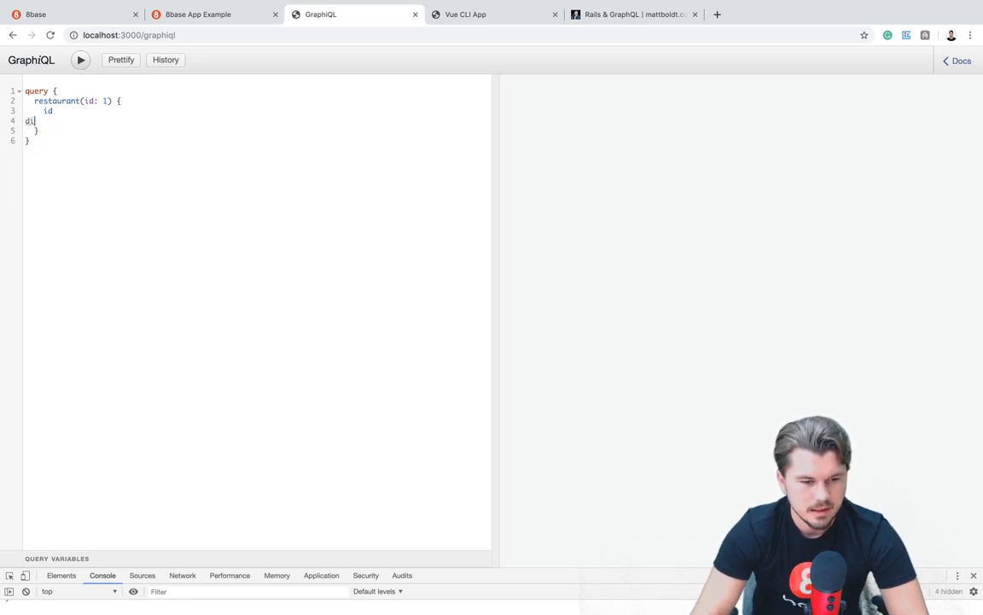
type("name")
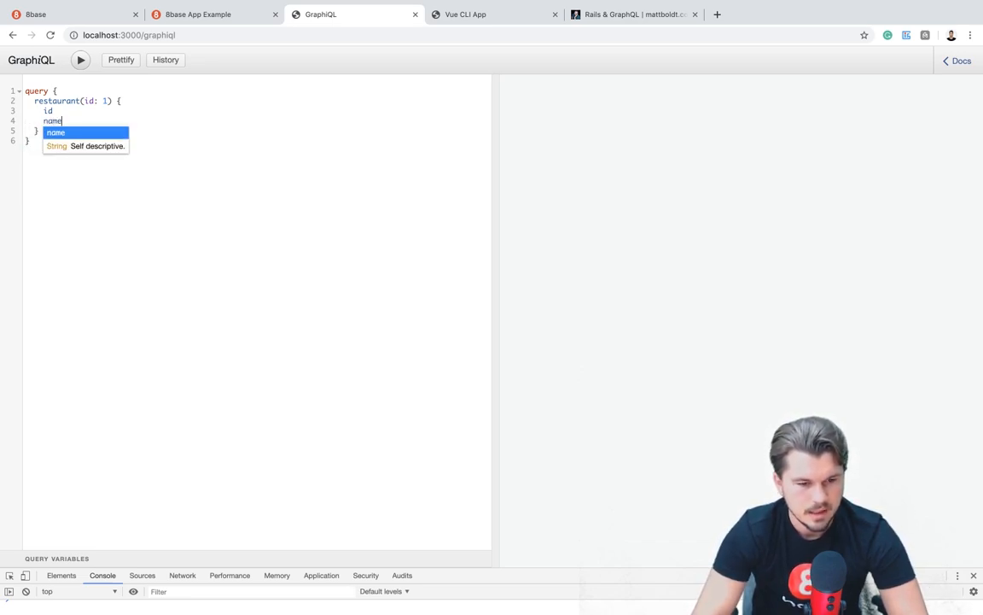
type("dishes")
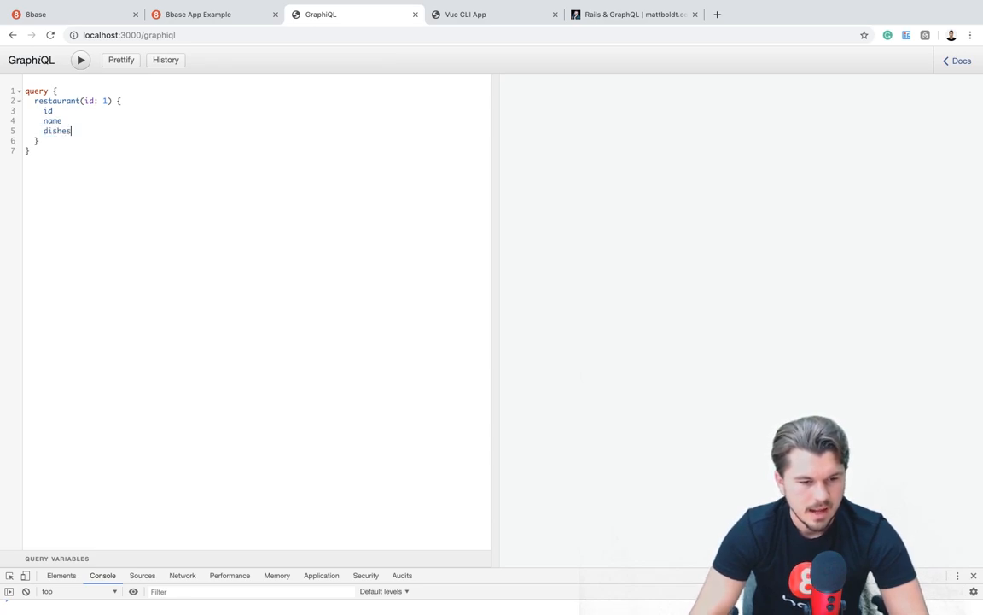
type("{")
type("name")
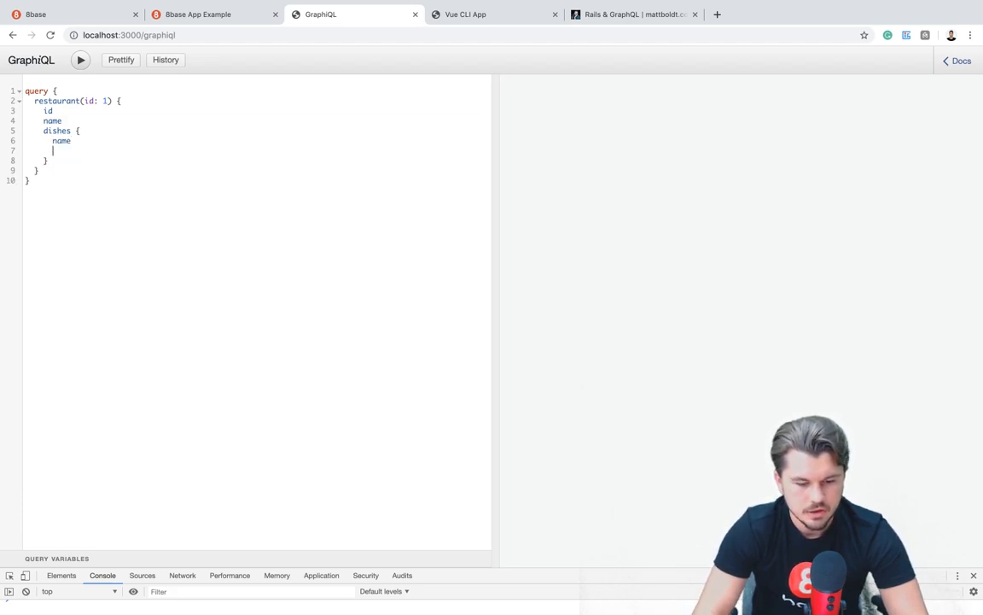
type("price")
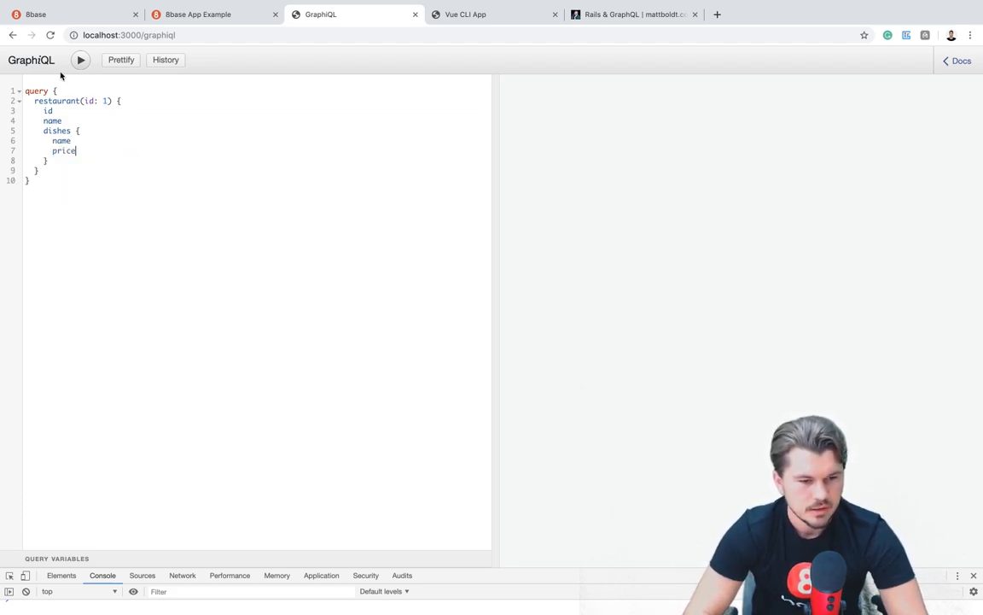
left_click(80, 60)
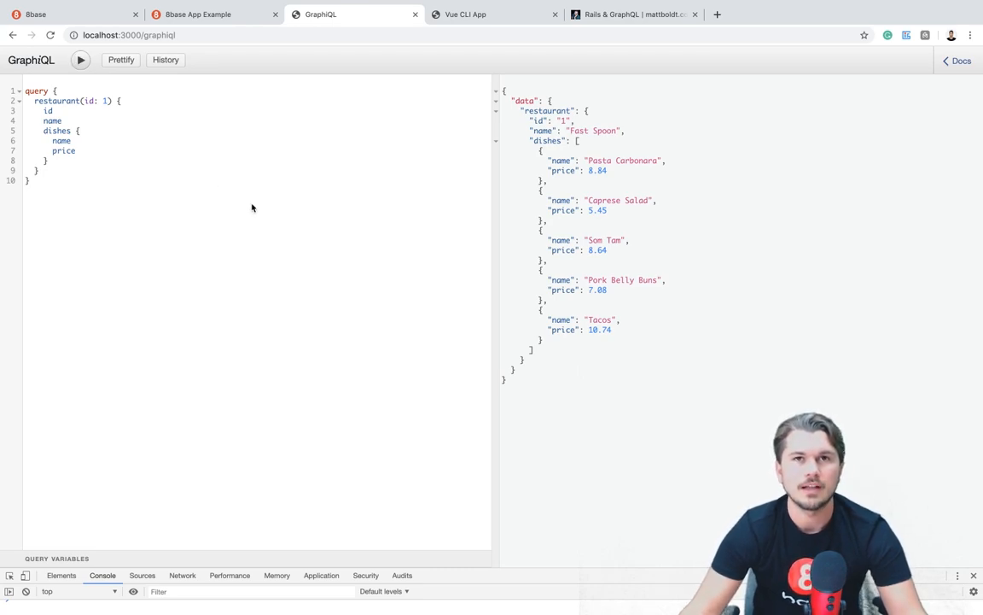
mouse_move(357, 279)
type("4")
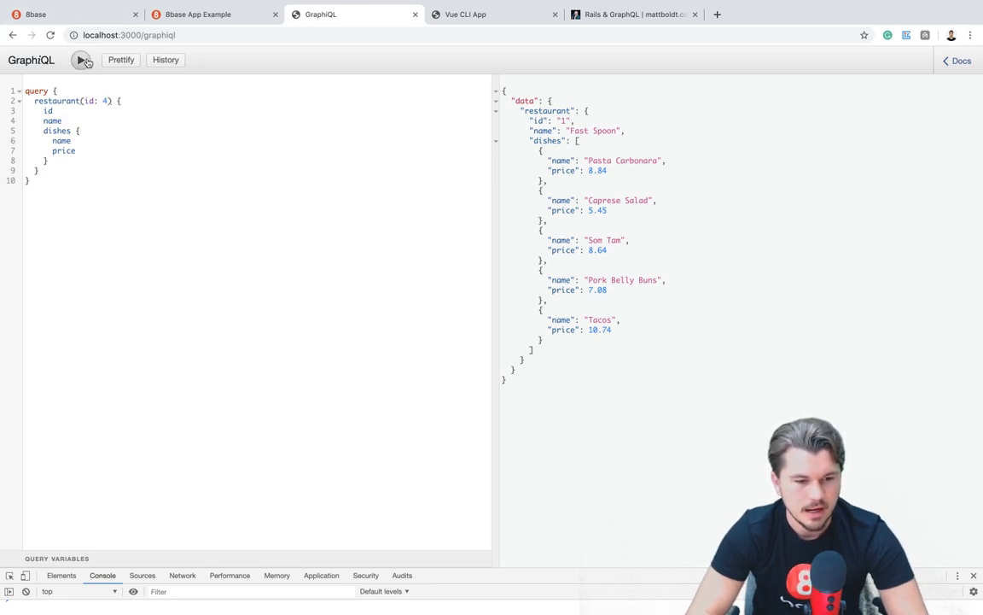
left_click(81, 60)
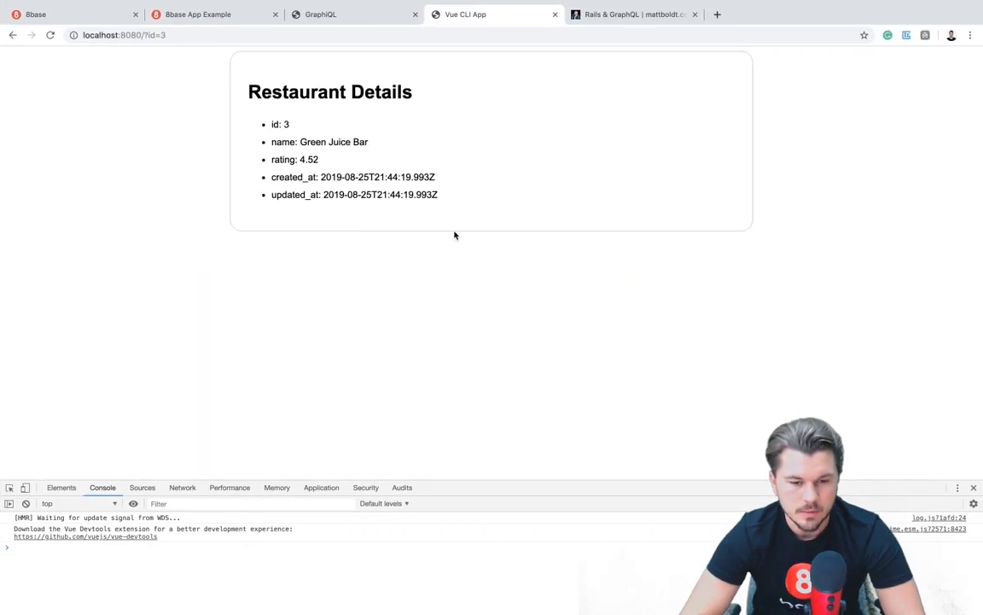
Switch to the Vue CLI App tab at localhost:8080/?id=3 showing Green Juice Bar.
left_click(124, 35)
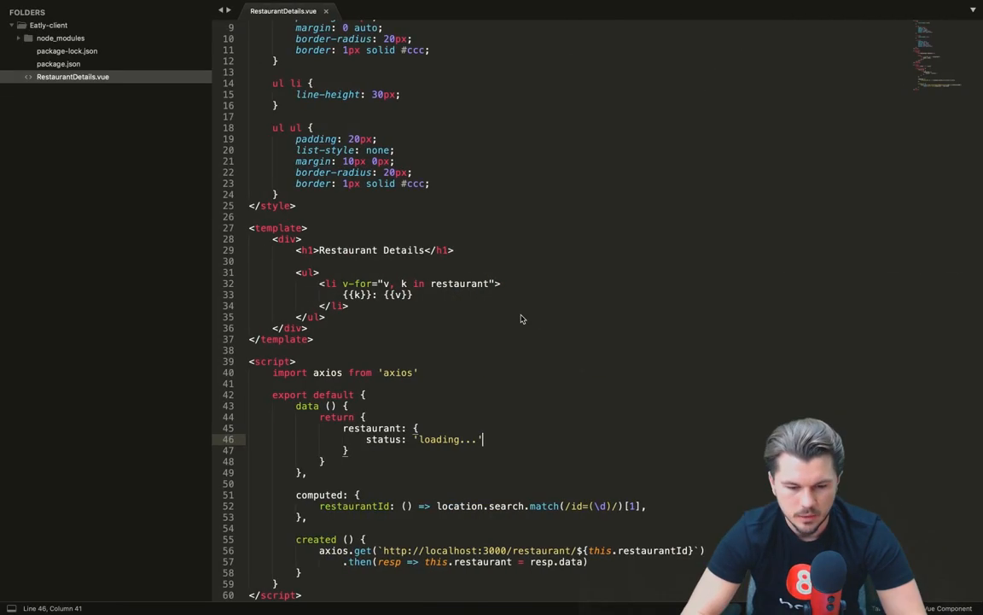
mouse_move(492, 476)
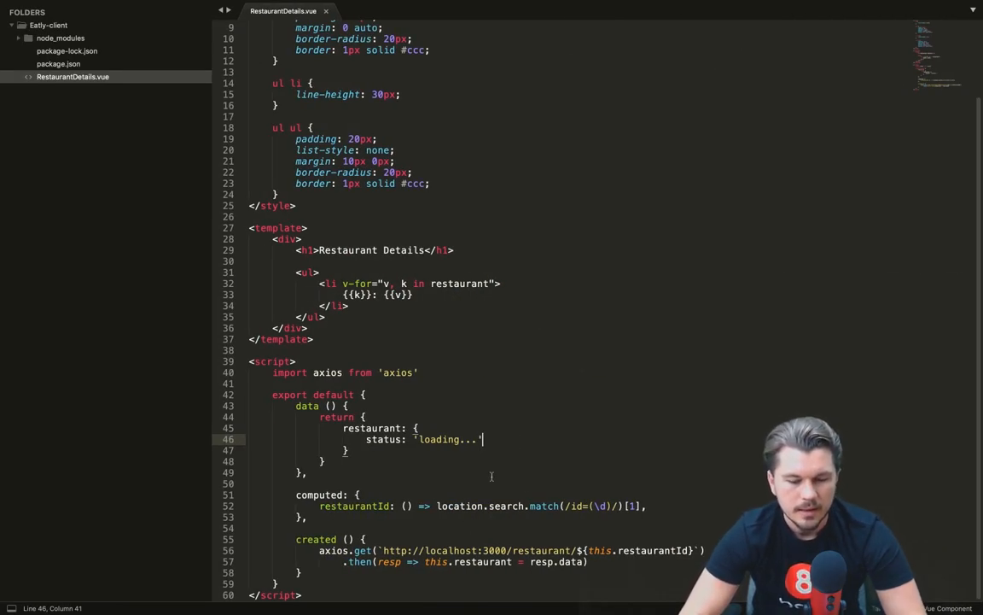
Add a methods block whose query(id) returns a restaurant GraphQL query with id, name and dish names and prices.
left_click(323, 460)
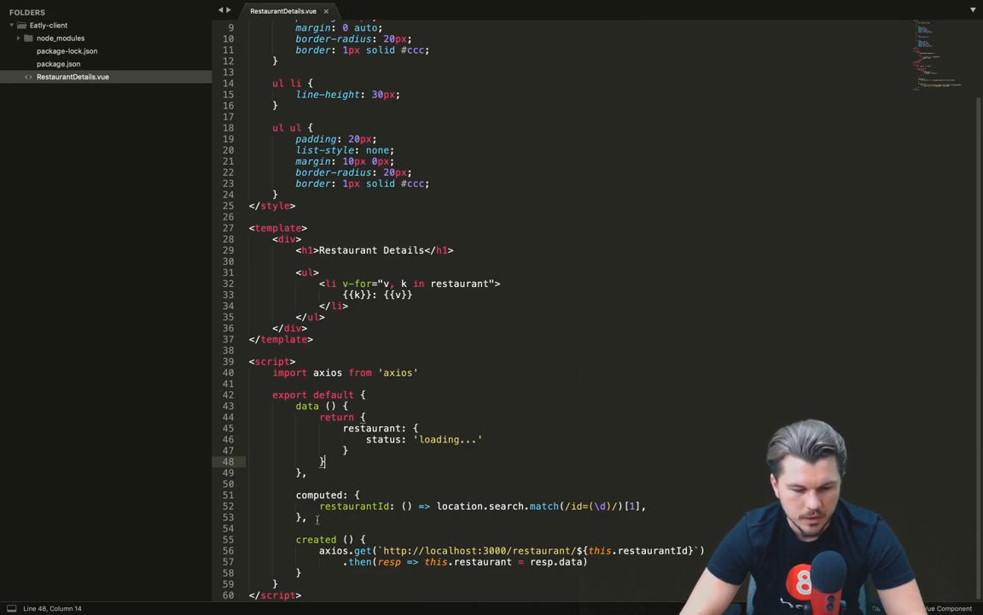
type("methods: {")
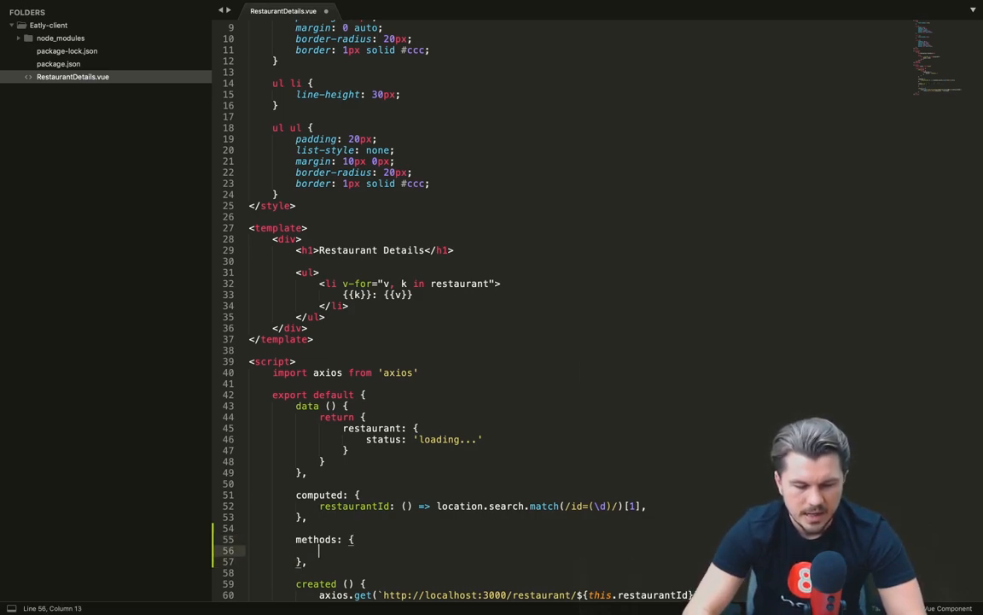
type("query()")
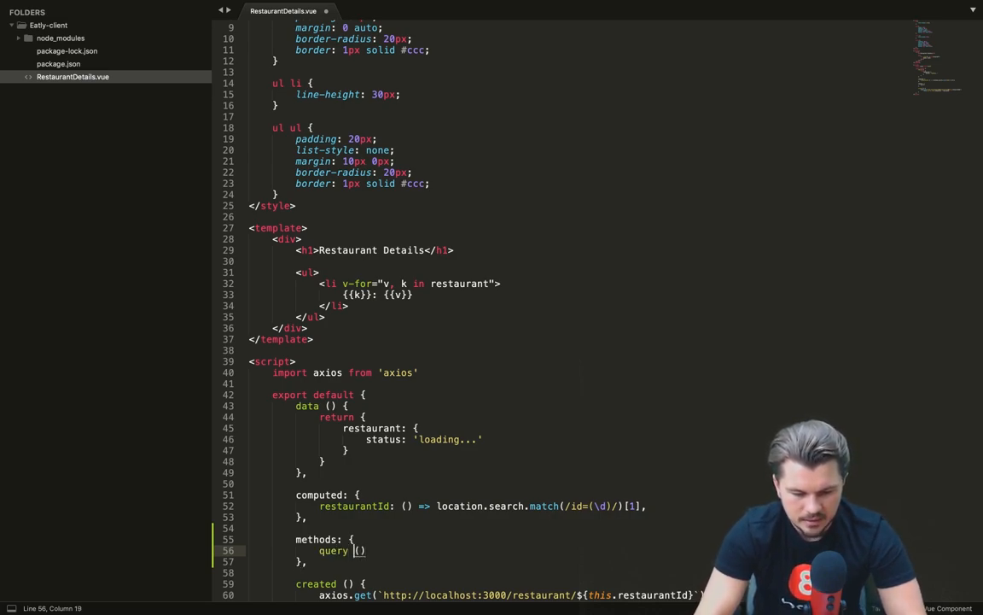
type("i")
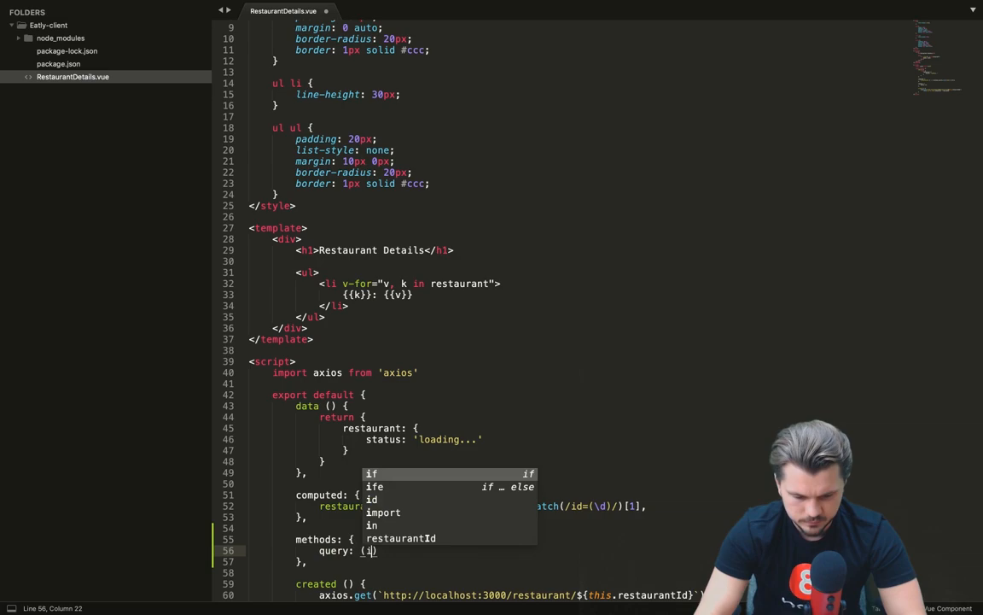
type("d) =>")
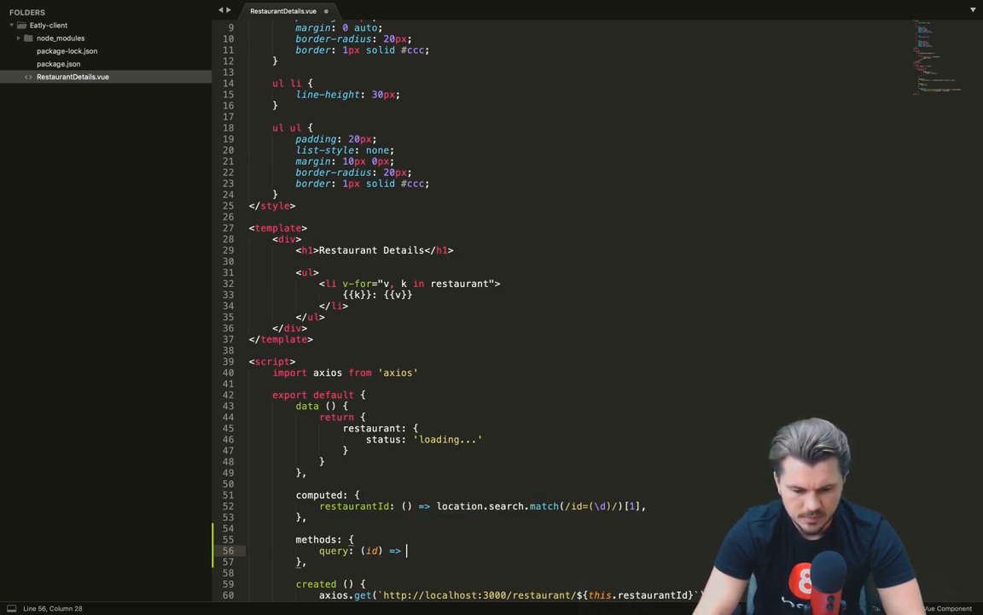
type("()")
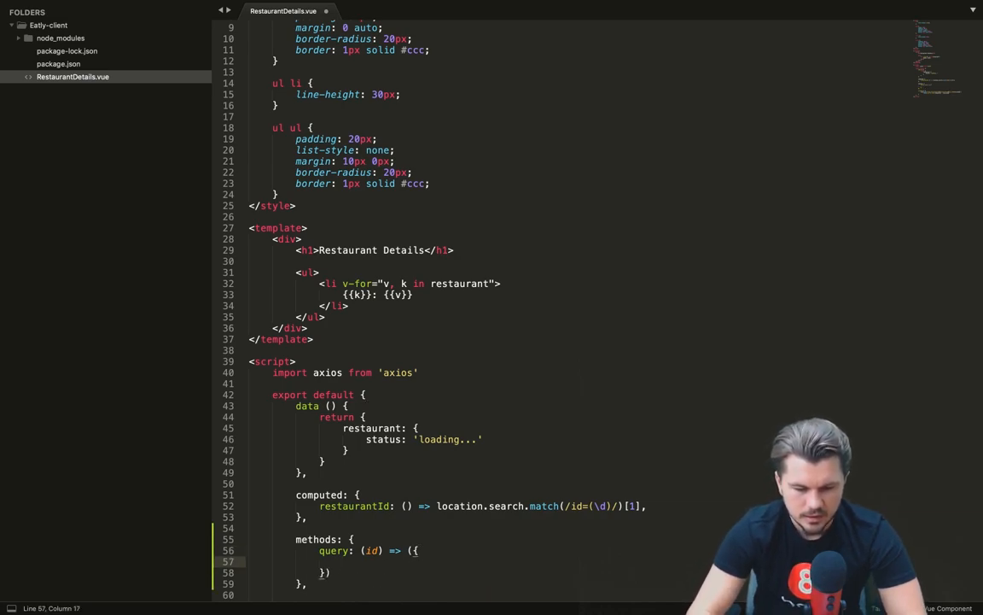
type("query: `query {")
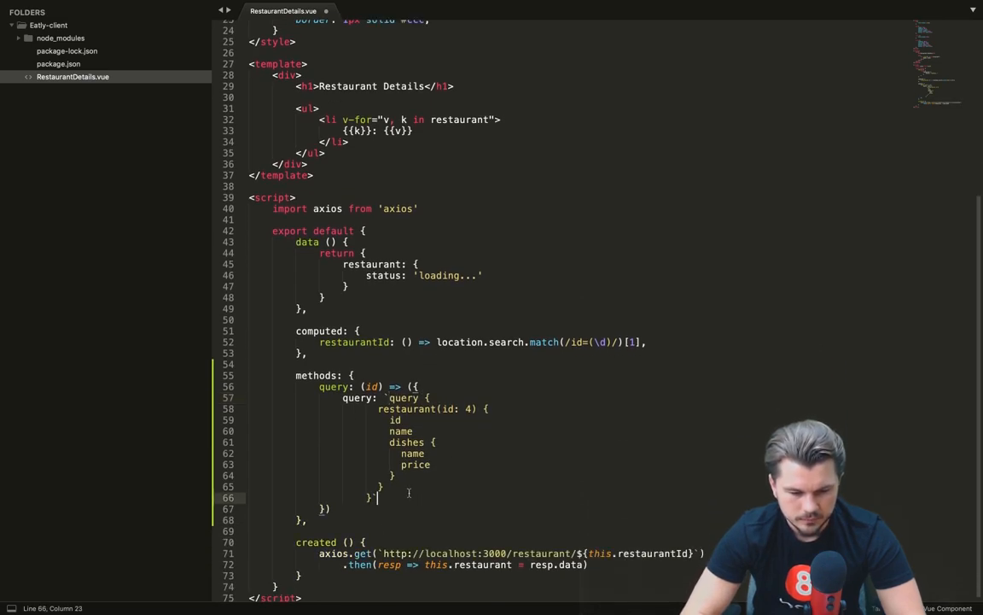
left_click_drag(394, 419, 380, 497)
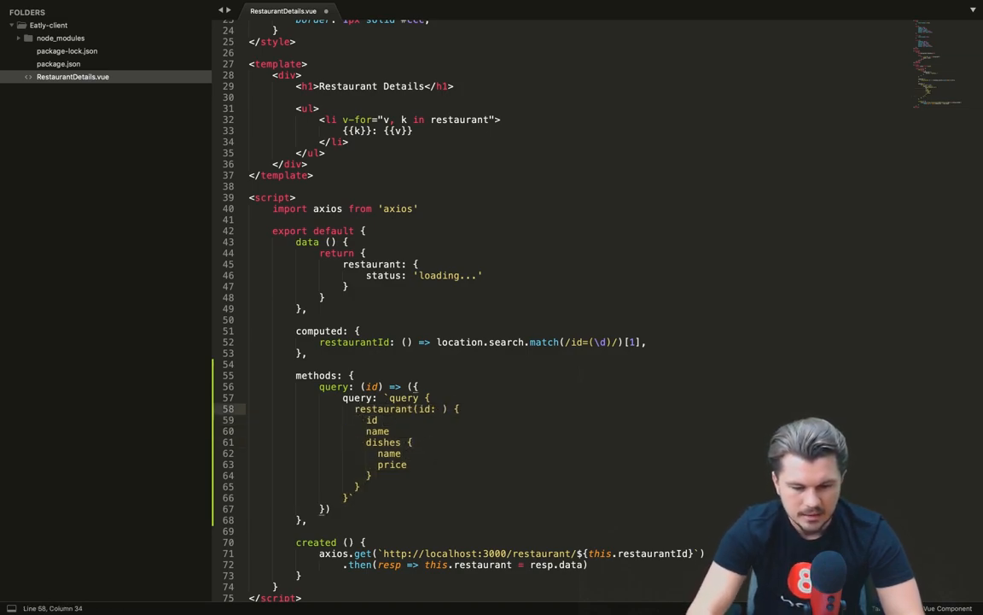
type("${id")
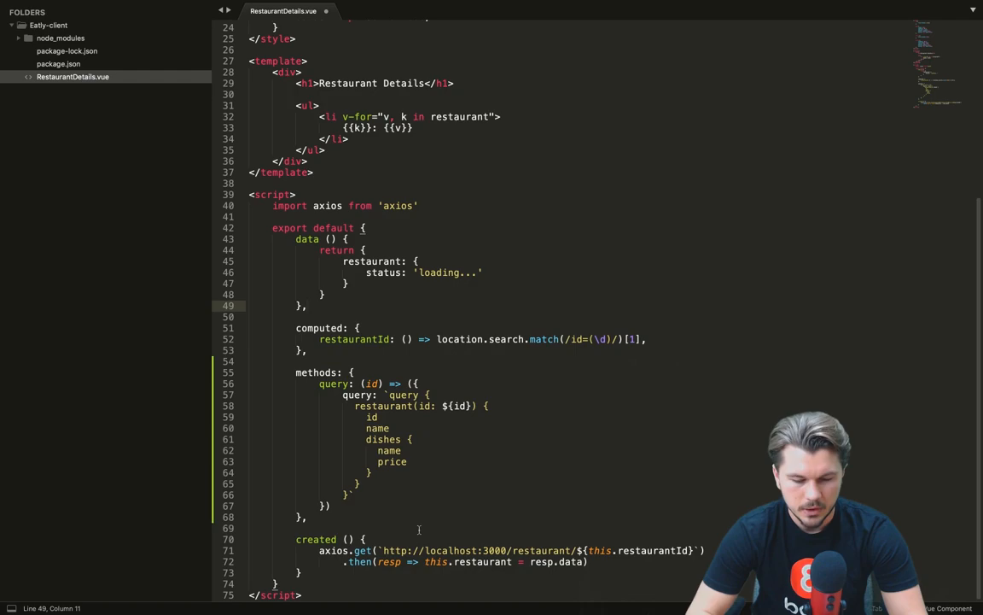
left_click(589, 562)
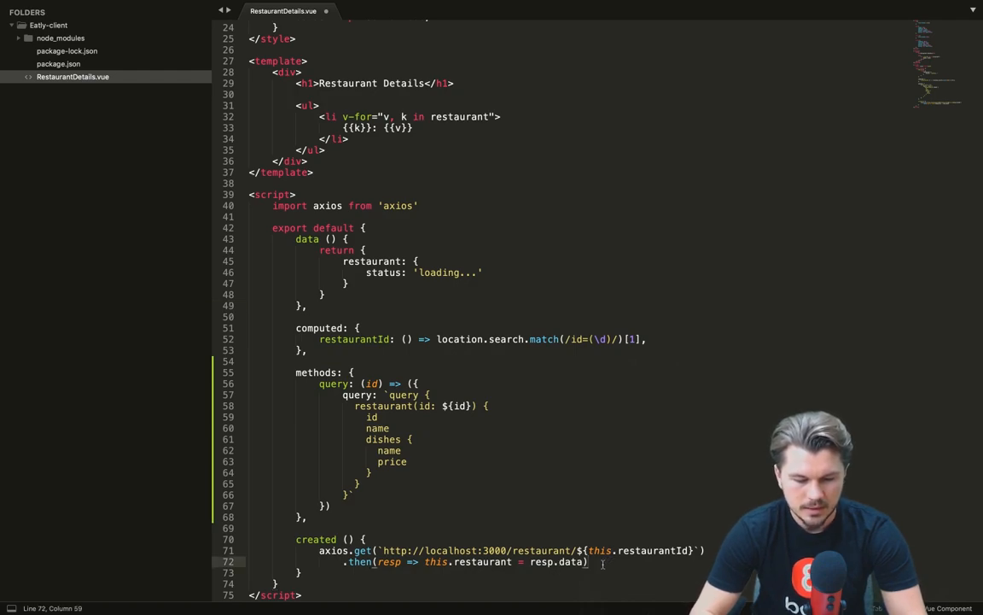
key("enter")
type("axios.post")
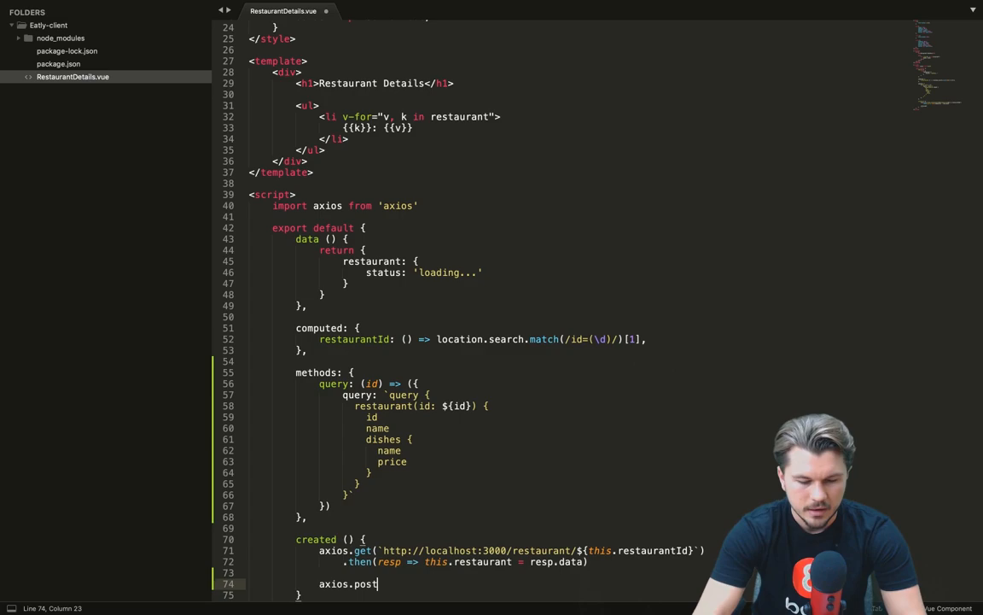
type("()")
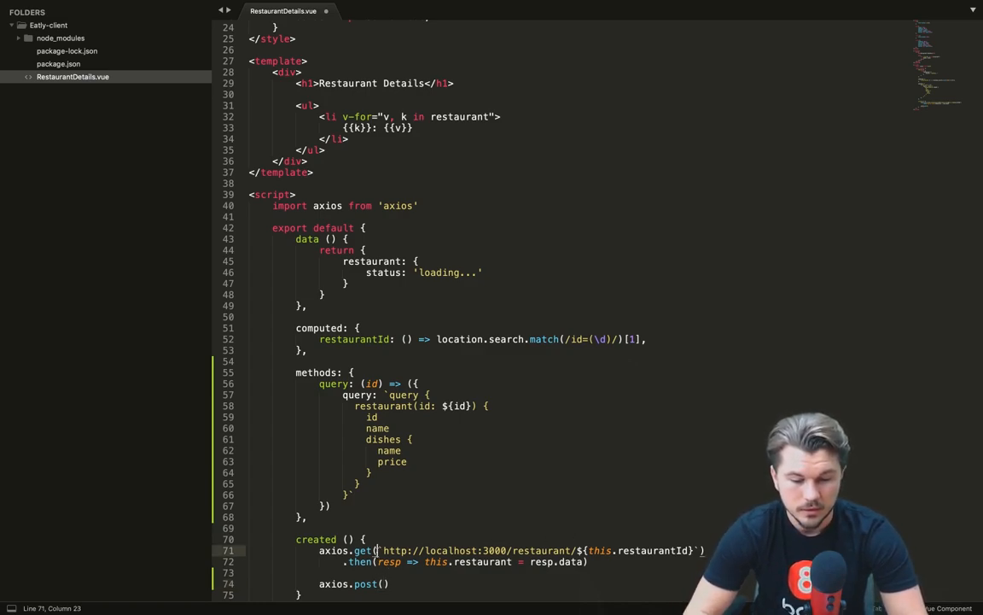
left_click_drag(382, 549, 512, 549)
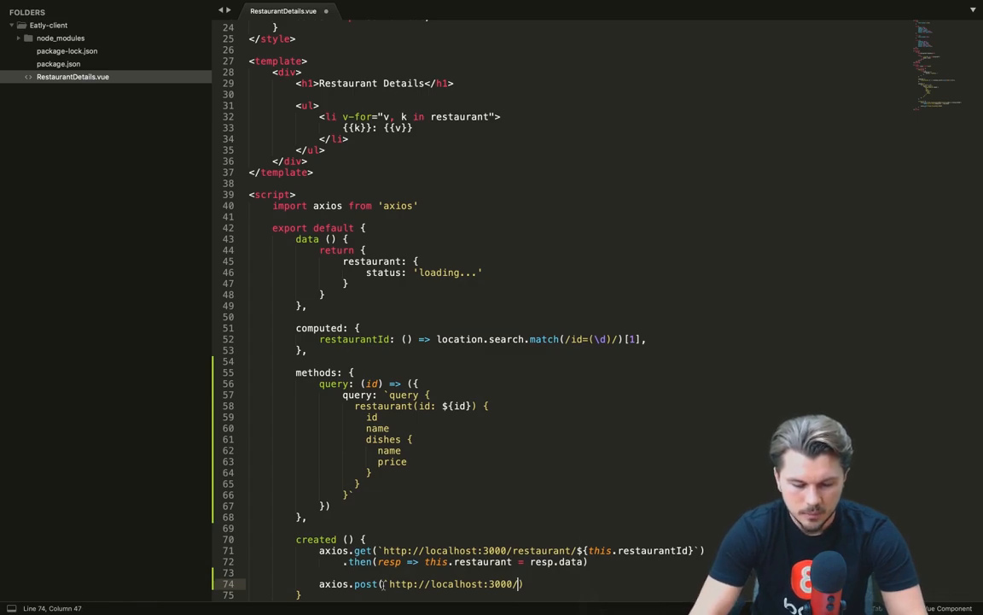
type("graphql")
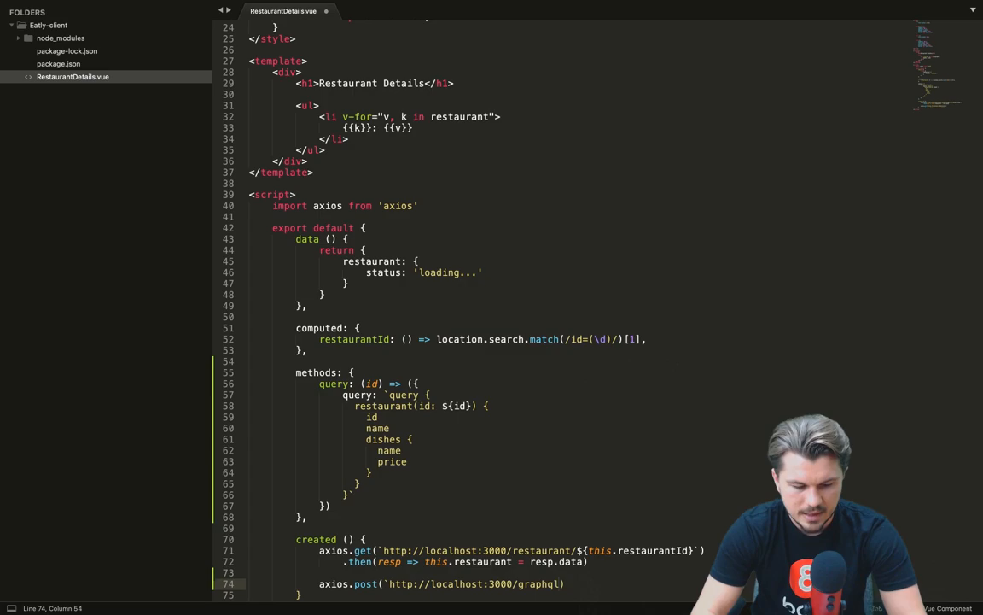
type("`")
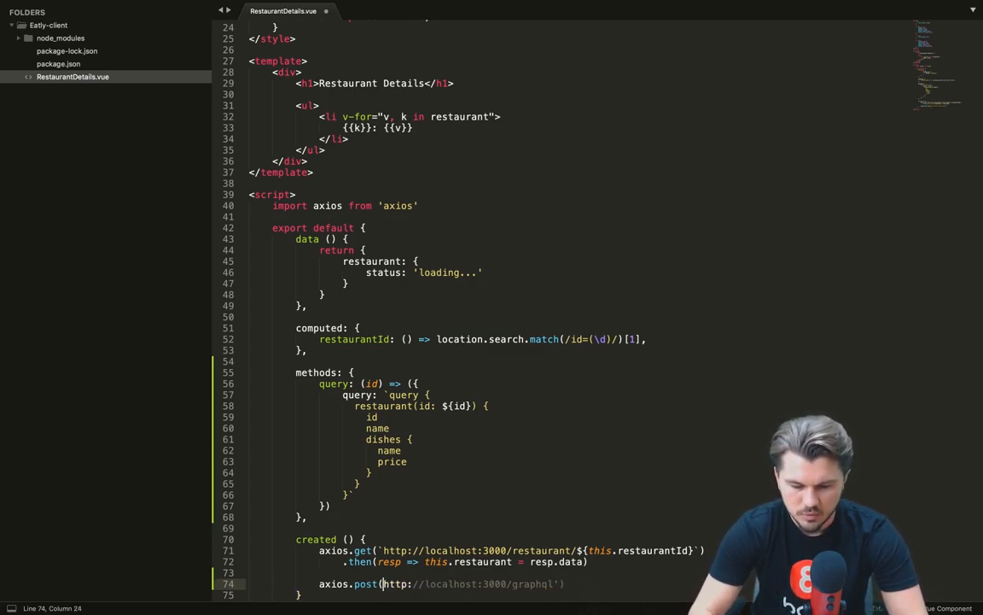
type("',")
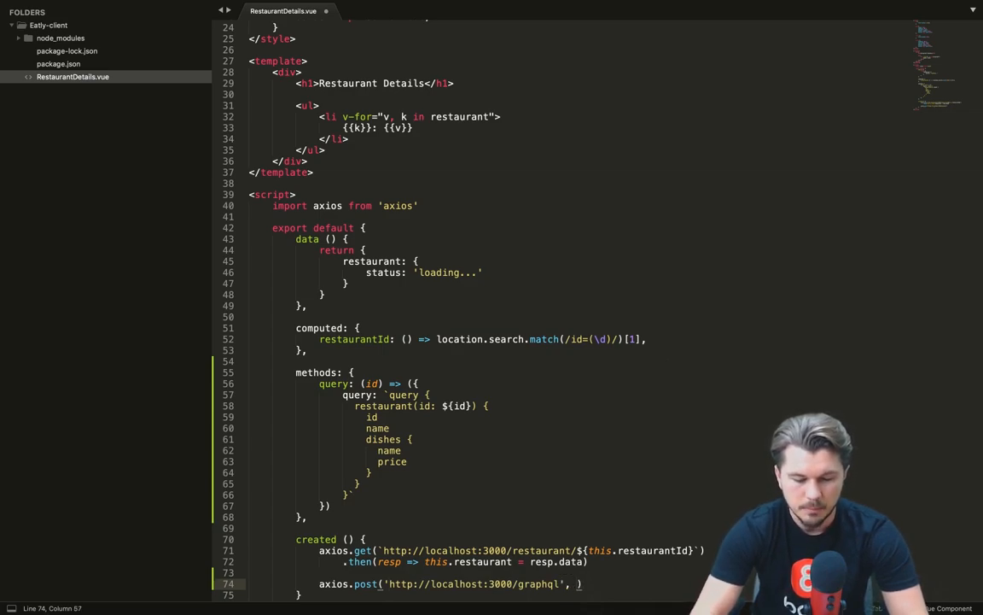
type("this.")
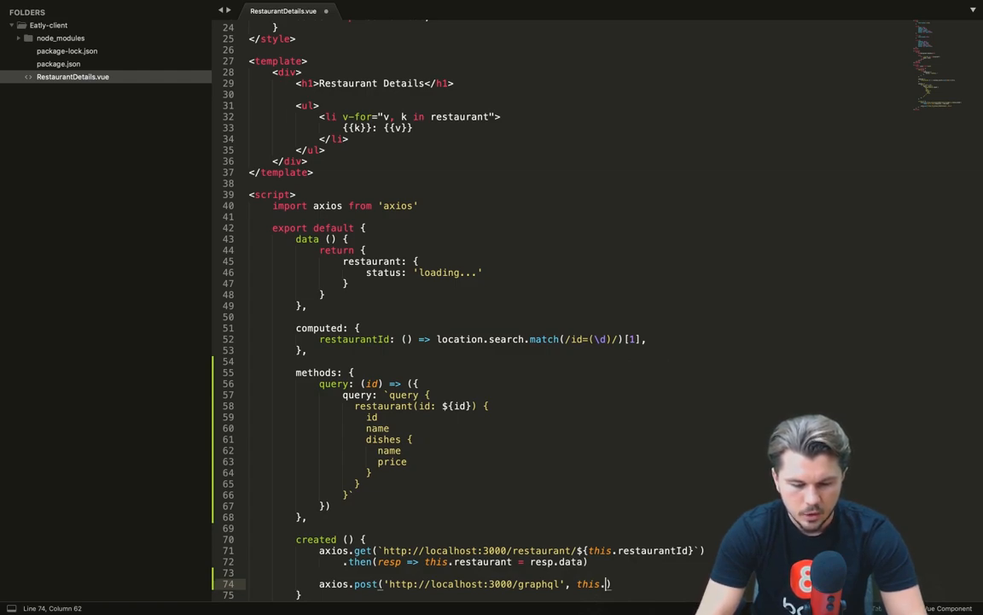
type("query()")
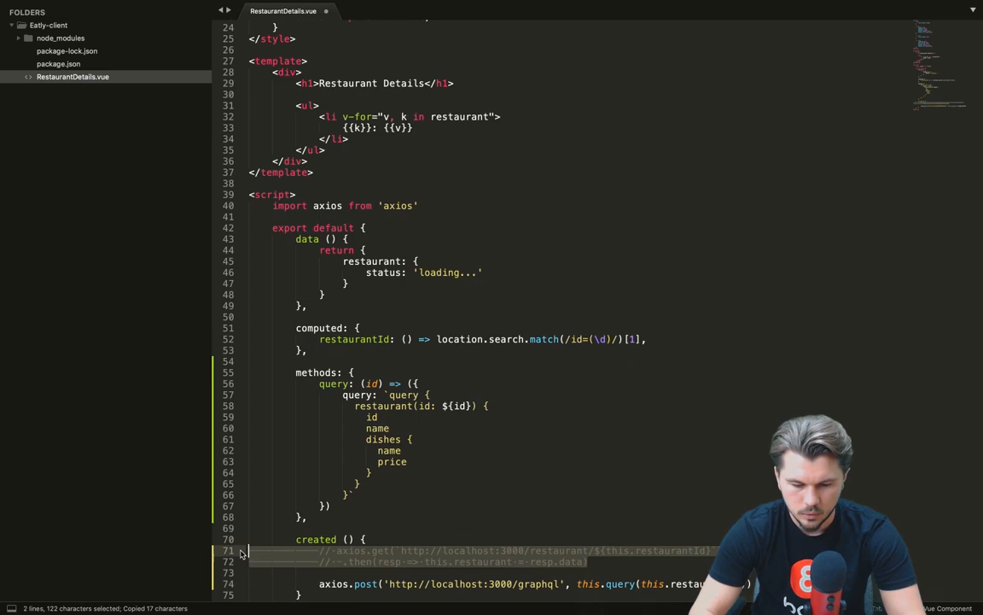
Chain .then(console.log) onto the GraphQL axios.post, with the old GET commented out, and save.
scroll("down", 3)
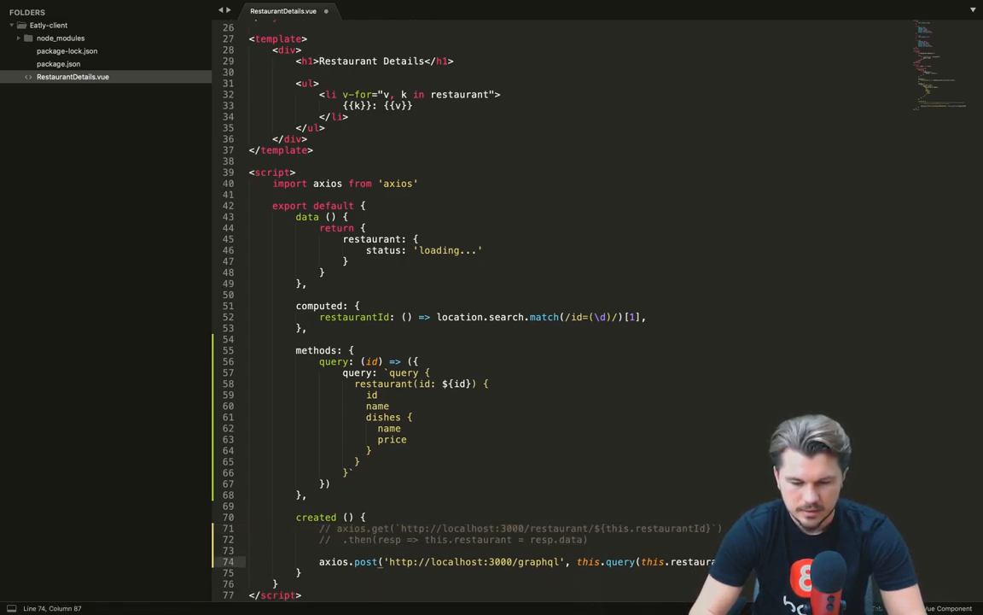
type("t")
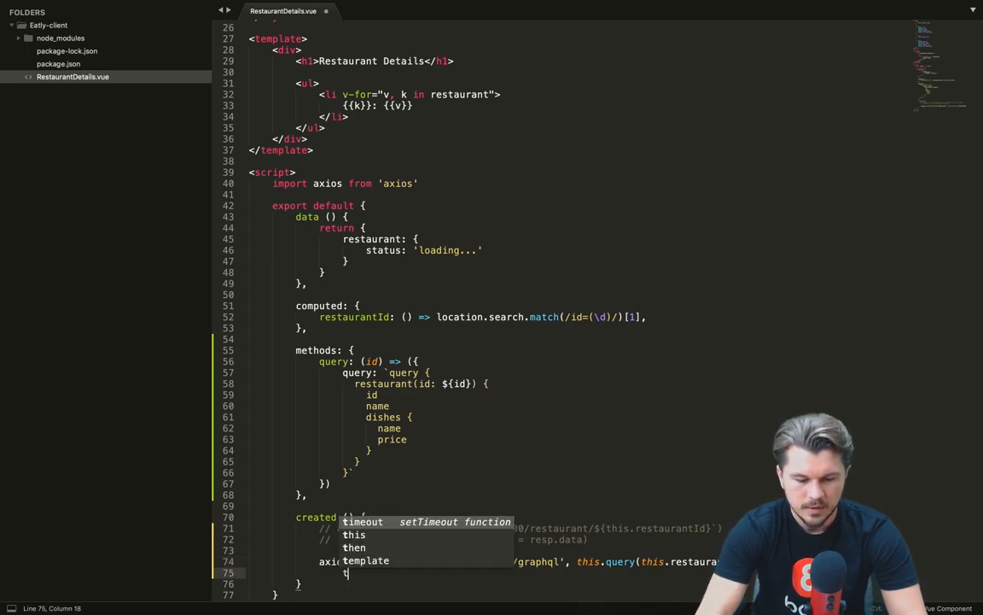
type("hen")
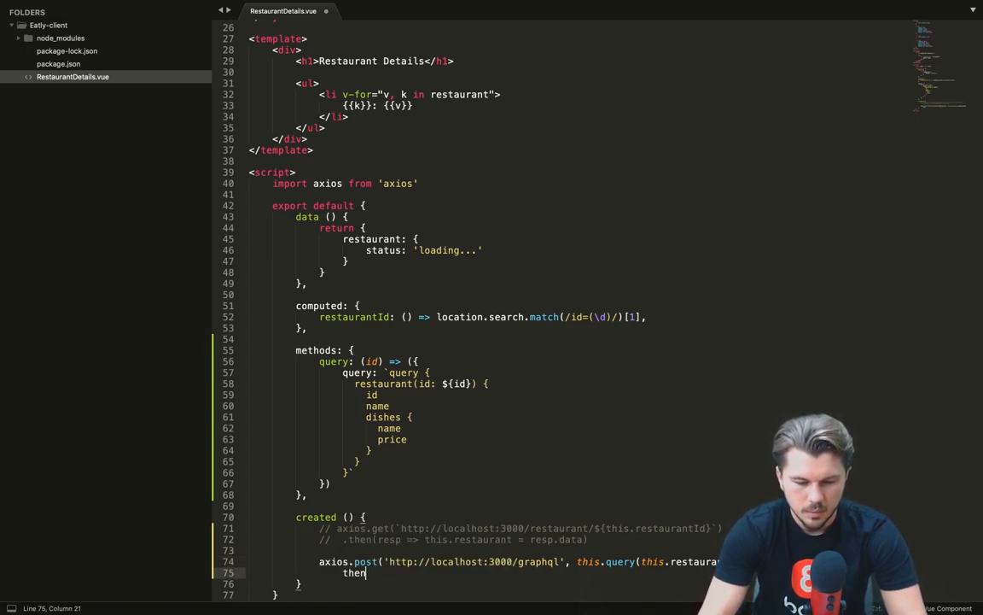
type("()")
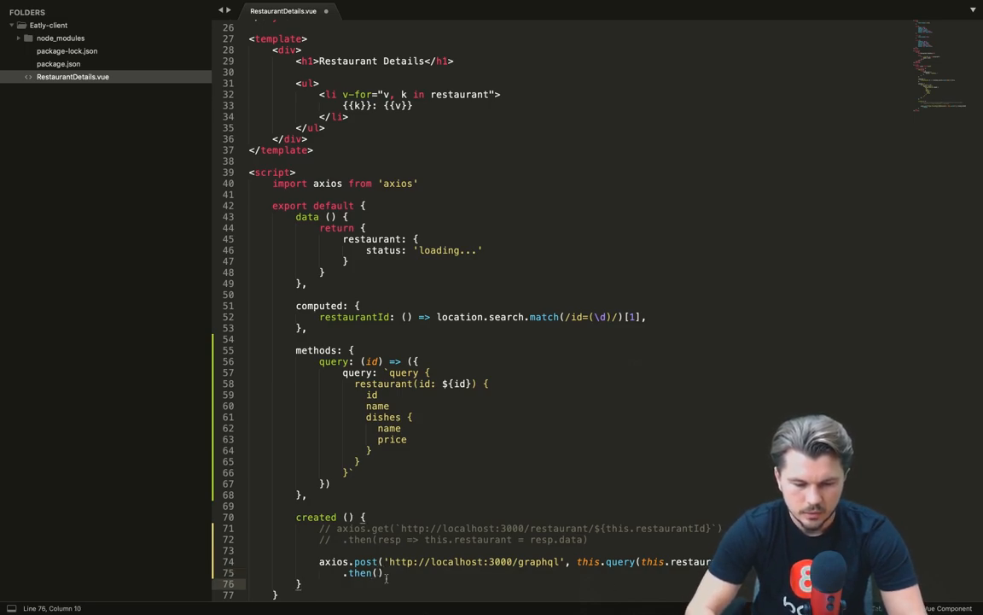
type("console.")
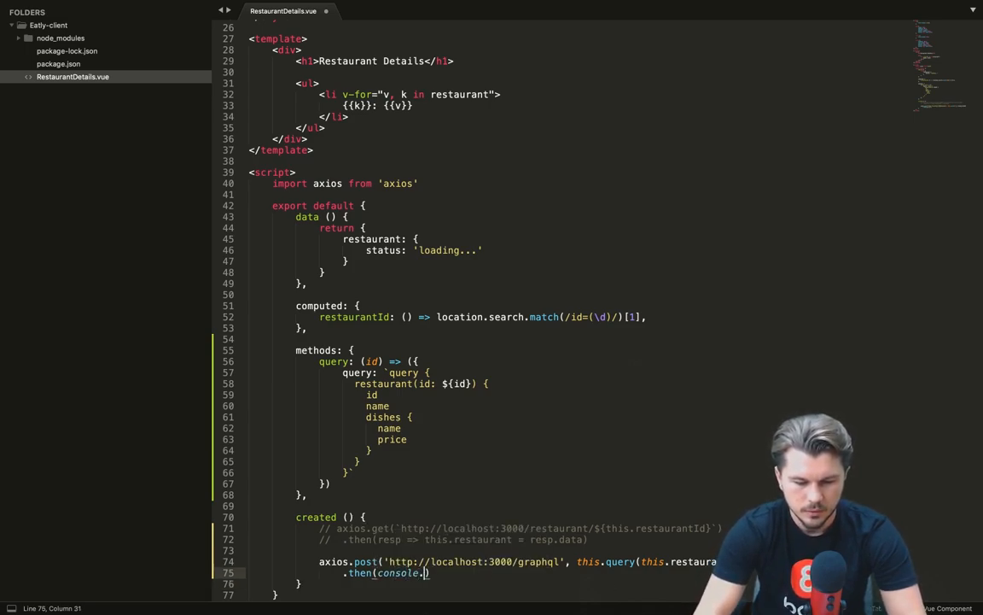
type("log")
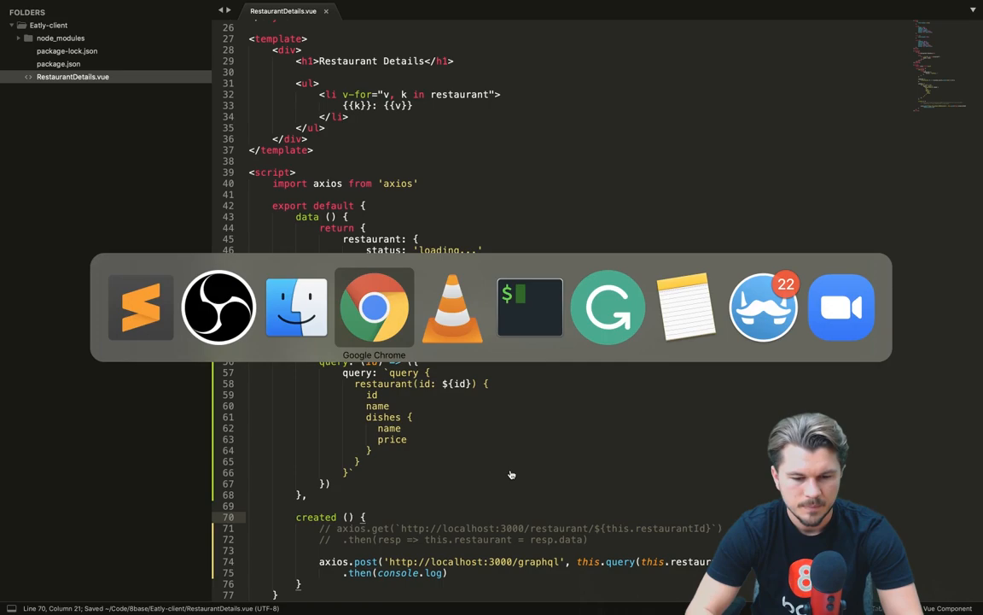
Switch to Chrome and expand the logged response, its data and nested data in the console.
left_click(374, 305)
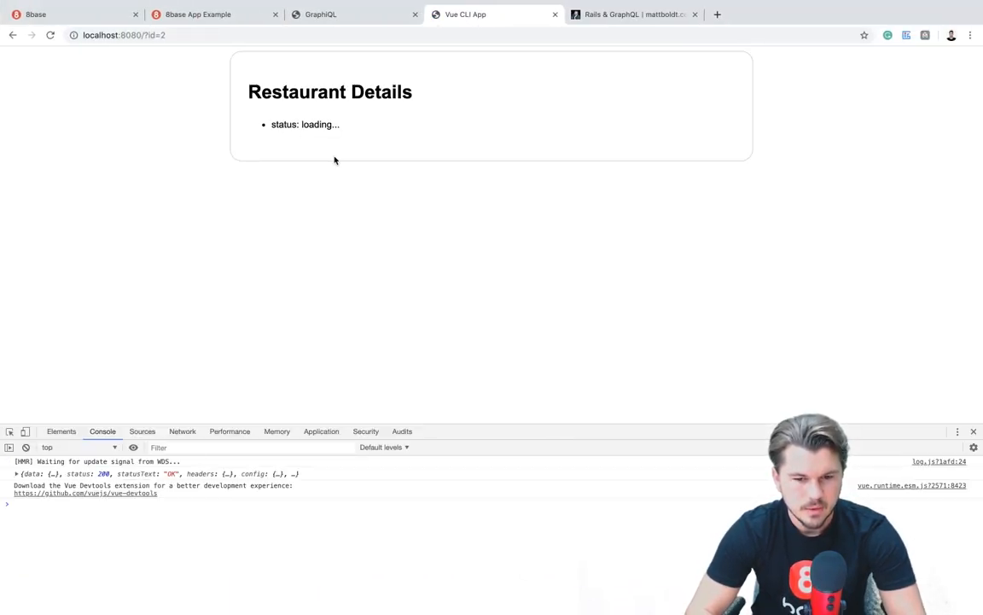
left_click(17, 474)
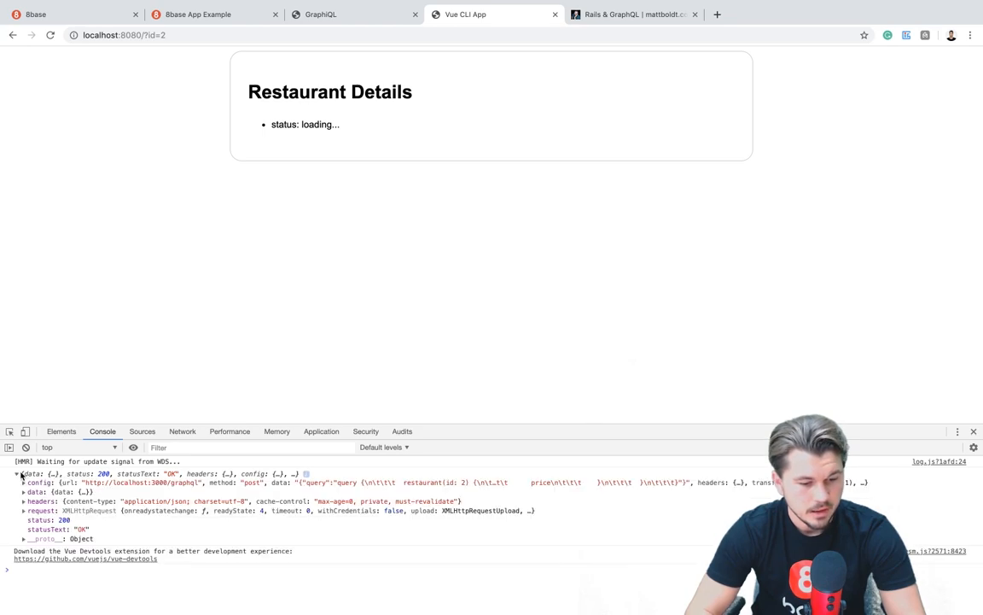
left_click(24, 491)
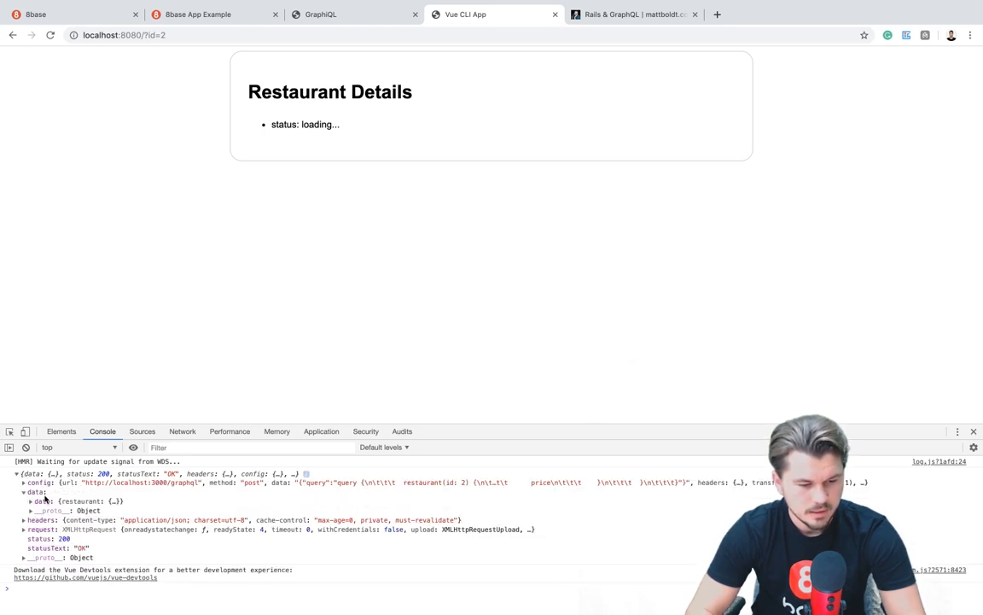
left_click(24, 492)
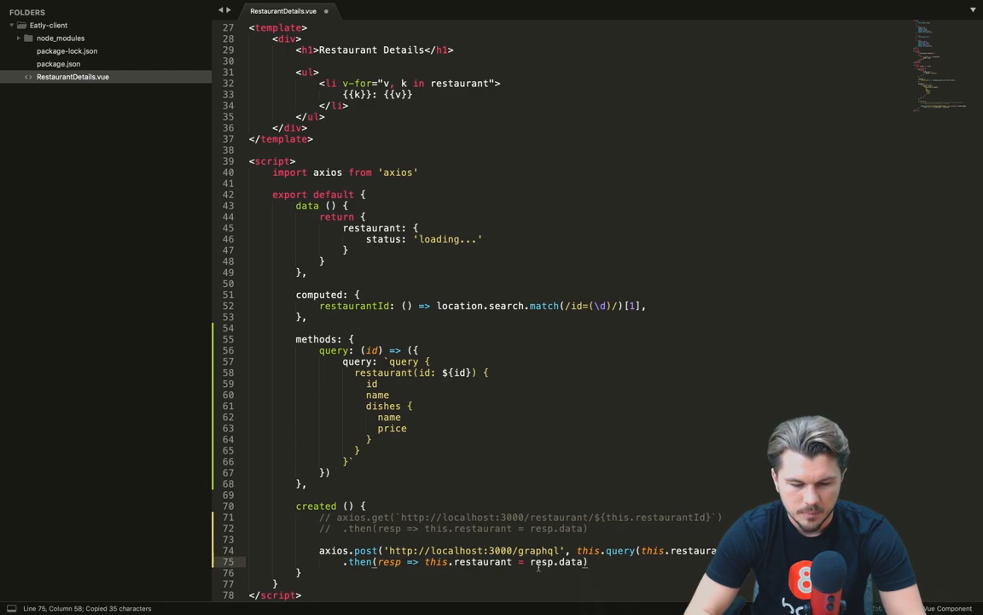
Change the POST handler to set this.restaurant = resp.data.data.restaurant.
type(".data.")
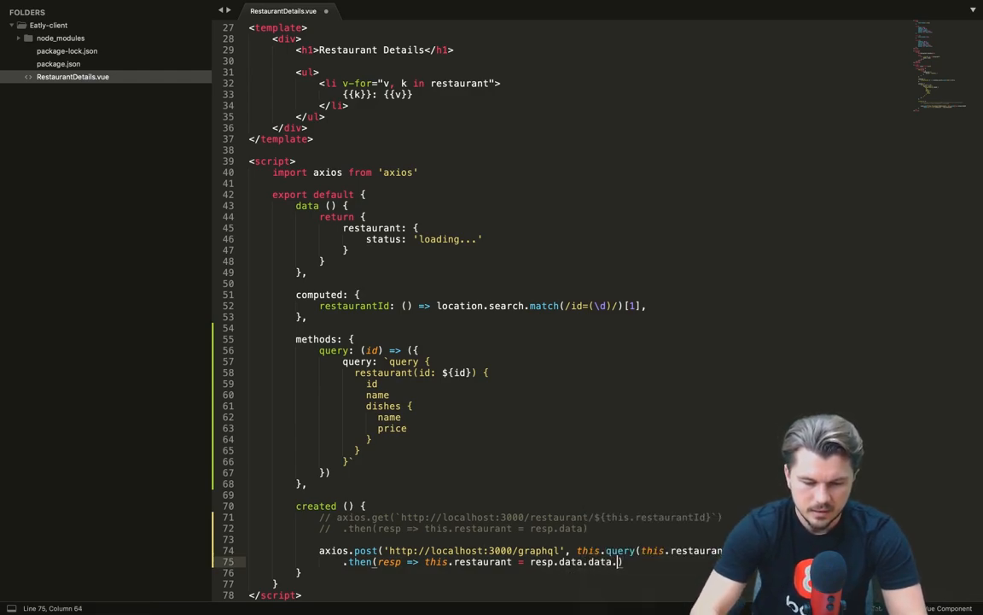
type("restau")
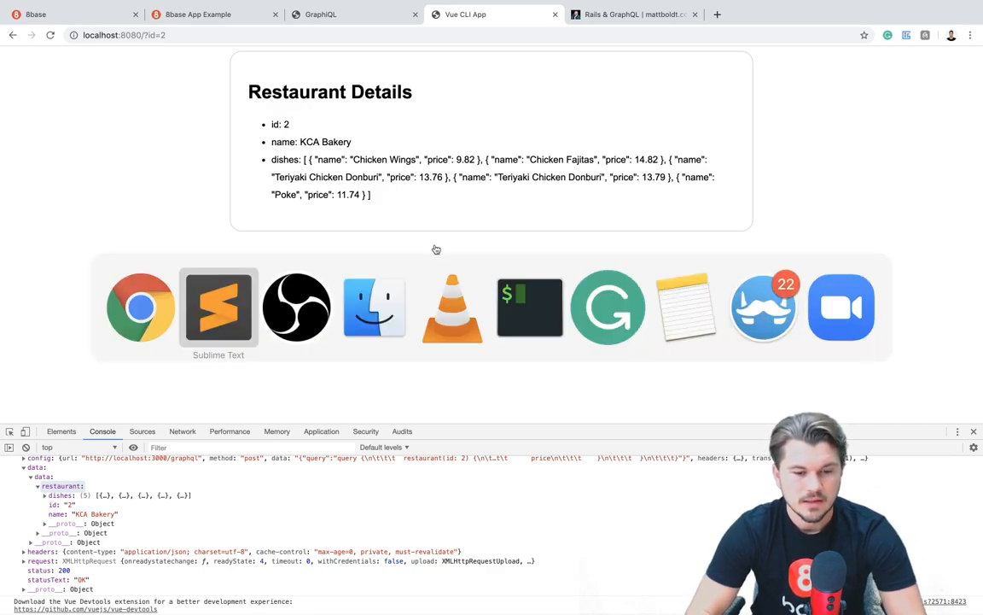
Return to Sublime Text after confirming KCA Bakery's id, name and dishes display.
left_click(217, 308)
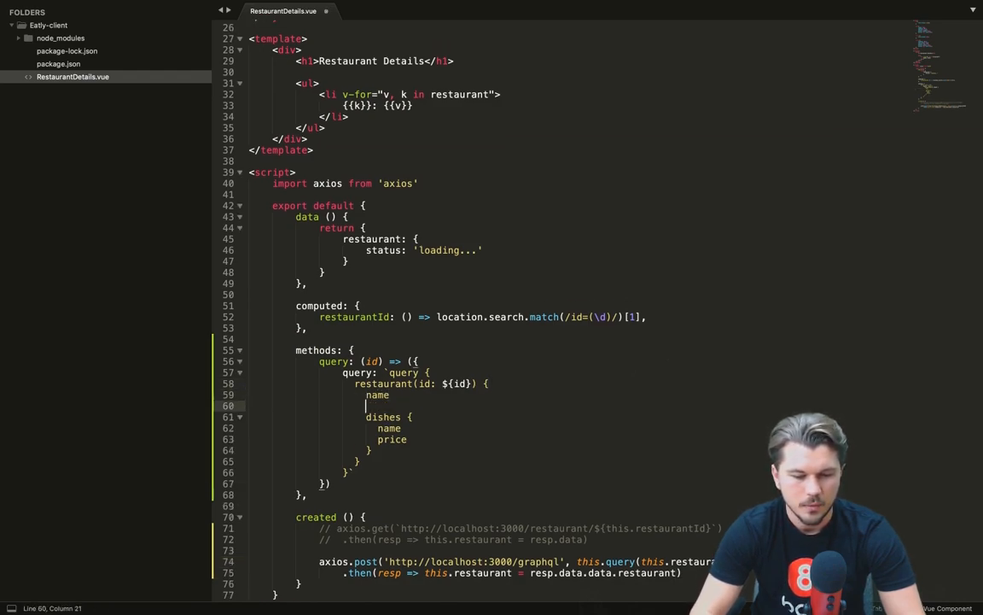
Add rating under name in the query, keeping only dish names without id and price.
type("rat")
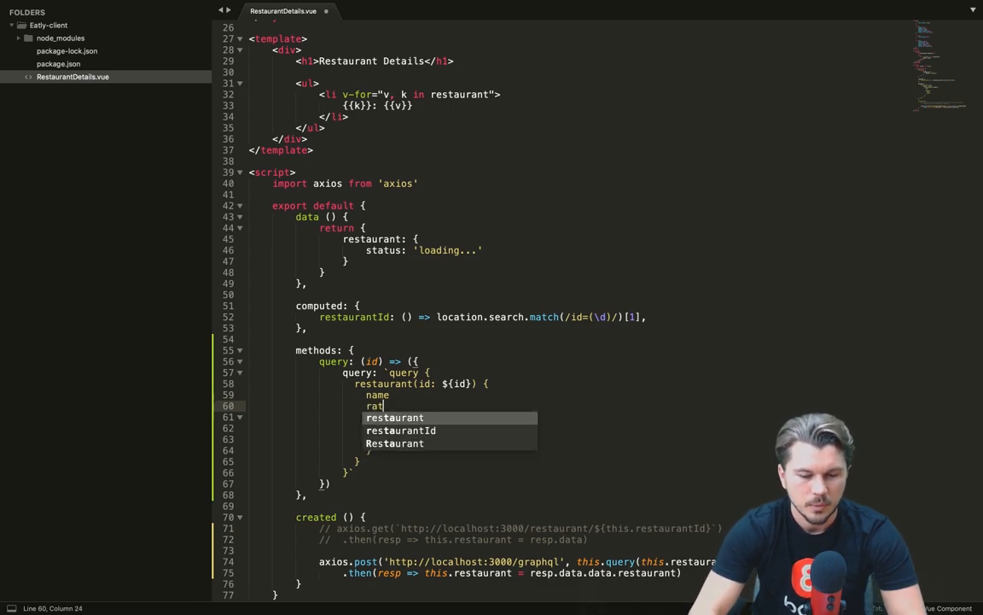
left_click(466, 14)
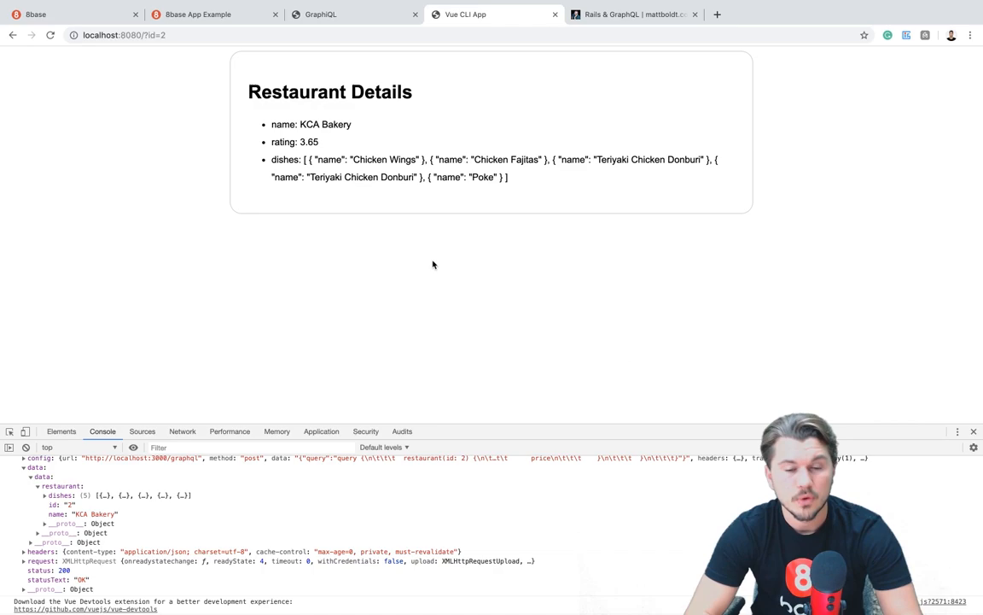
mouse_move(467, 266)
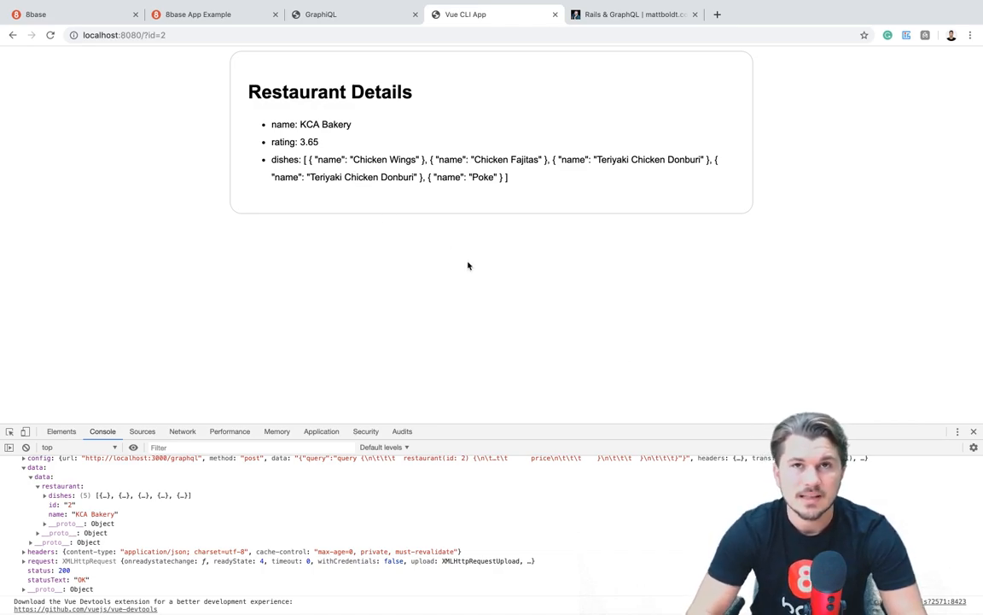
mouse_move(454, 206)
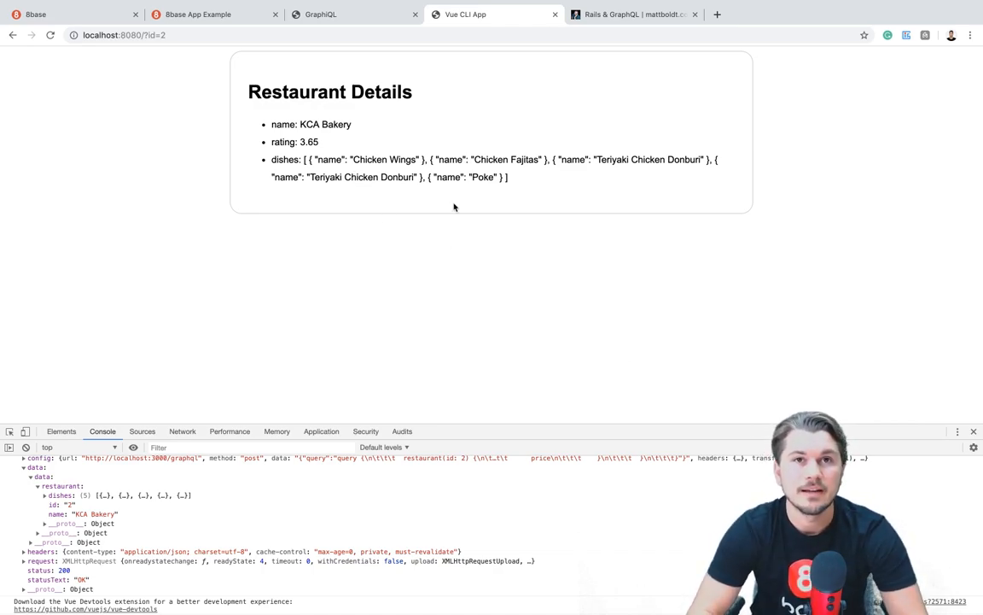